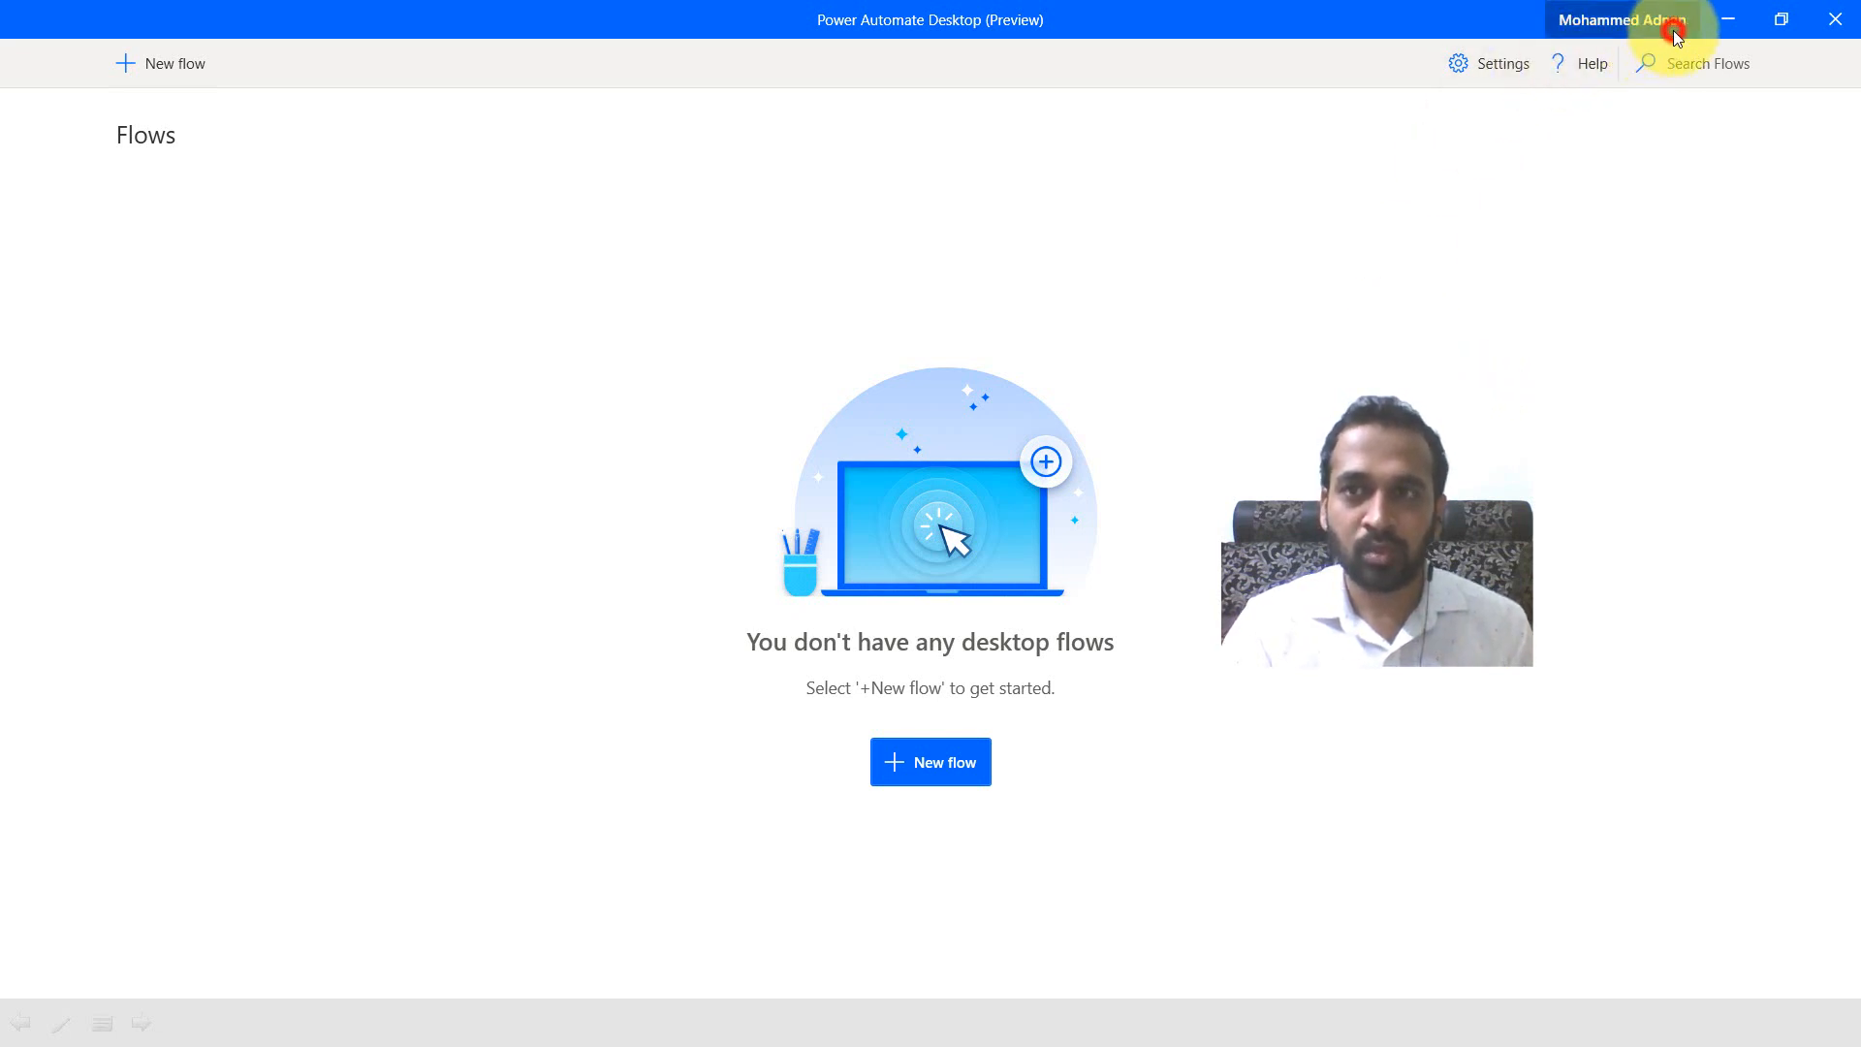
- Check the signed-in account details and dismiss them
left_click(1620, 19)
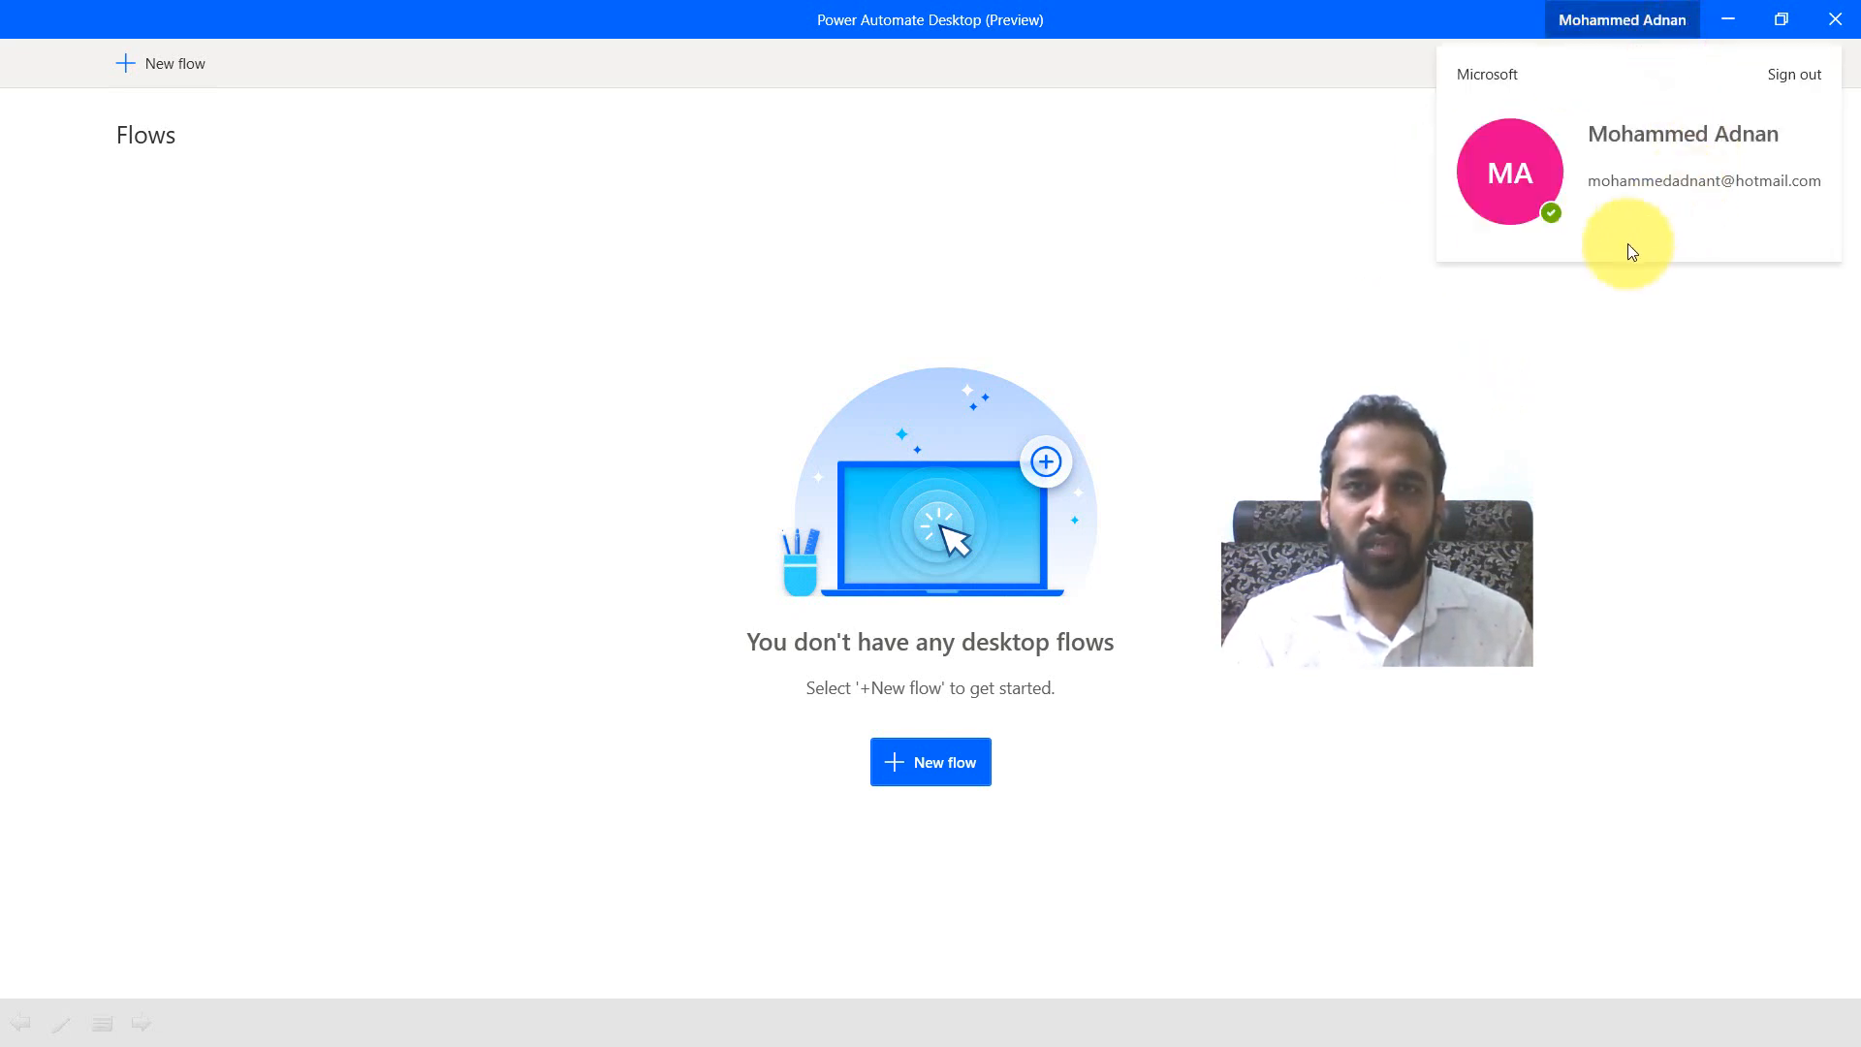
mouse_move(1530, 366)
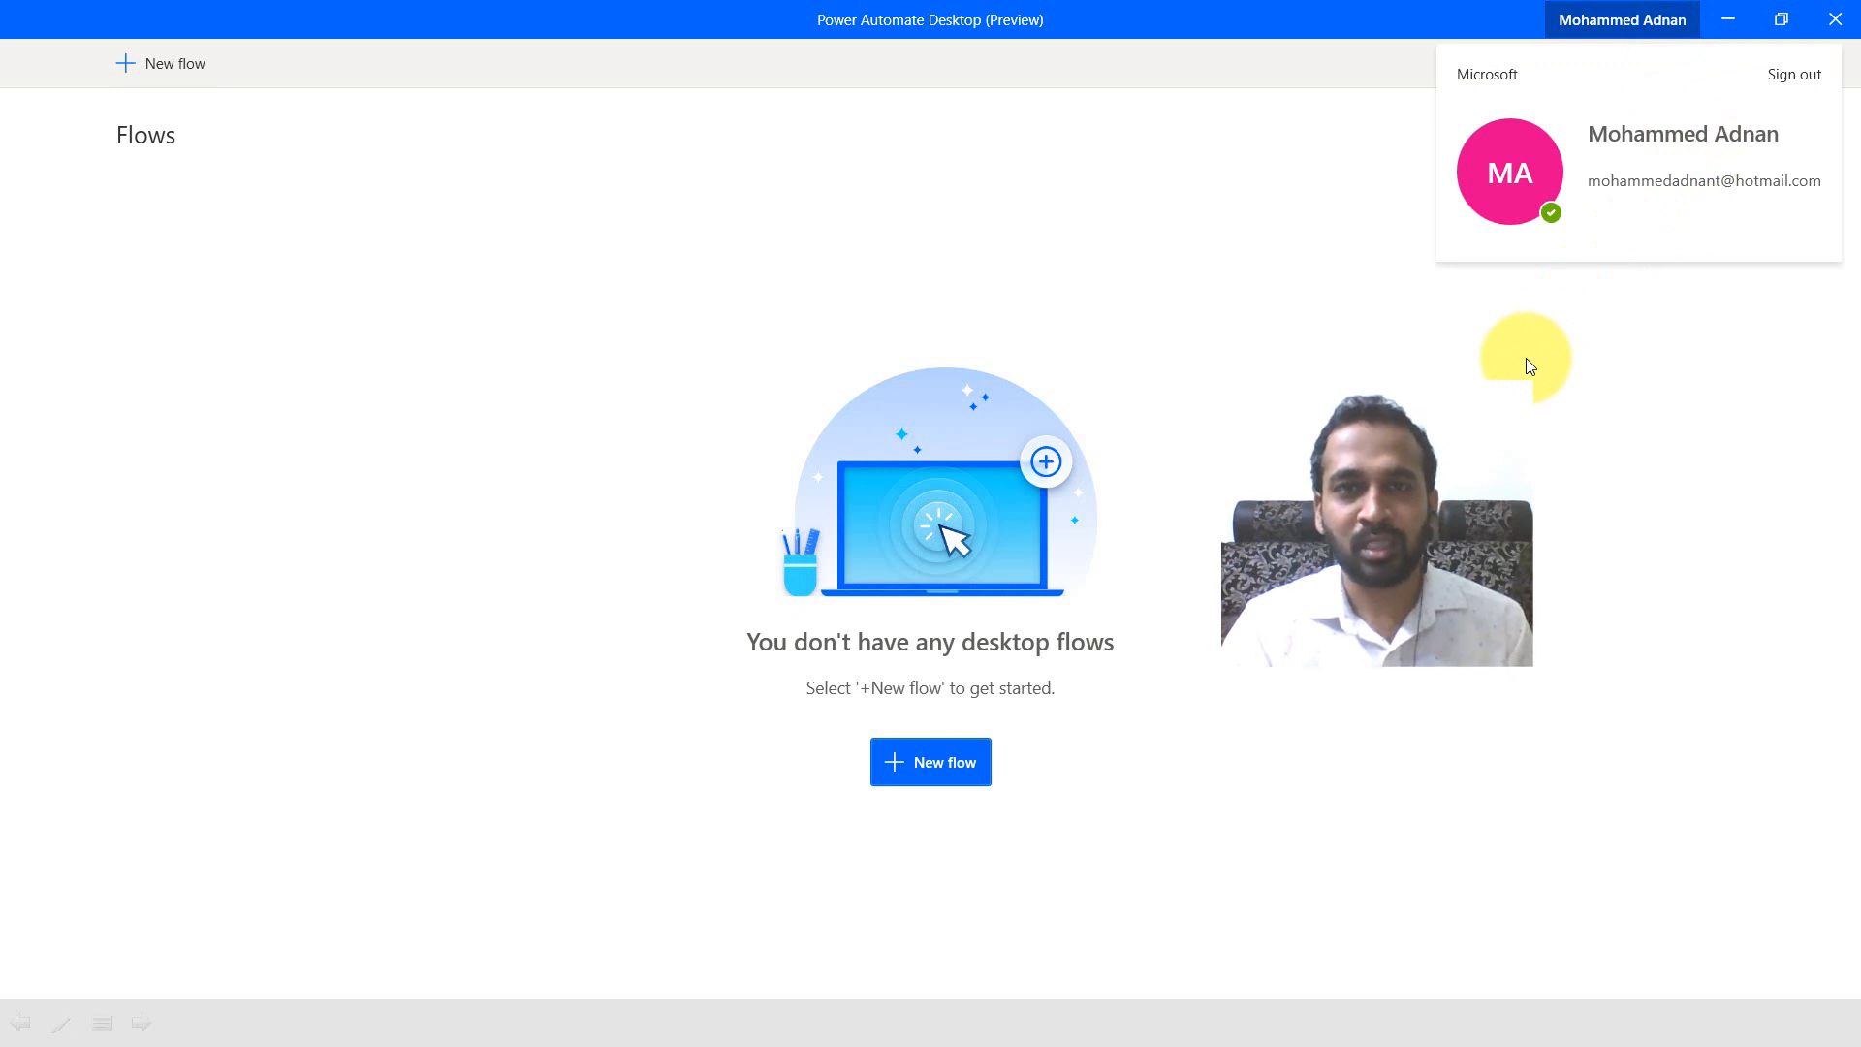
left_click(1621, 20)
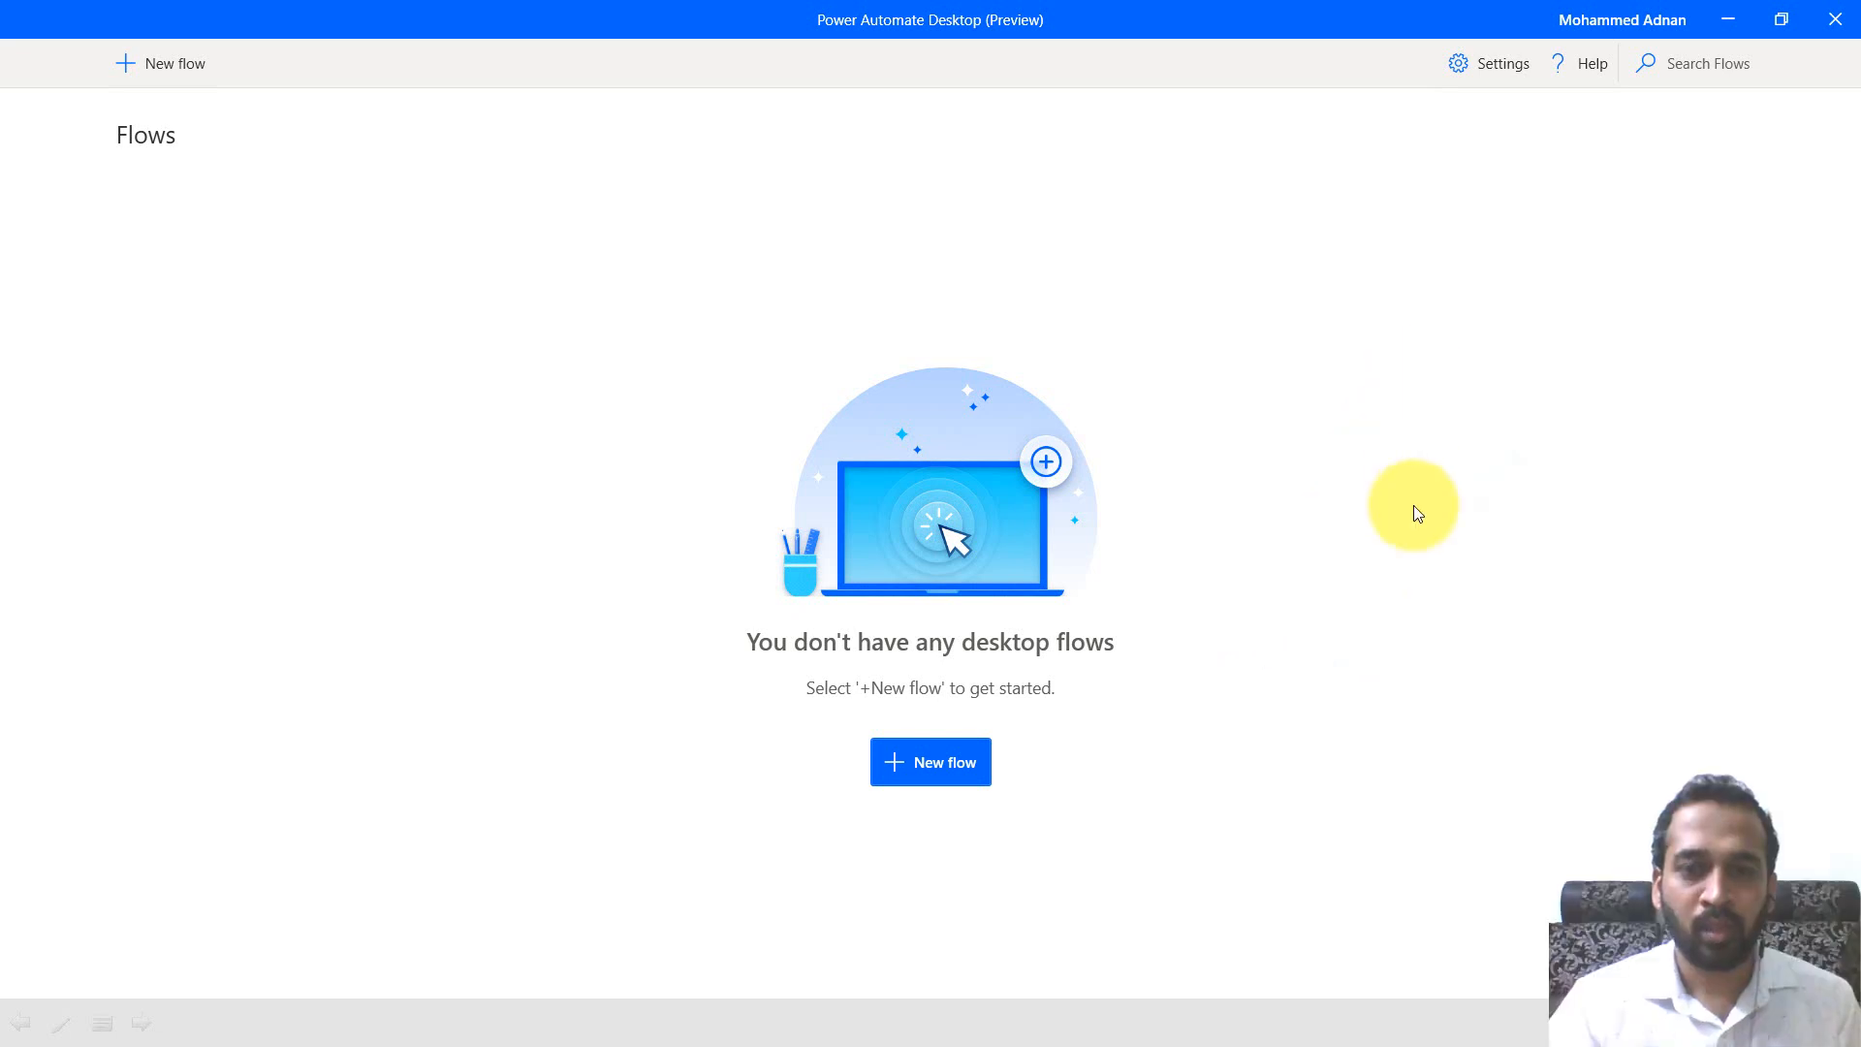
- Create a new desktop flow named 'Open Blank Excel File' and open its designer
left_click(929, 760)
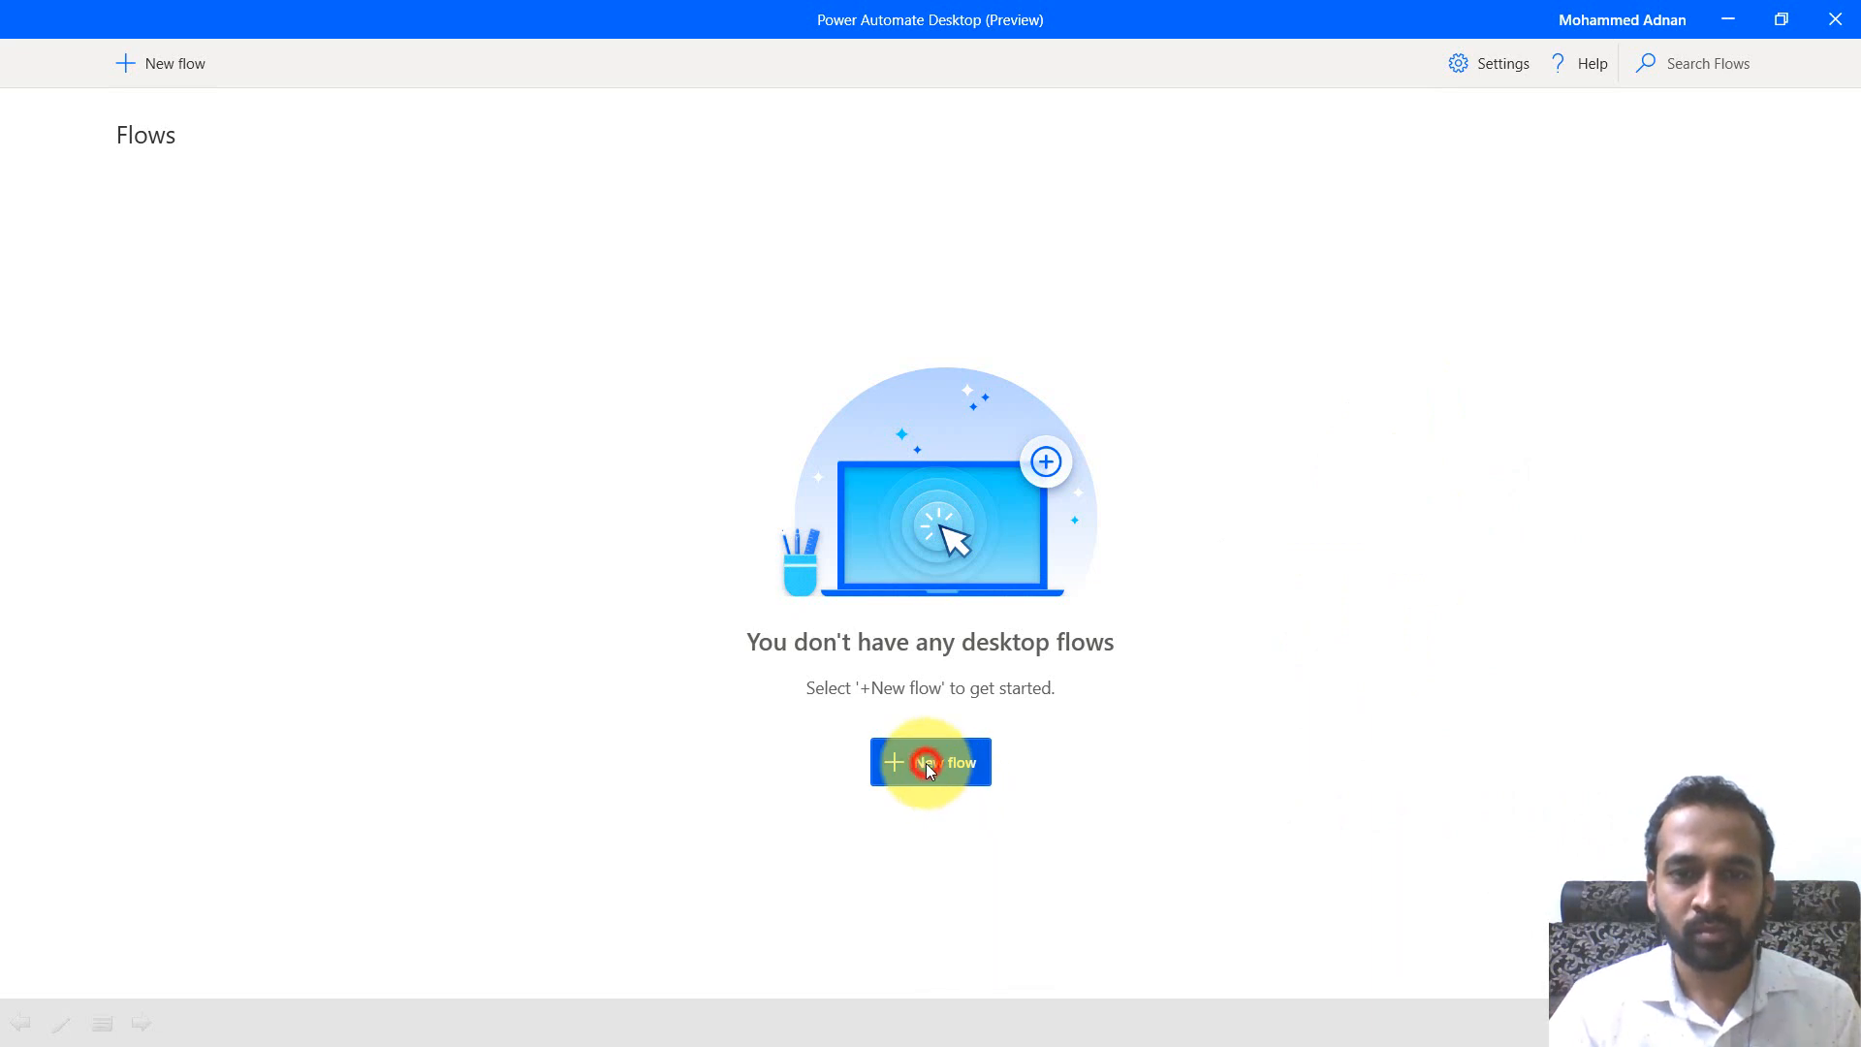
left_click(929, 760)
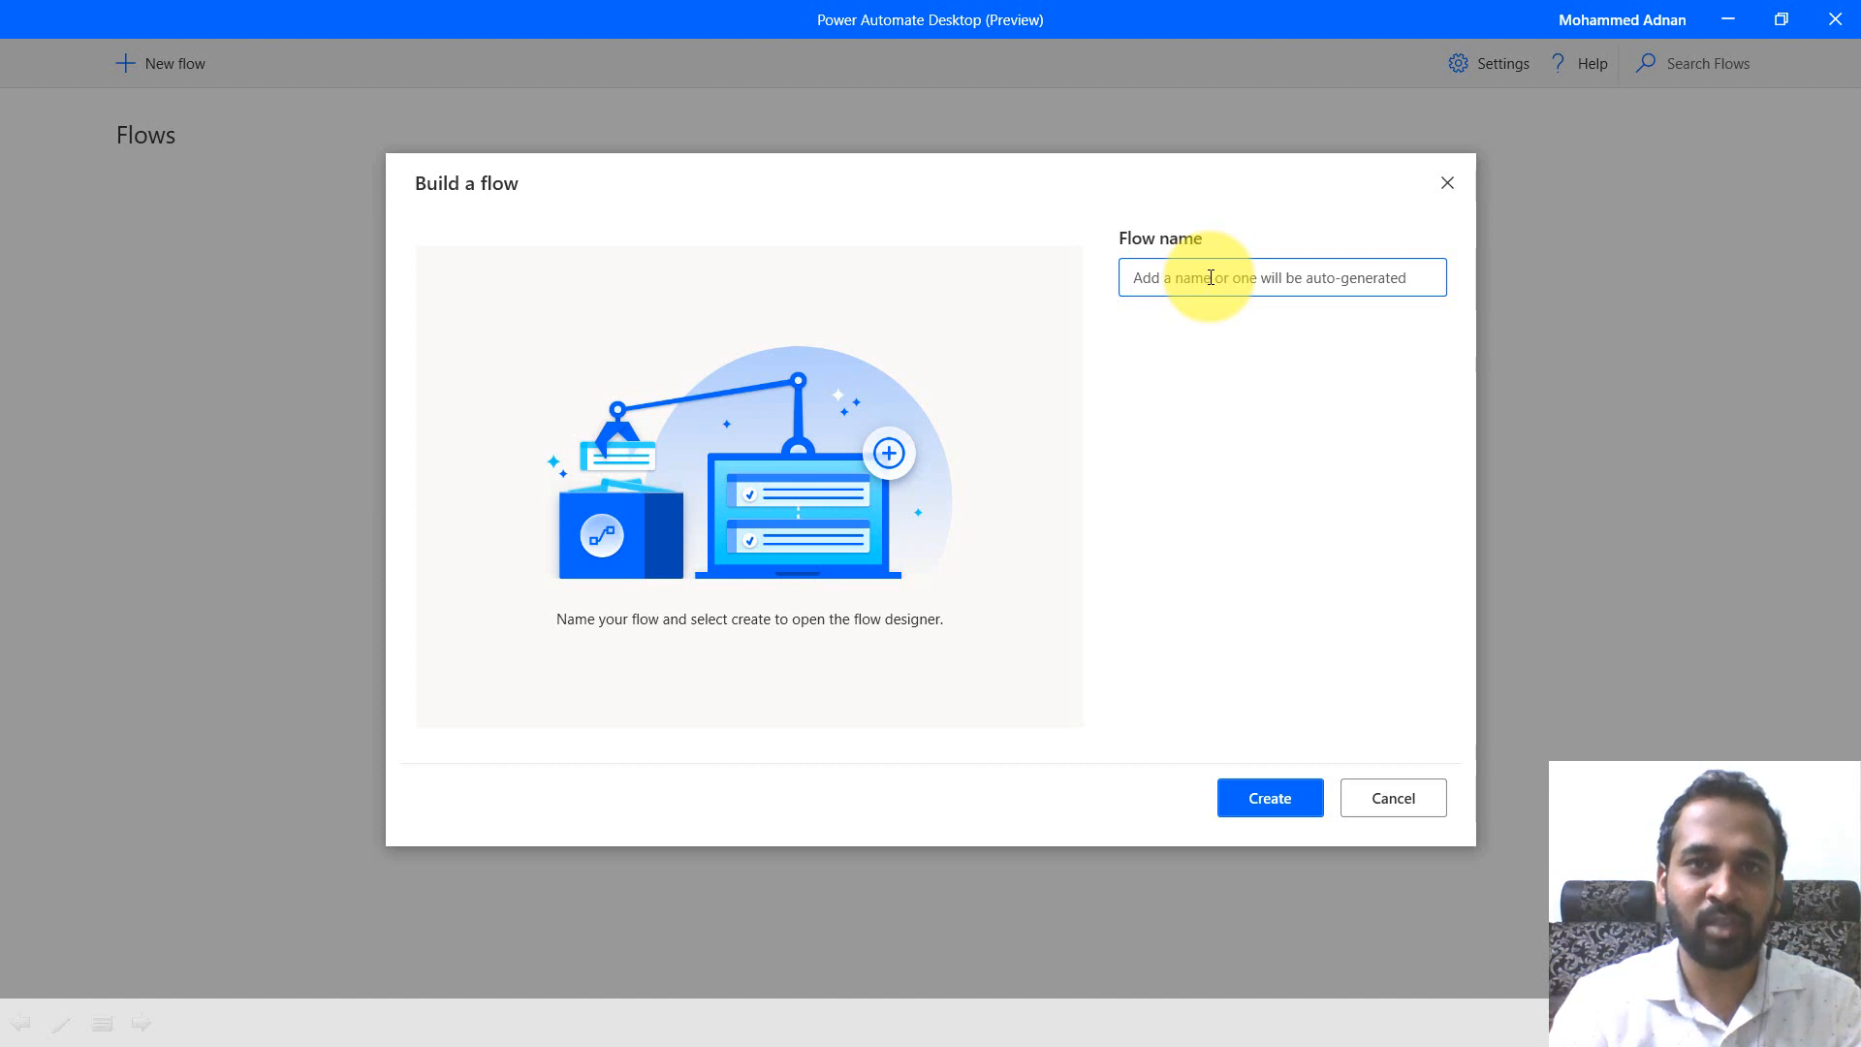
type("oPEN")
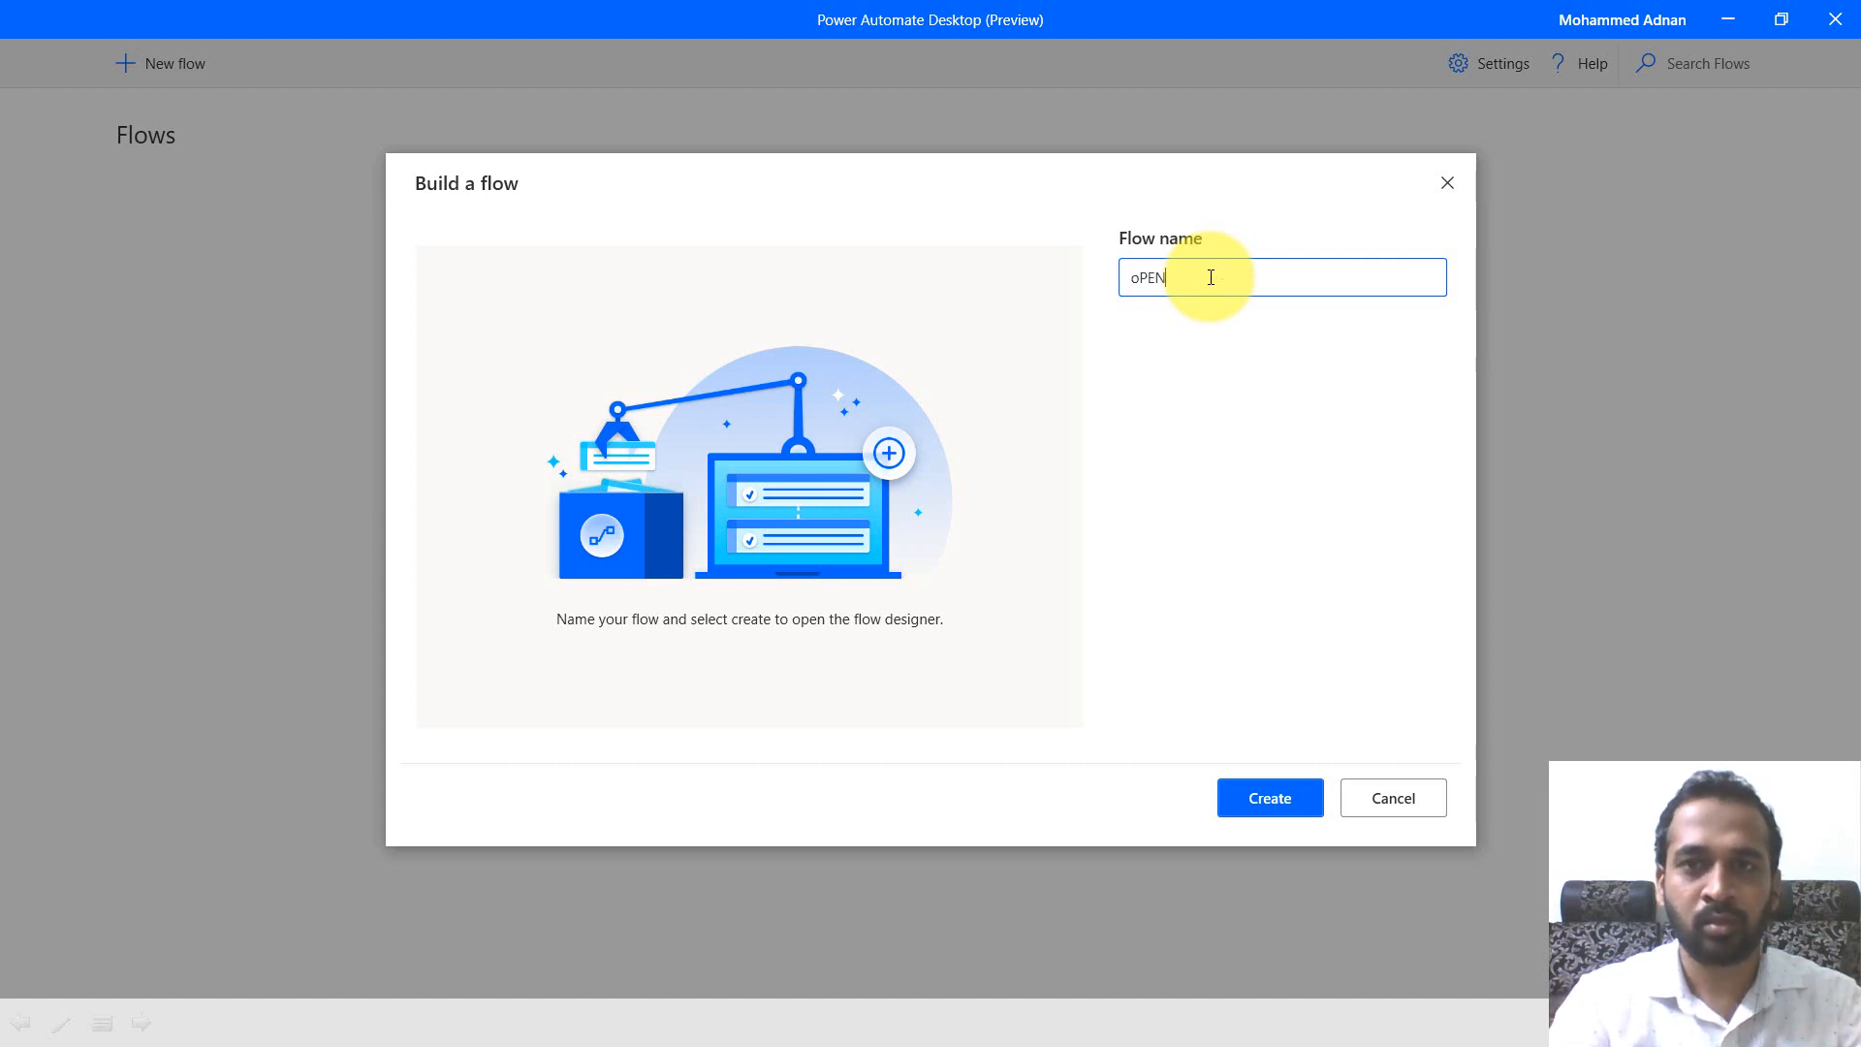
type("Open Ex")
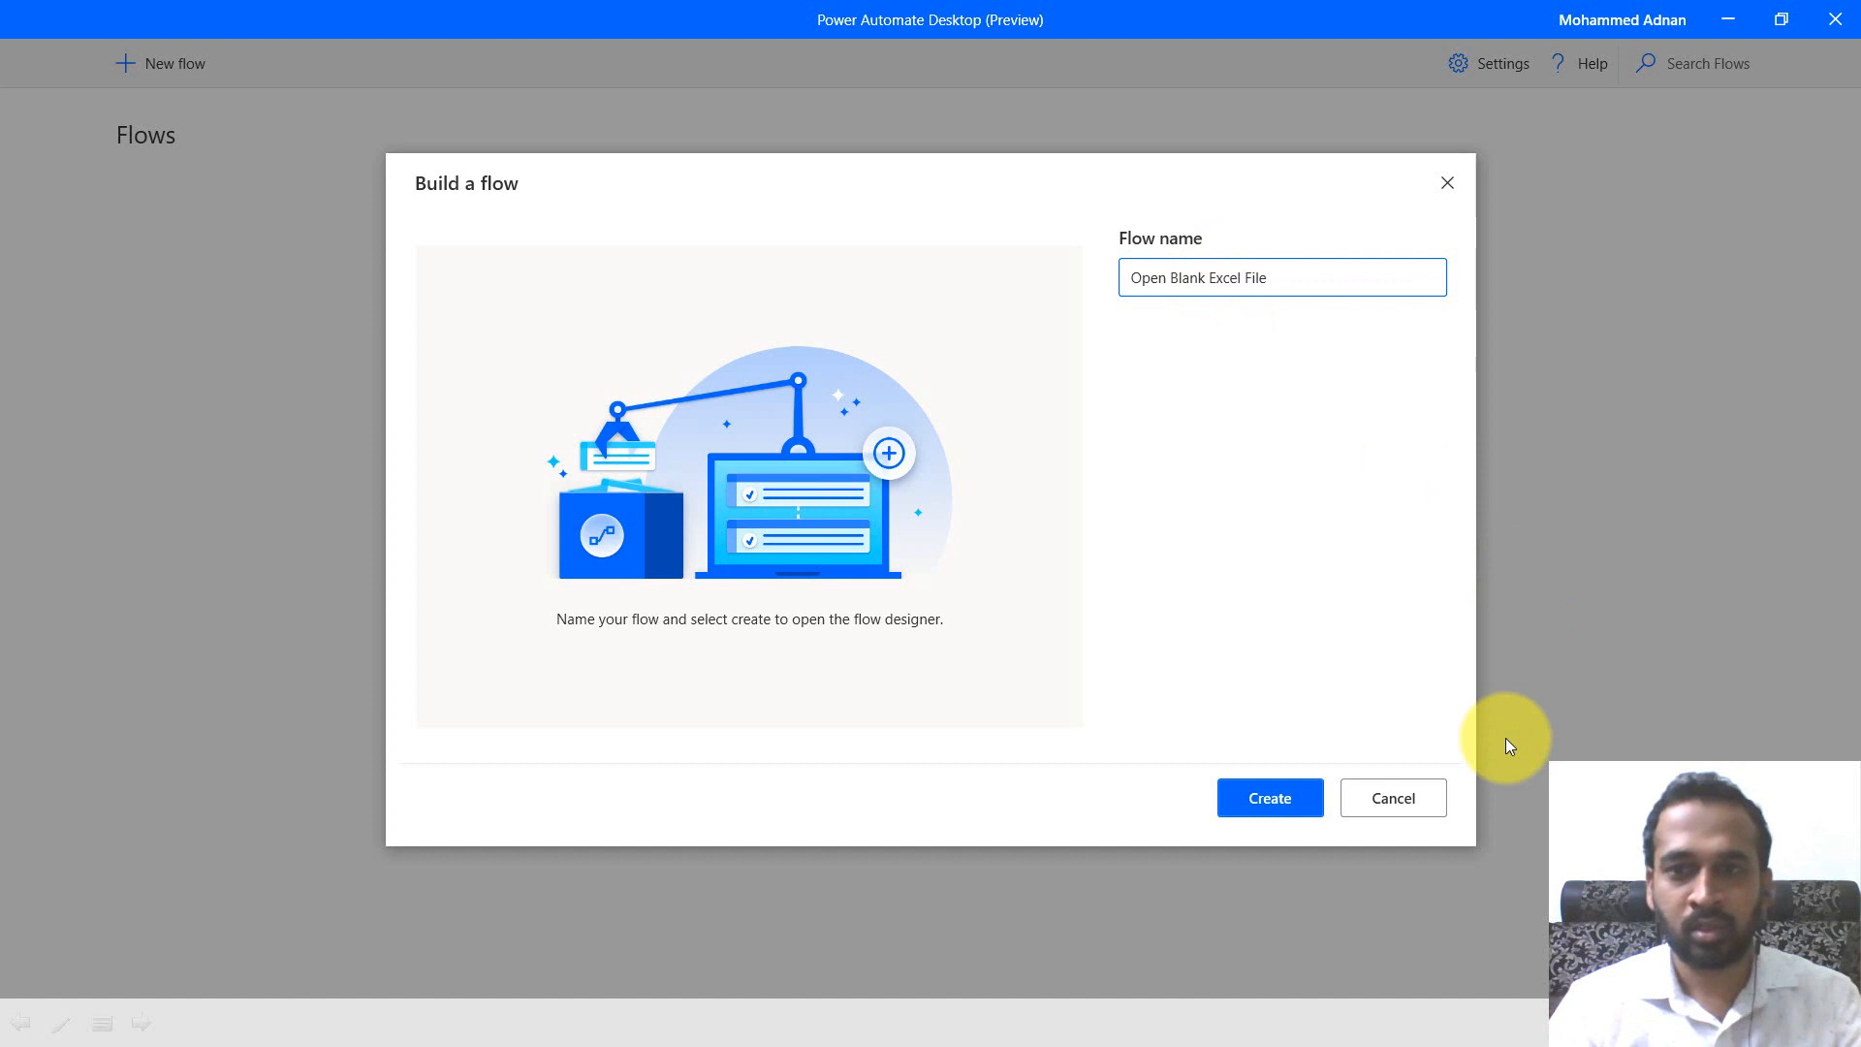
left_click(1268, 796)
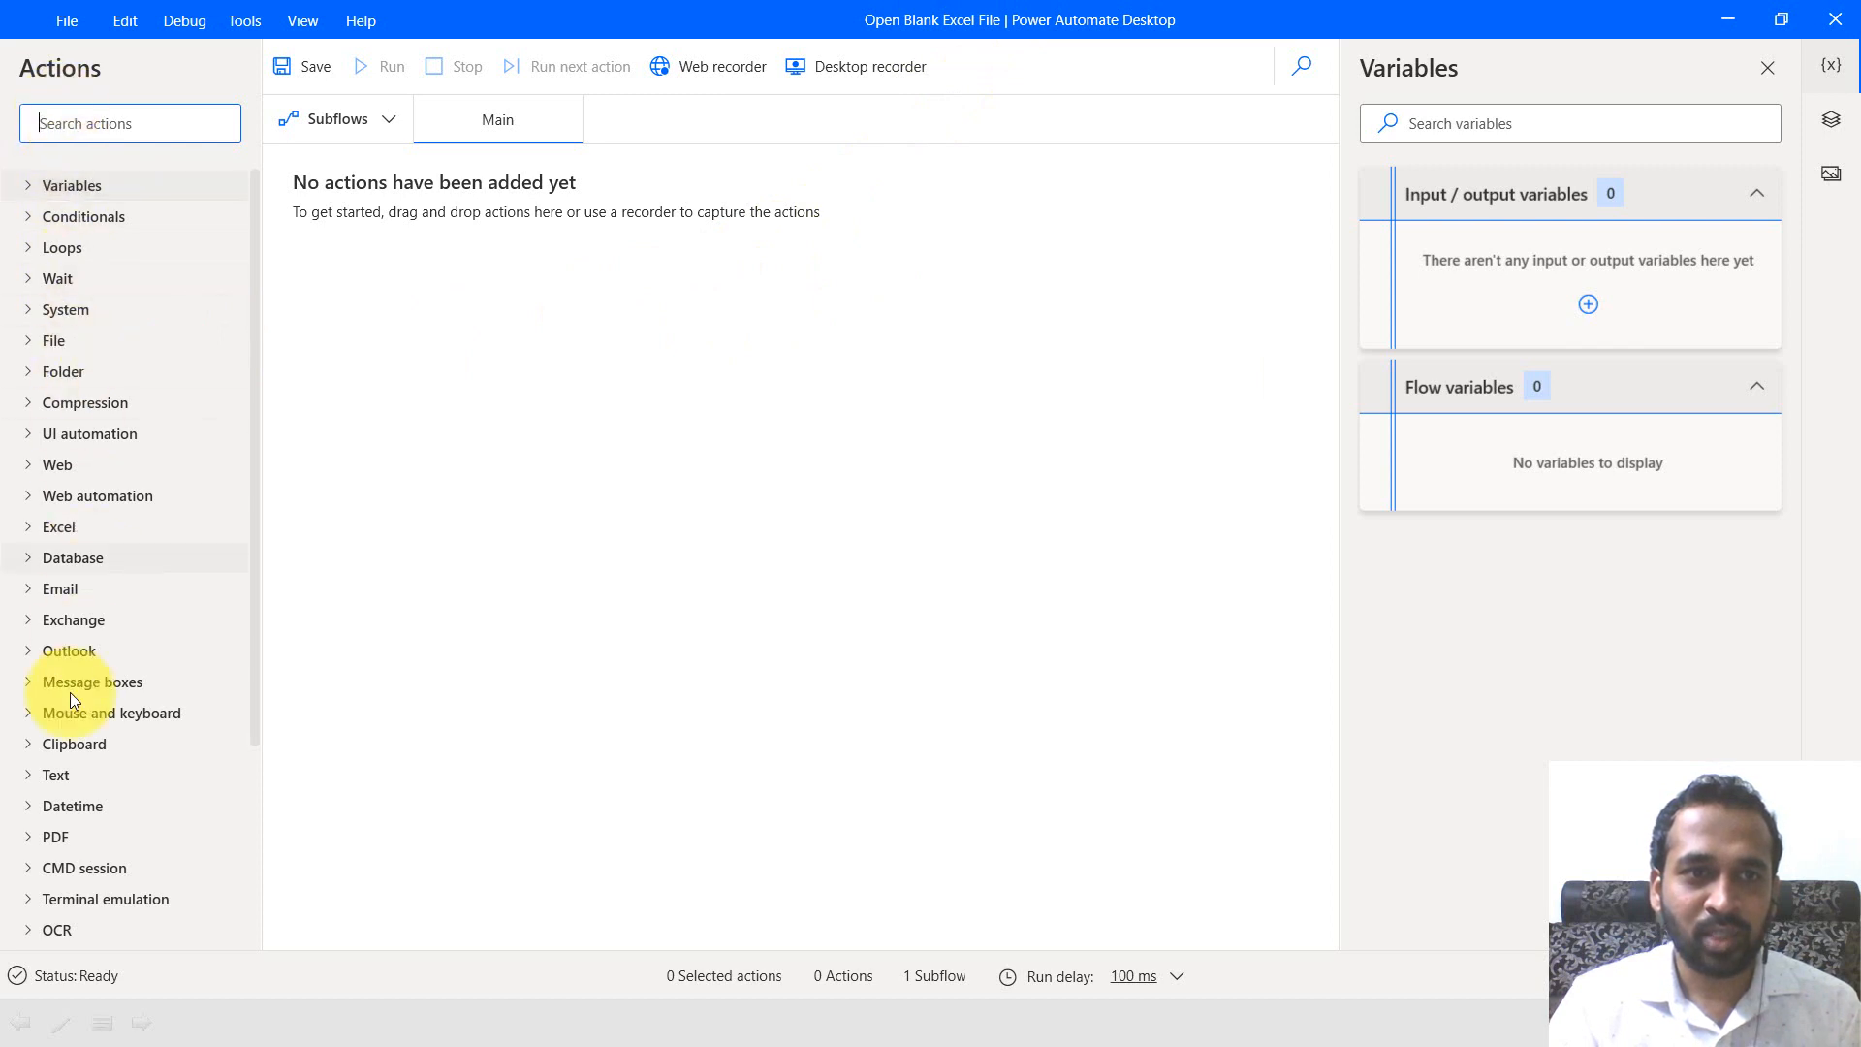
mouse_move(1509, 46)
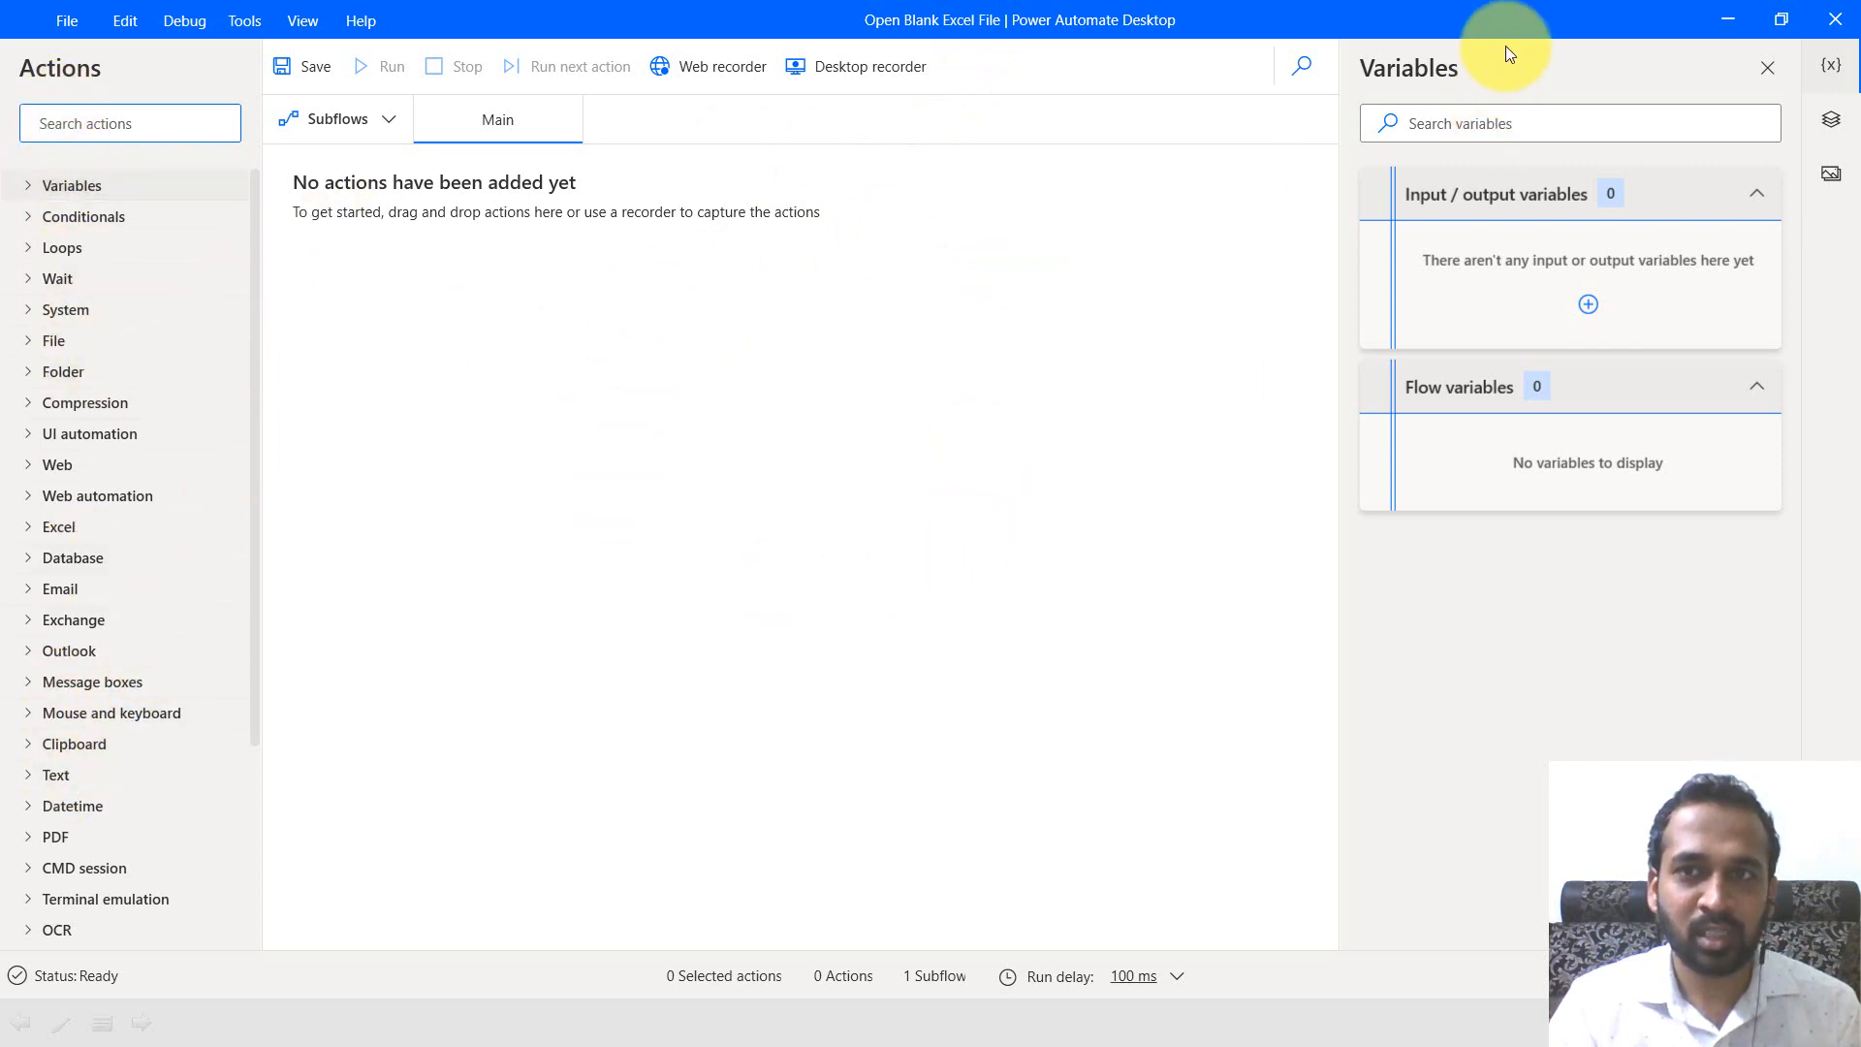
mouse_move(1140, 324)
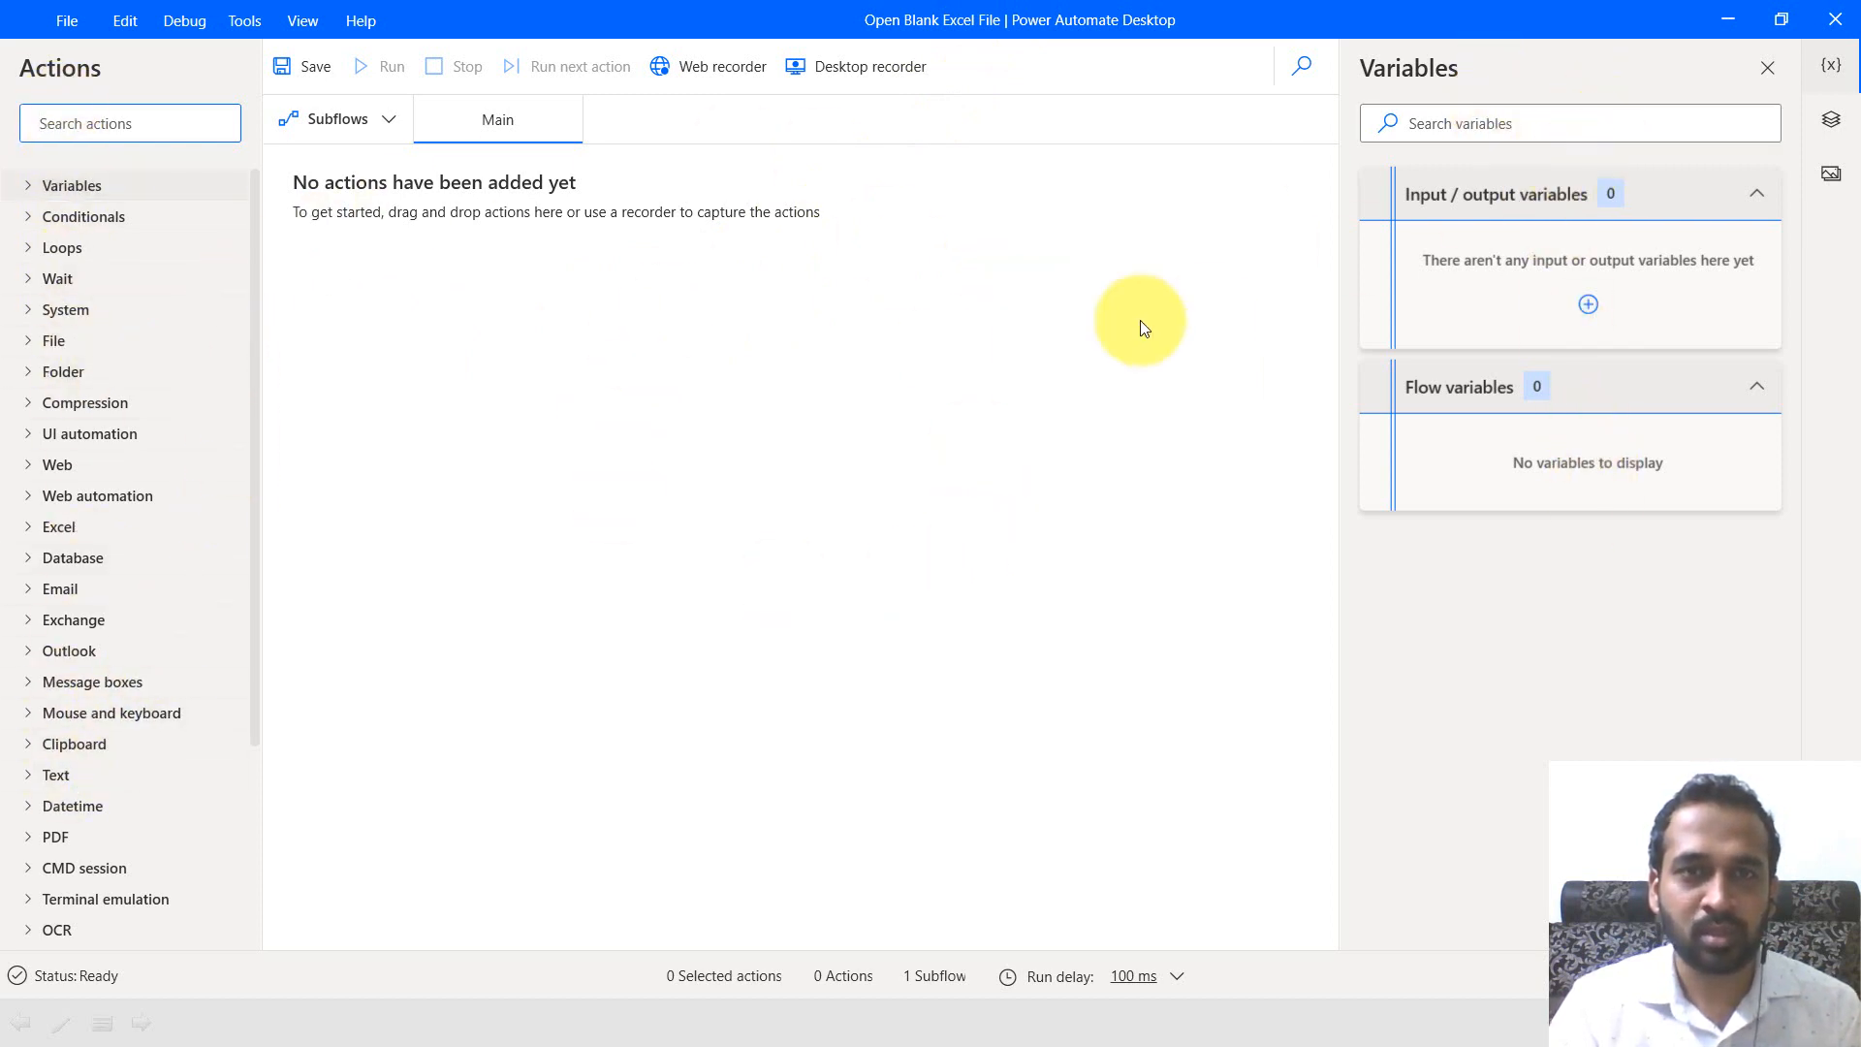
mouse_move(913, 287)
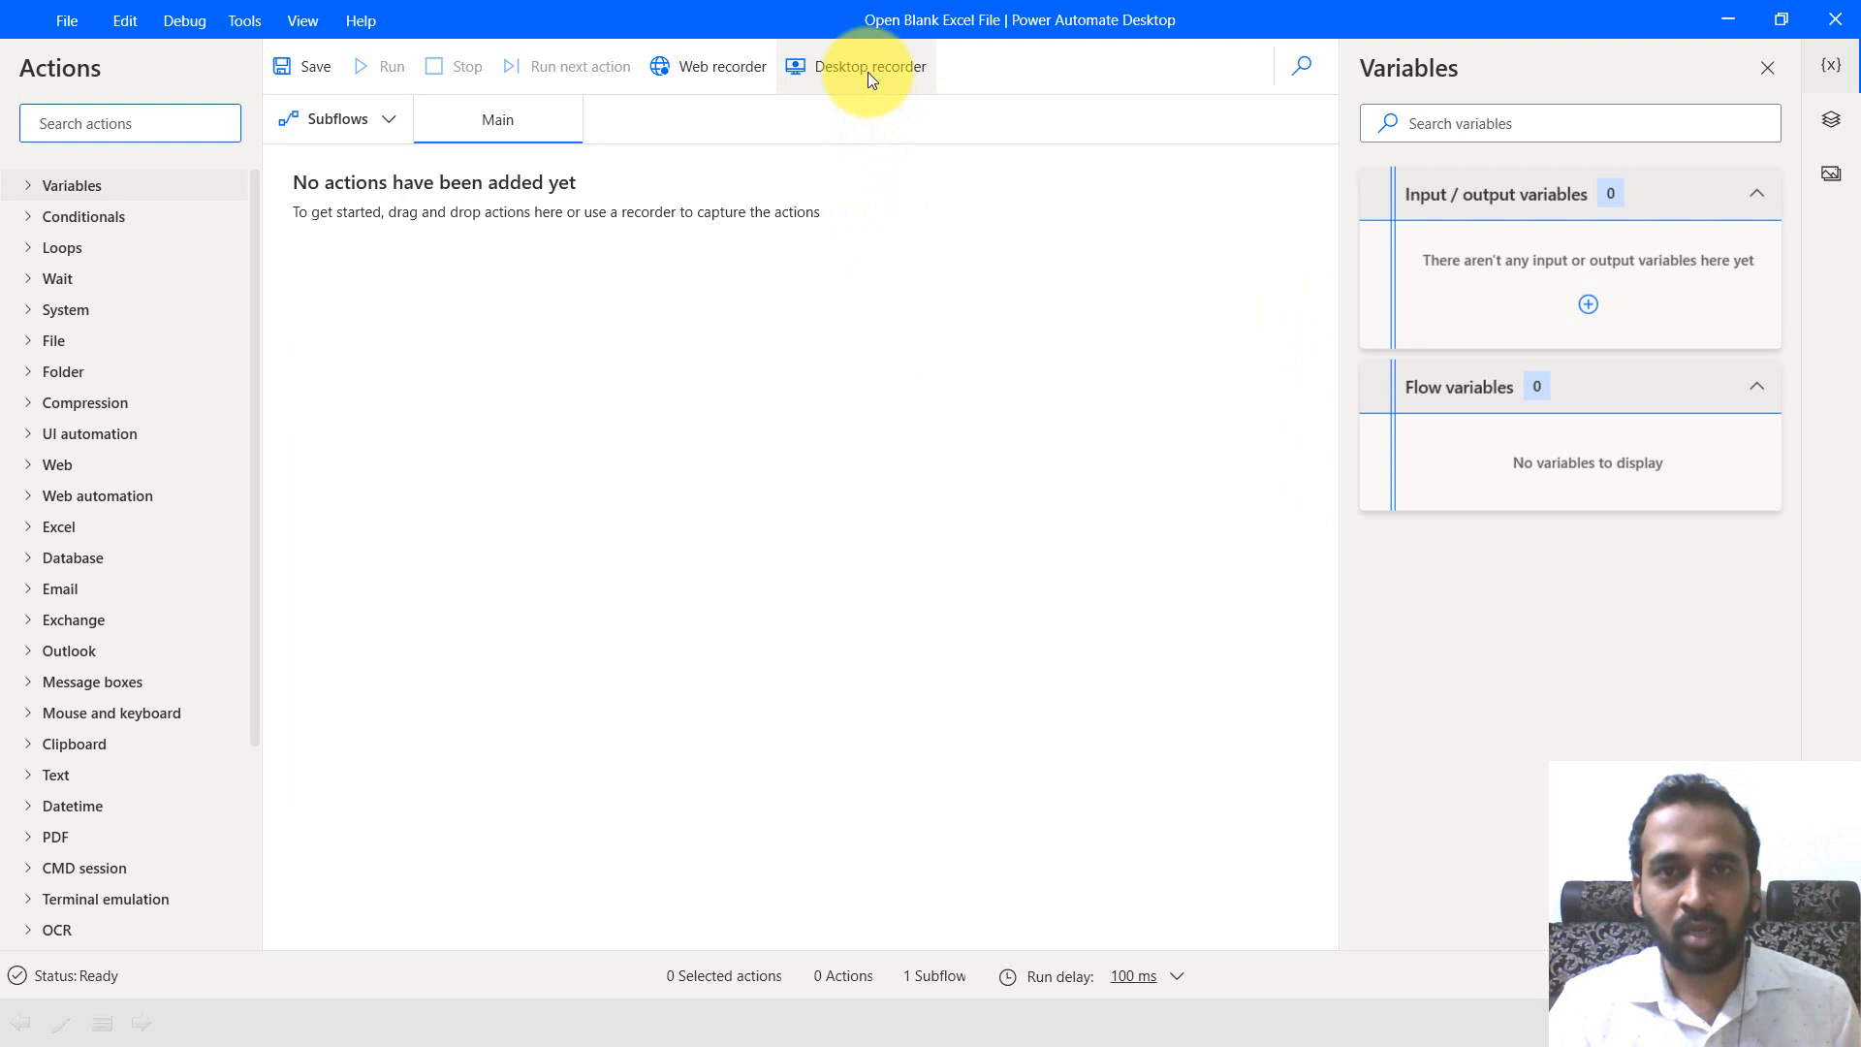
- Start the Desktop recorder capturing actions and minimize its window
left_click(870, 65)
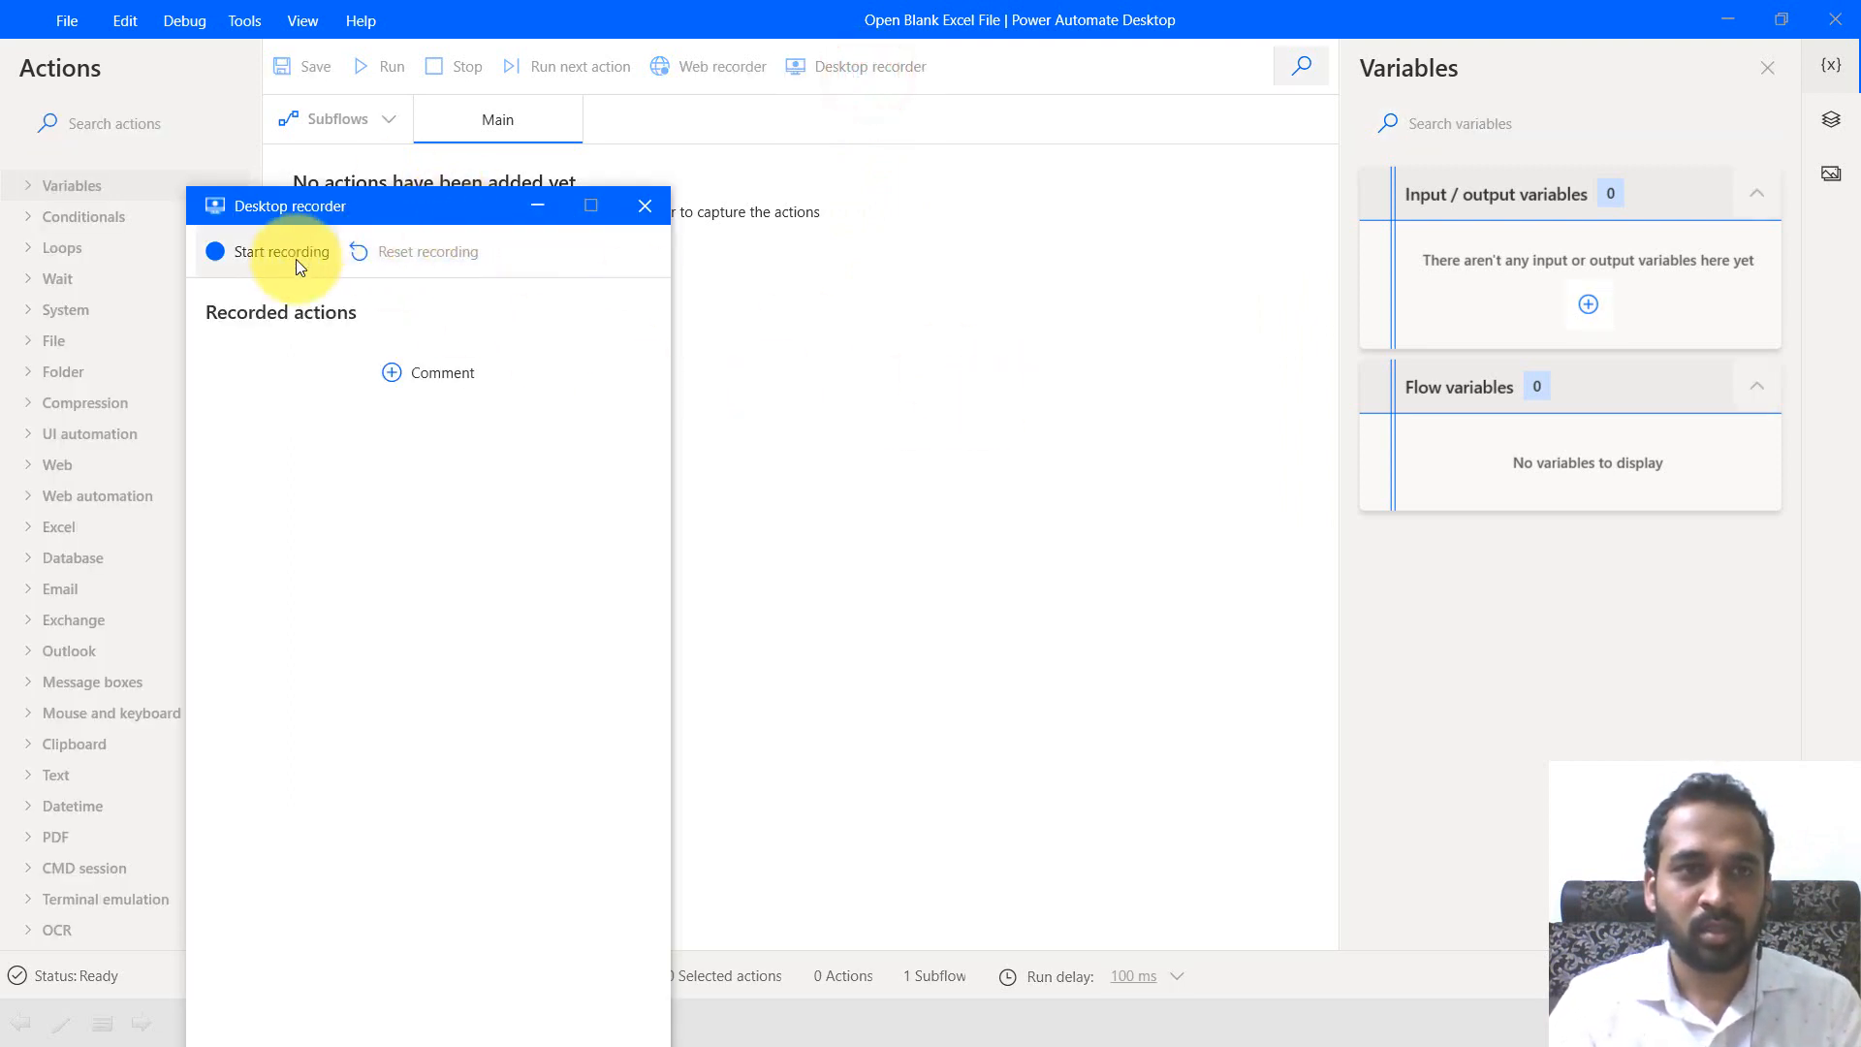
mouse_move(282, 252)
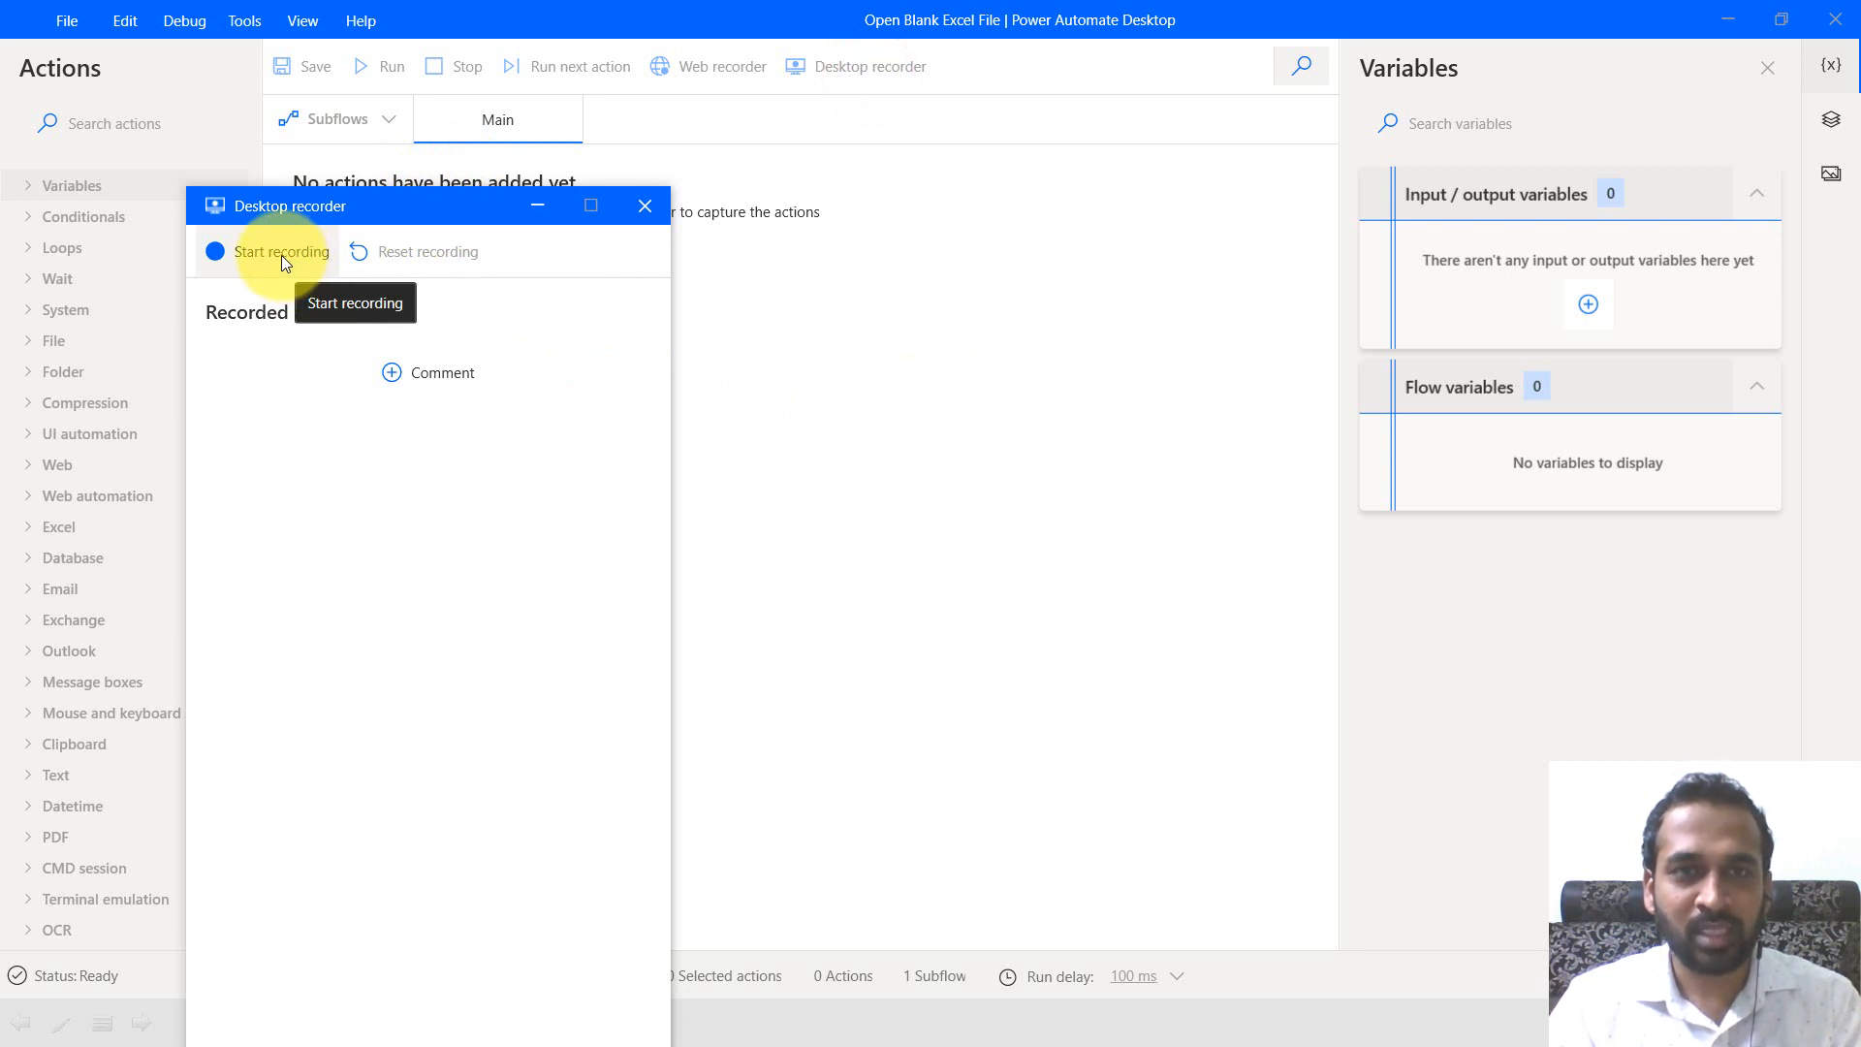
left_click(281, 252)
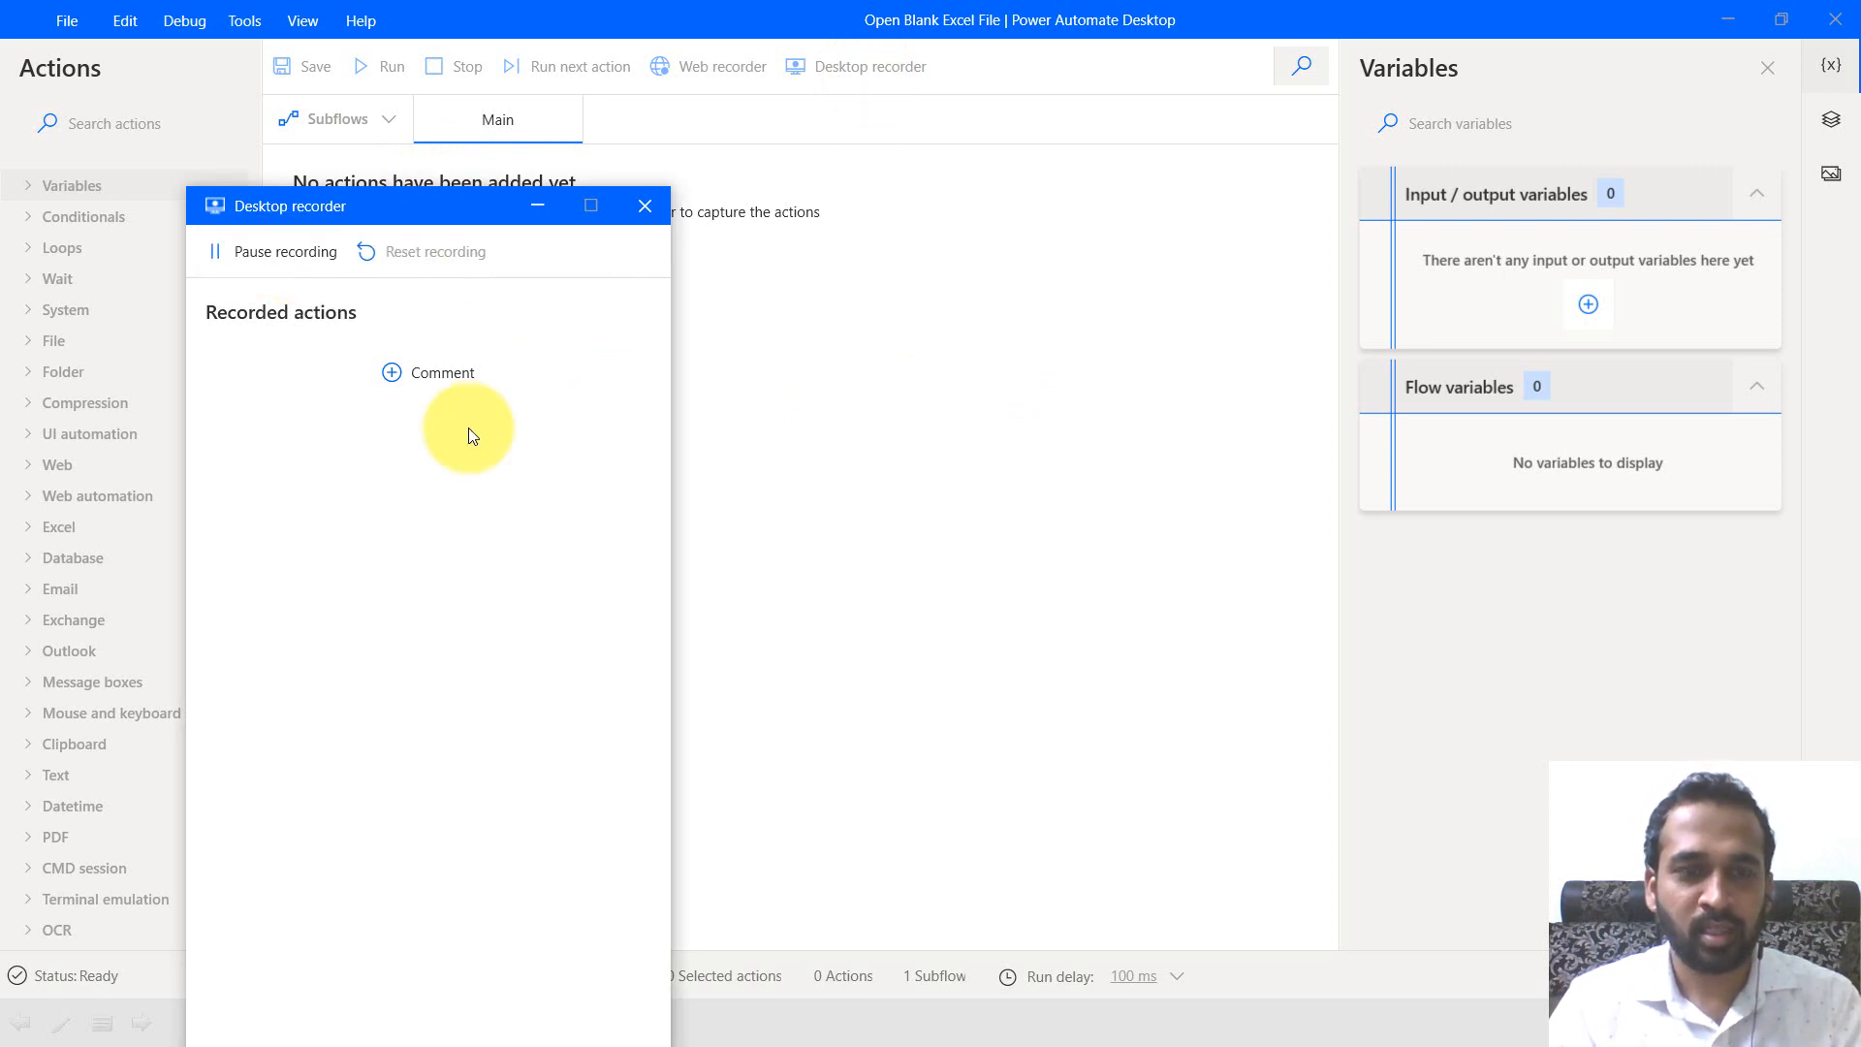
left_click(643, 206)
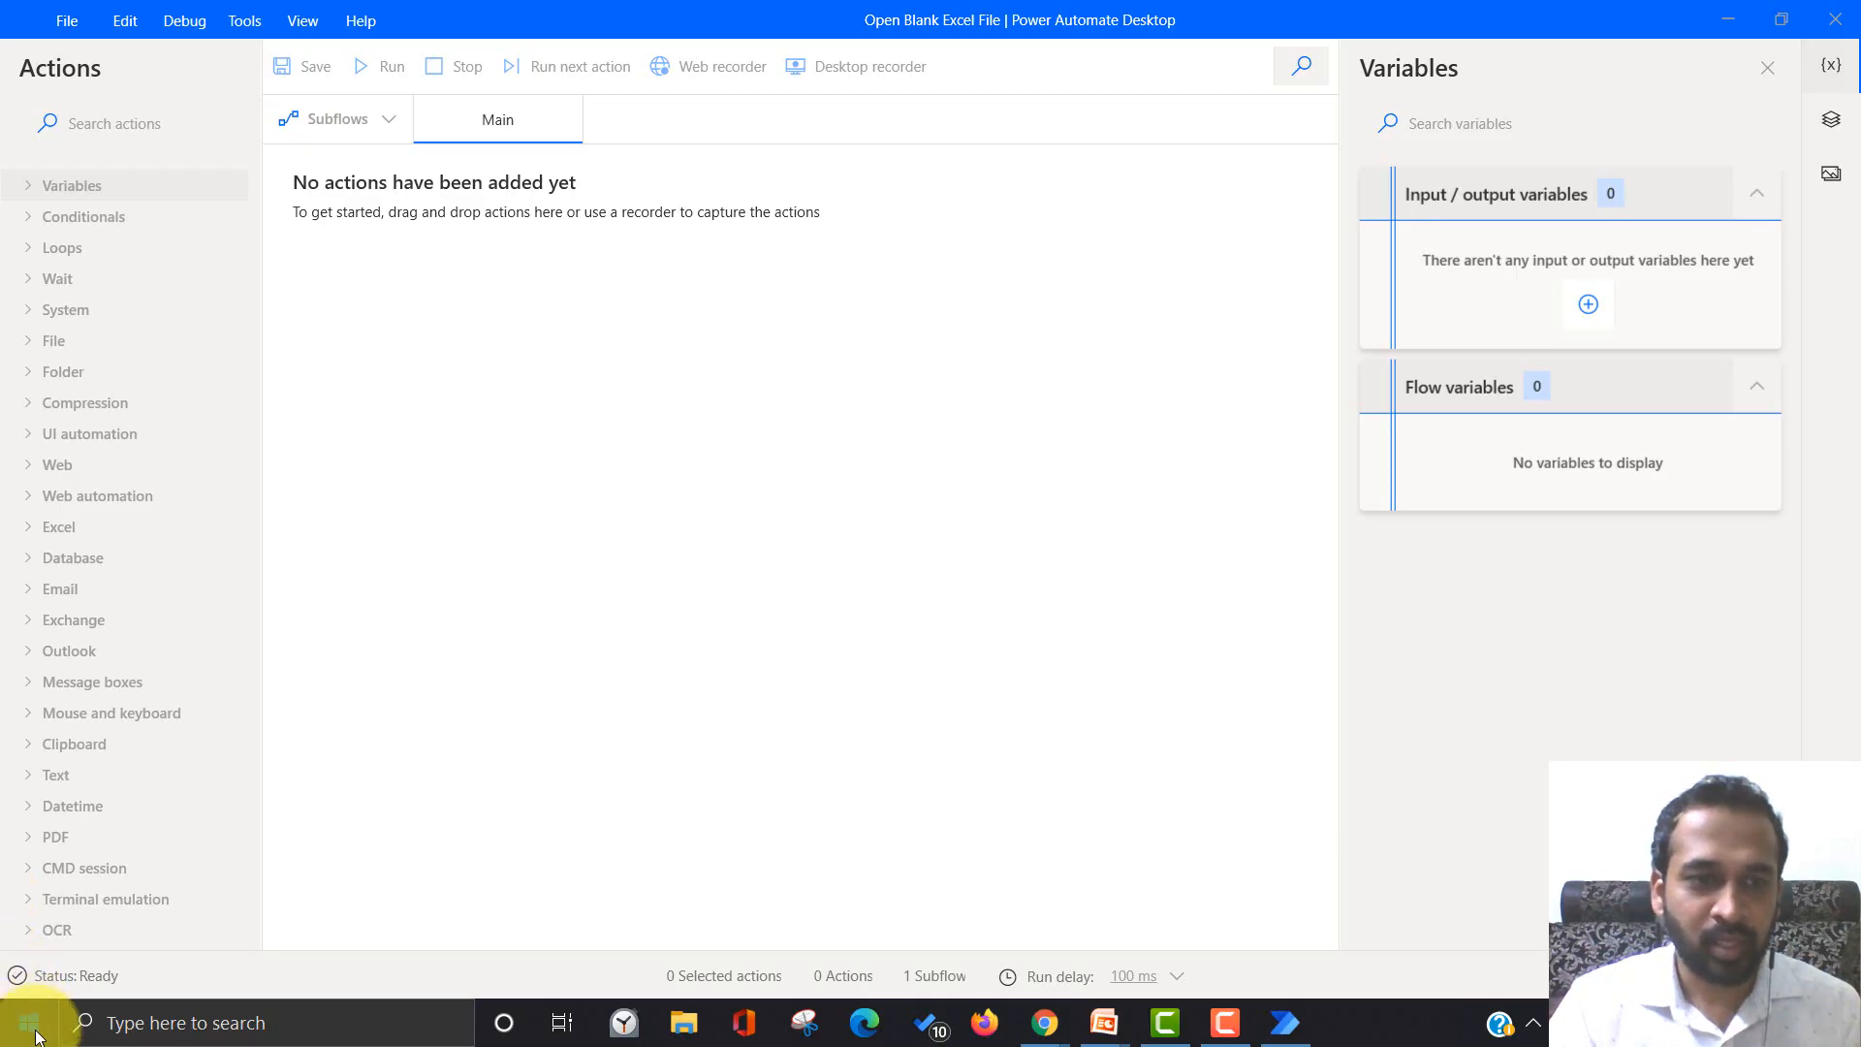
- Search 'excel' from Start to launch a blank workbook, then finish recording into the flow
left_click(23, 1022)
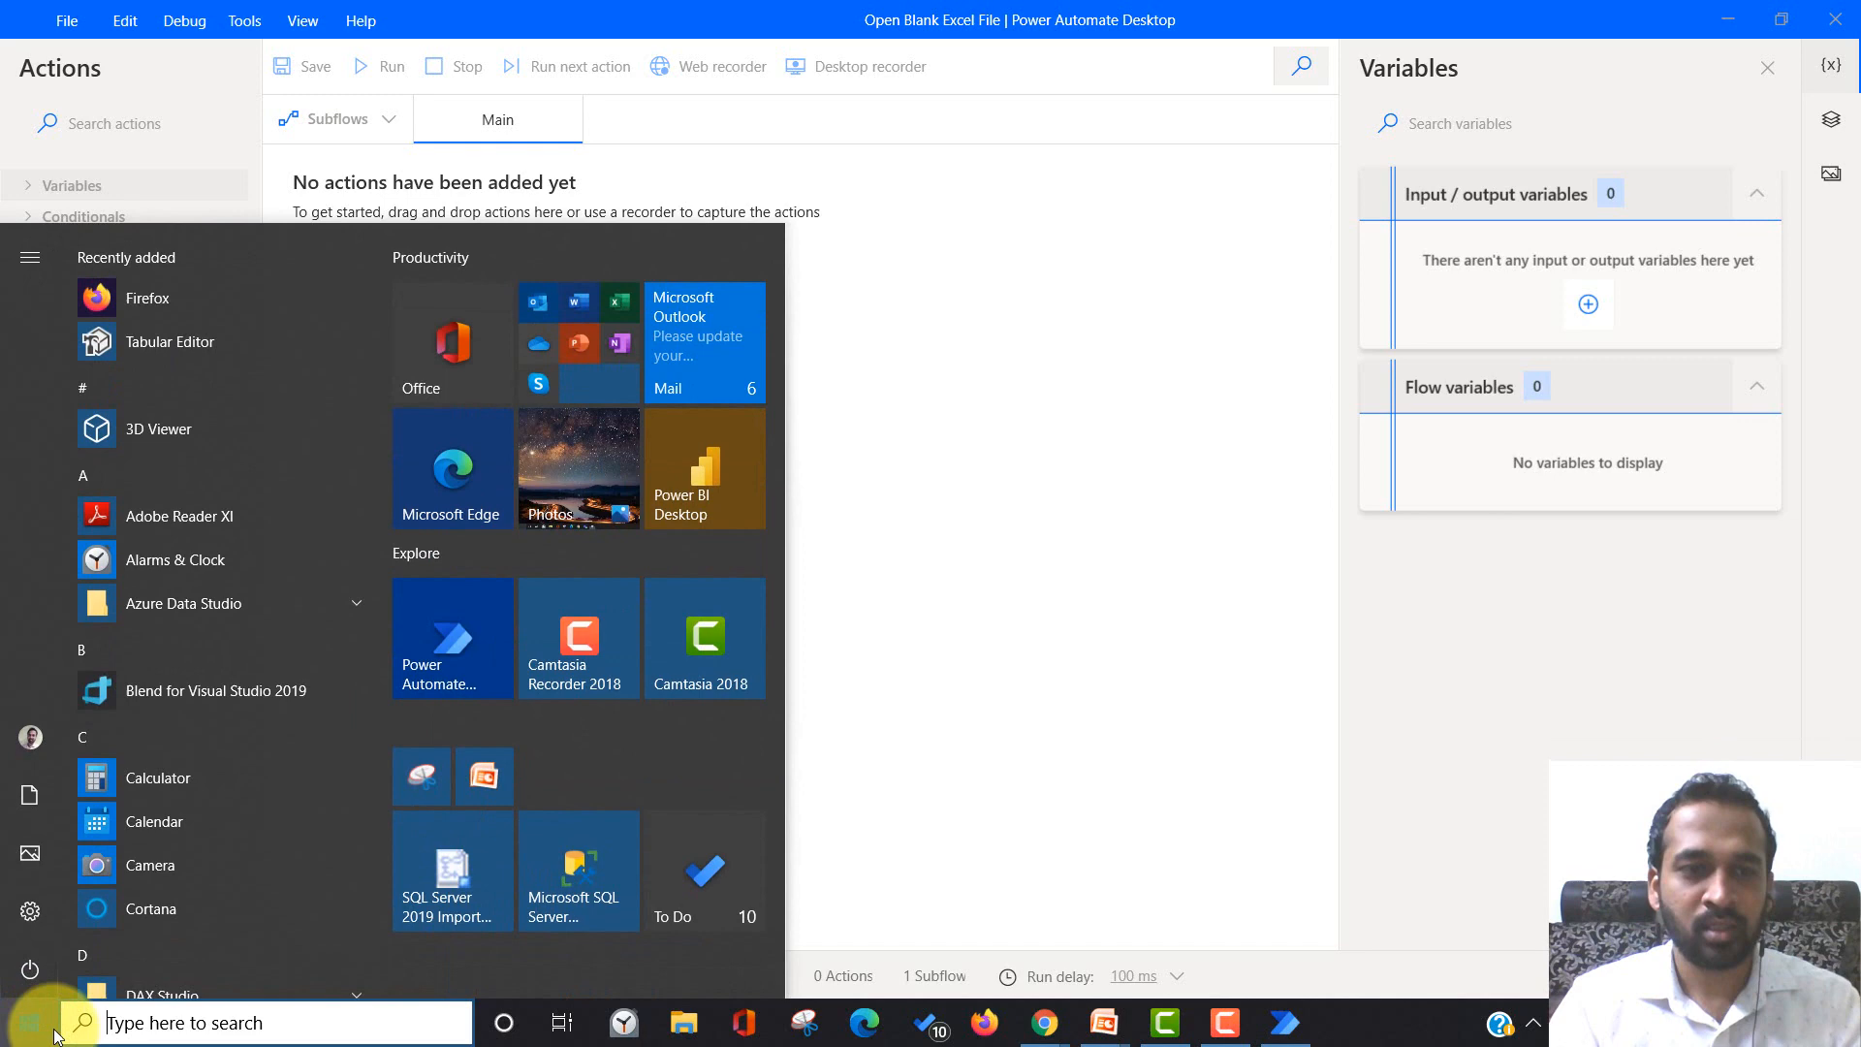
left_click(26, 1022)
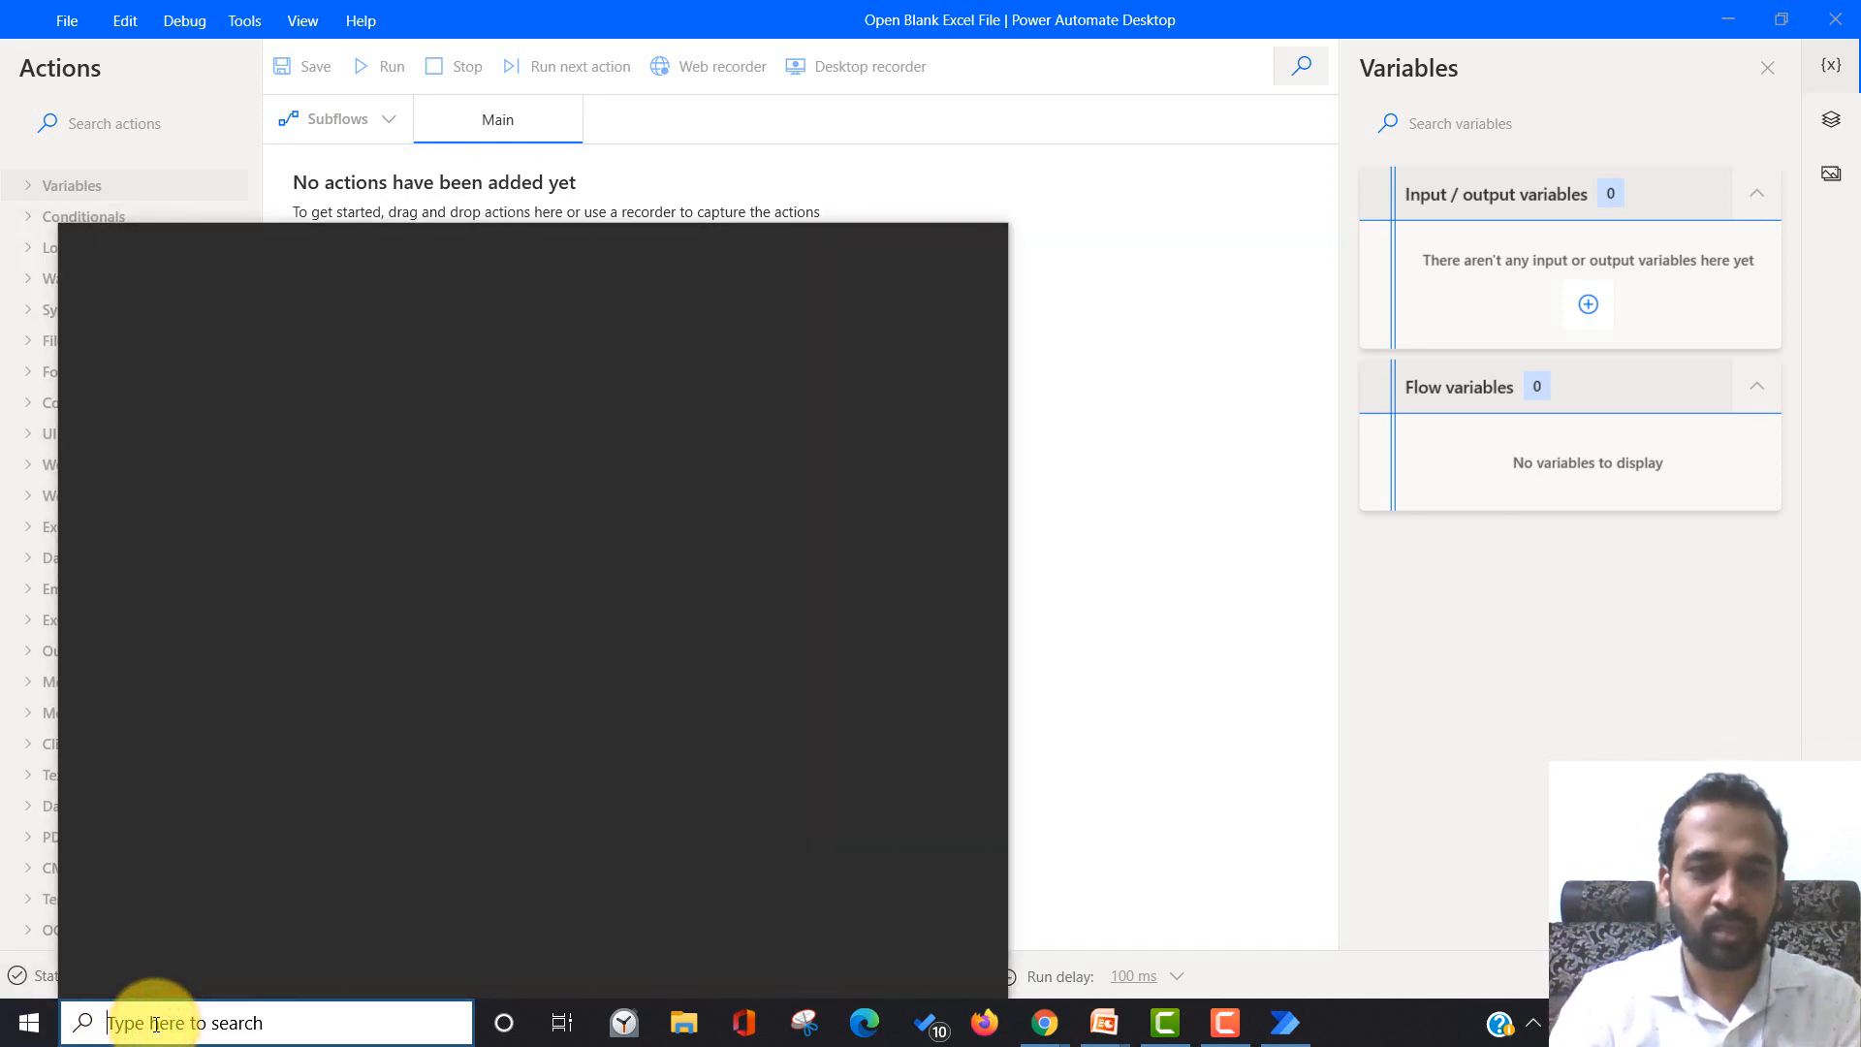
type("excel")
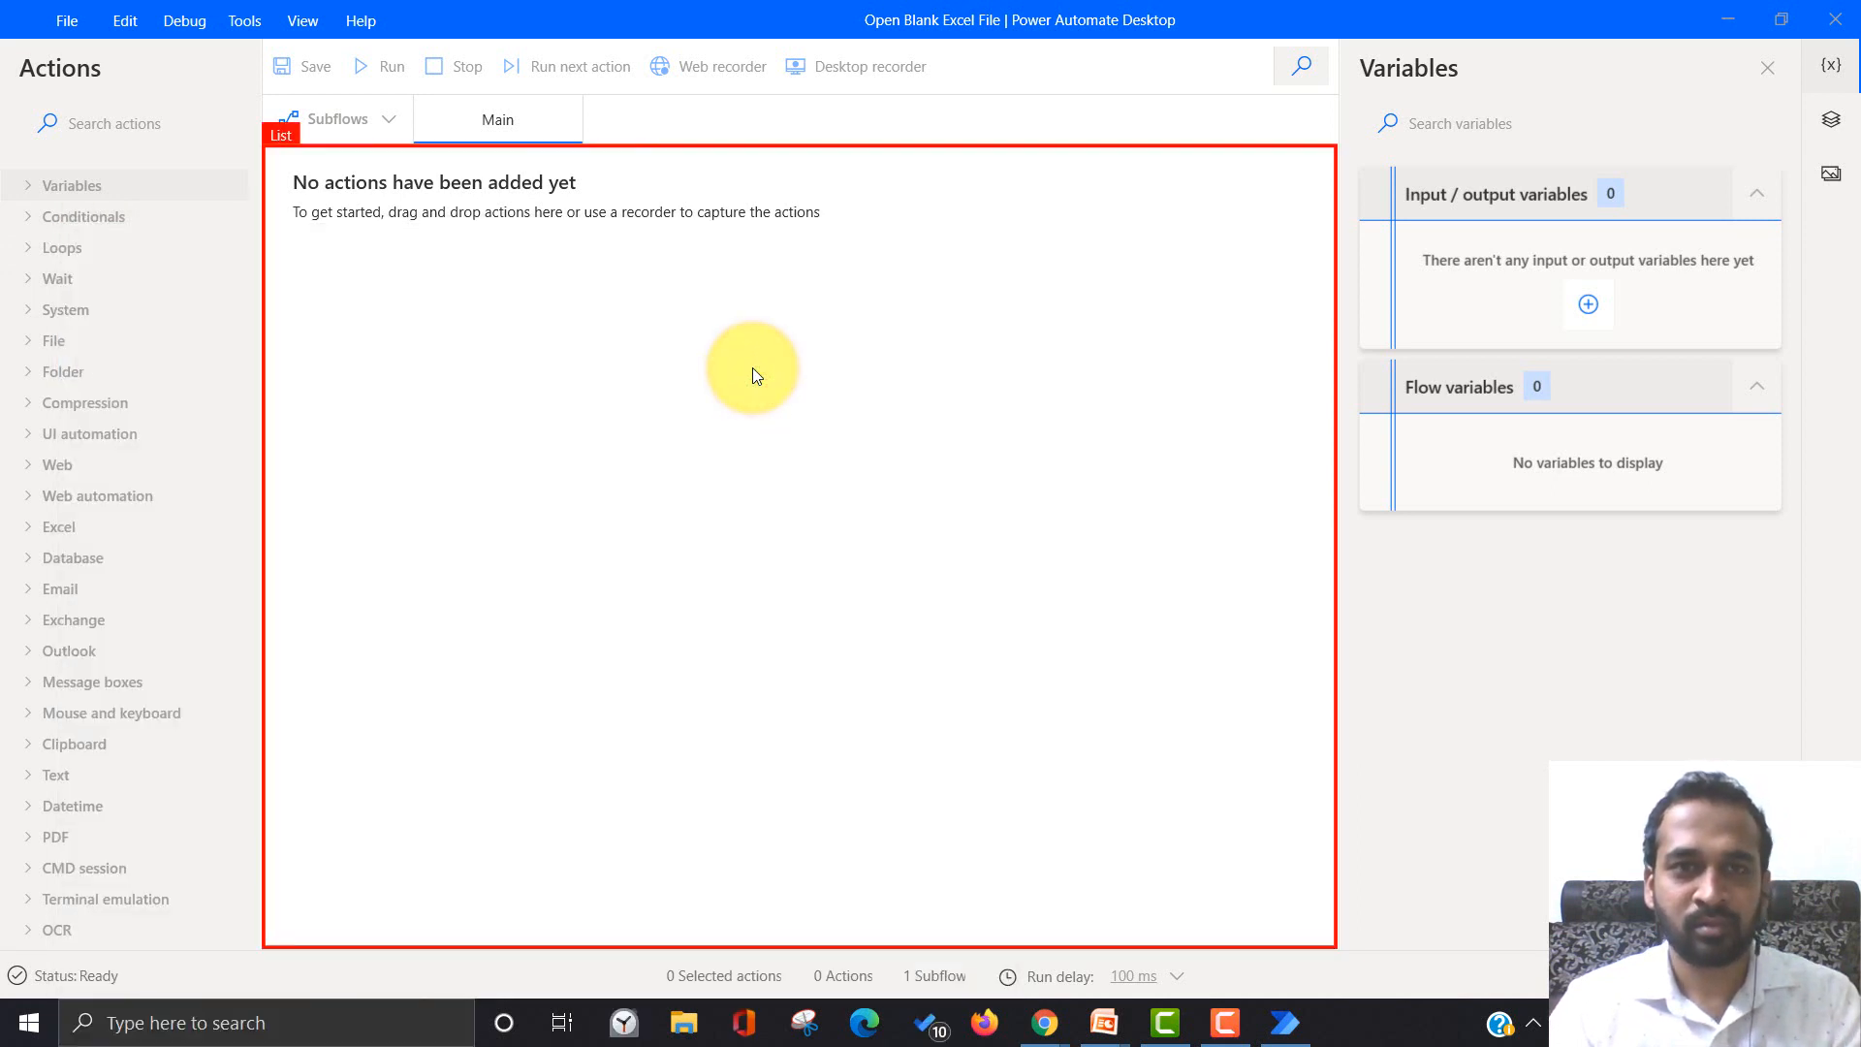
left_click(1341, 1022)
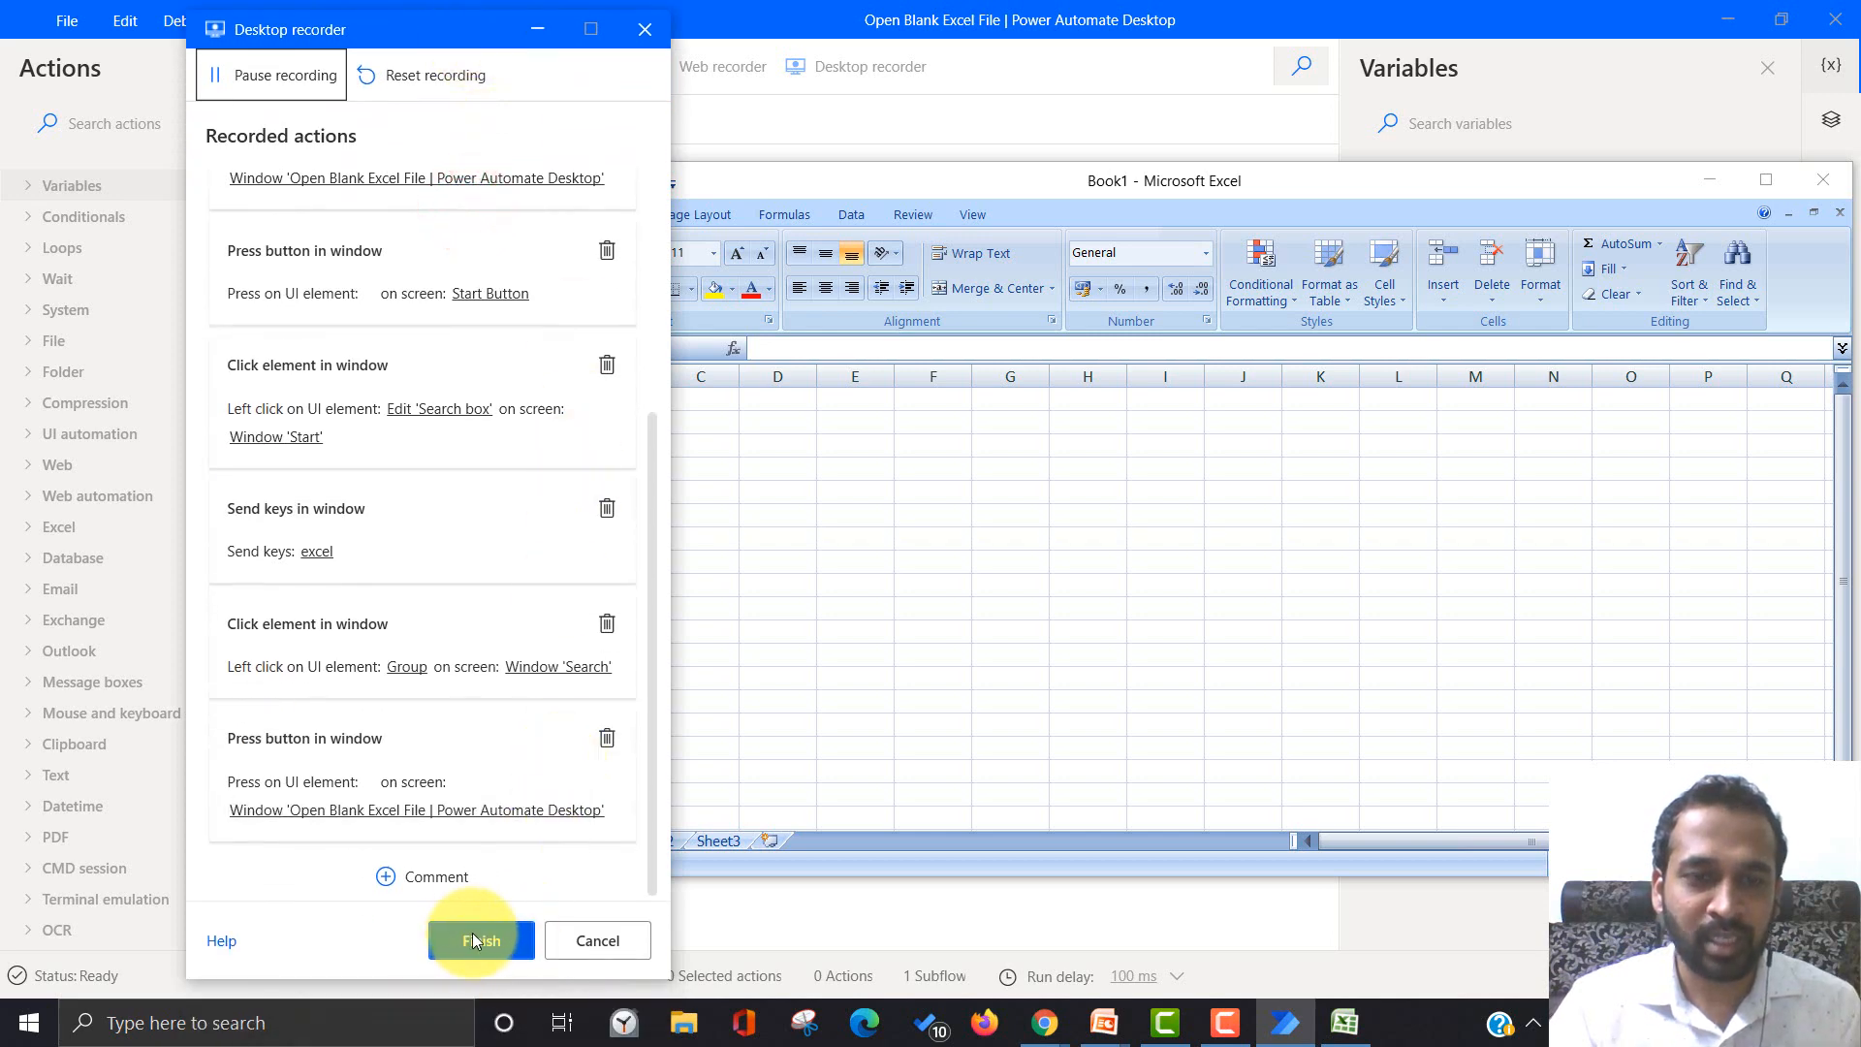
left_click(480, 940)
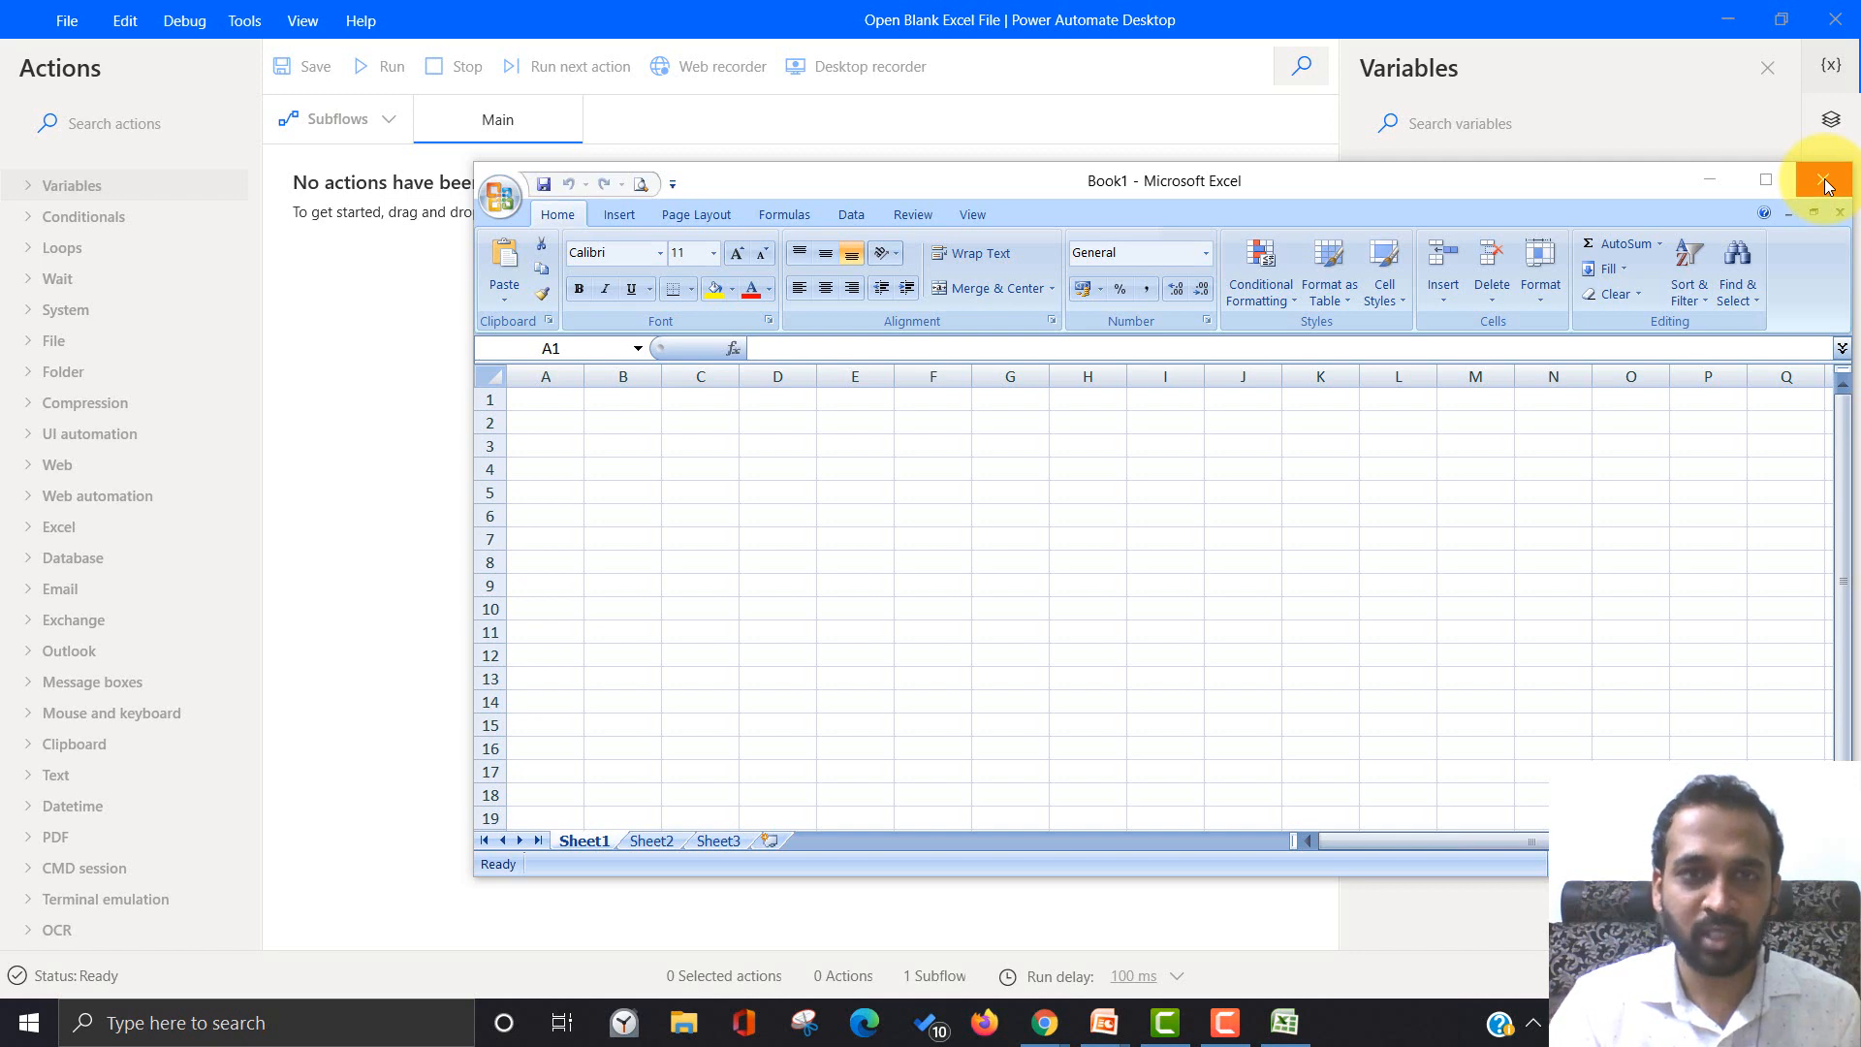
- Close the Excel workbook window, leaving the flow with its 12 recorded actions
left_click(1842, 181)
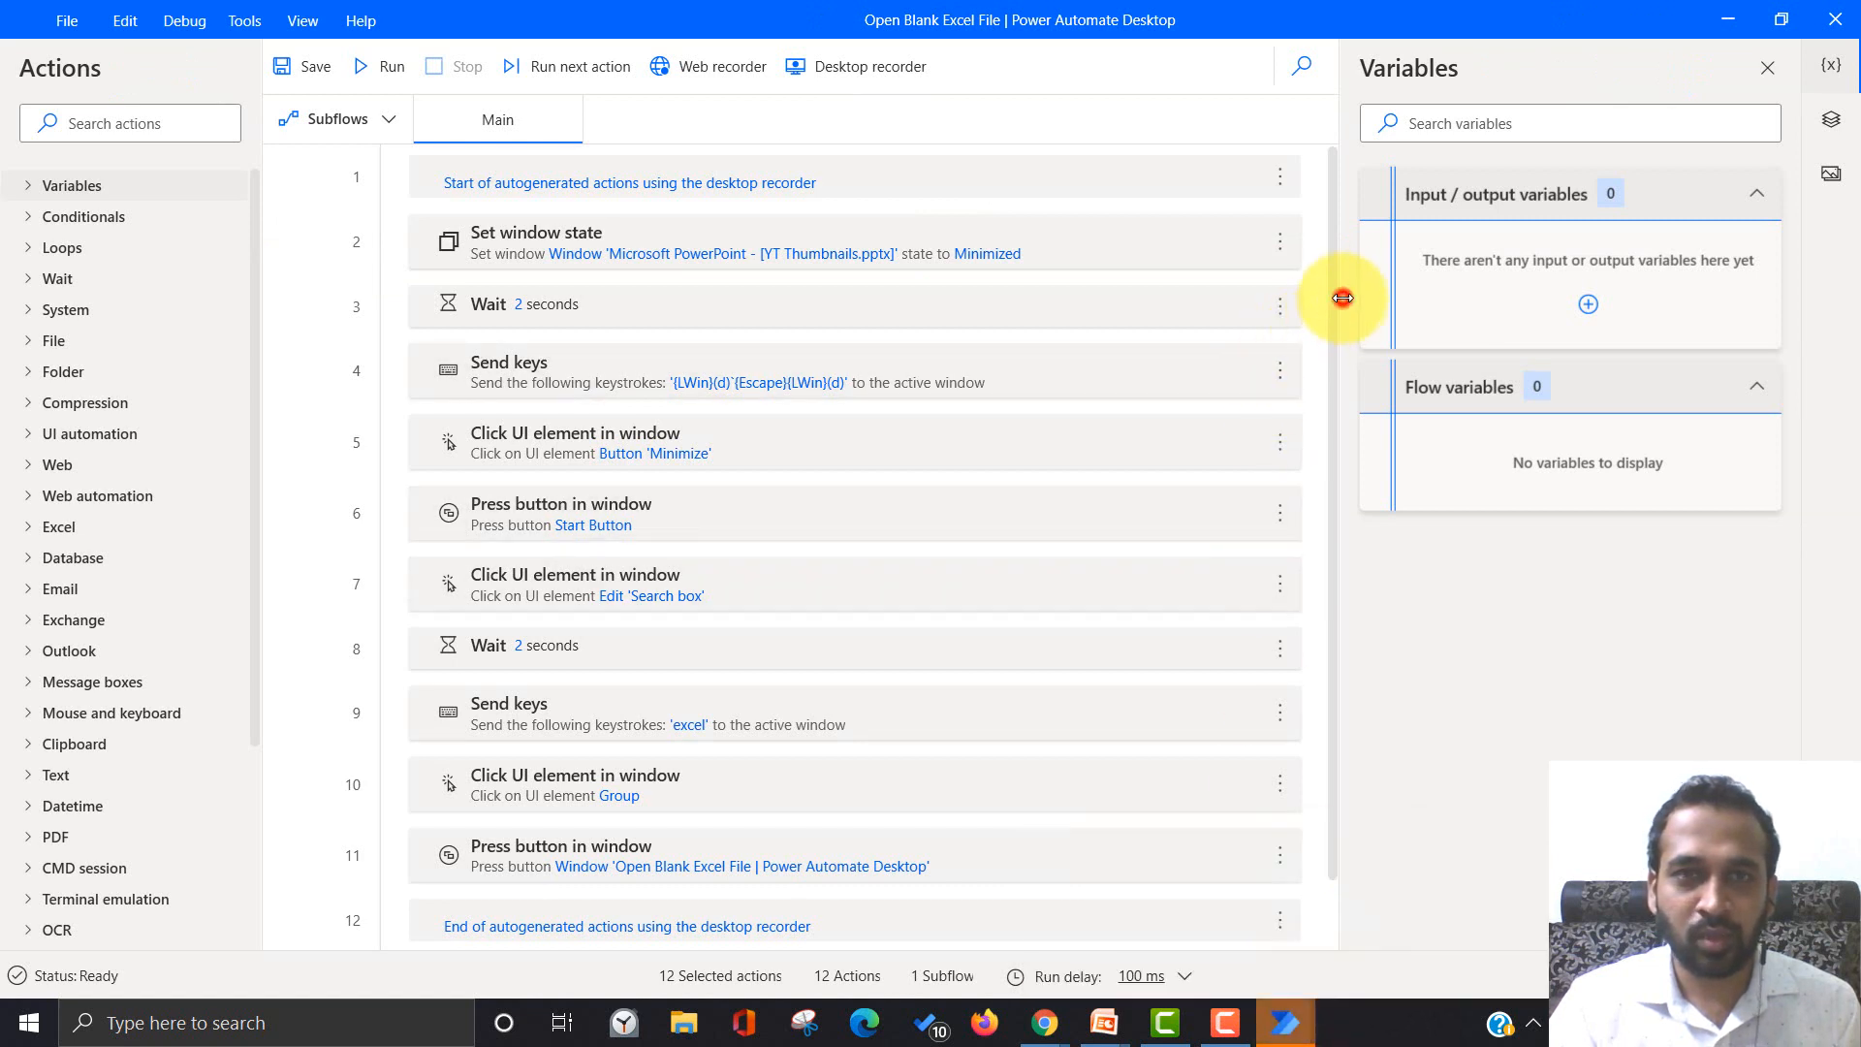
mouse_move(662, 331)
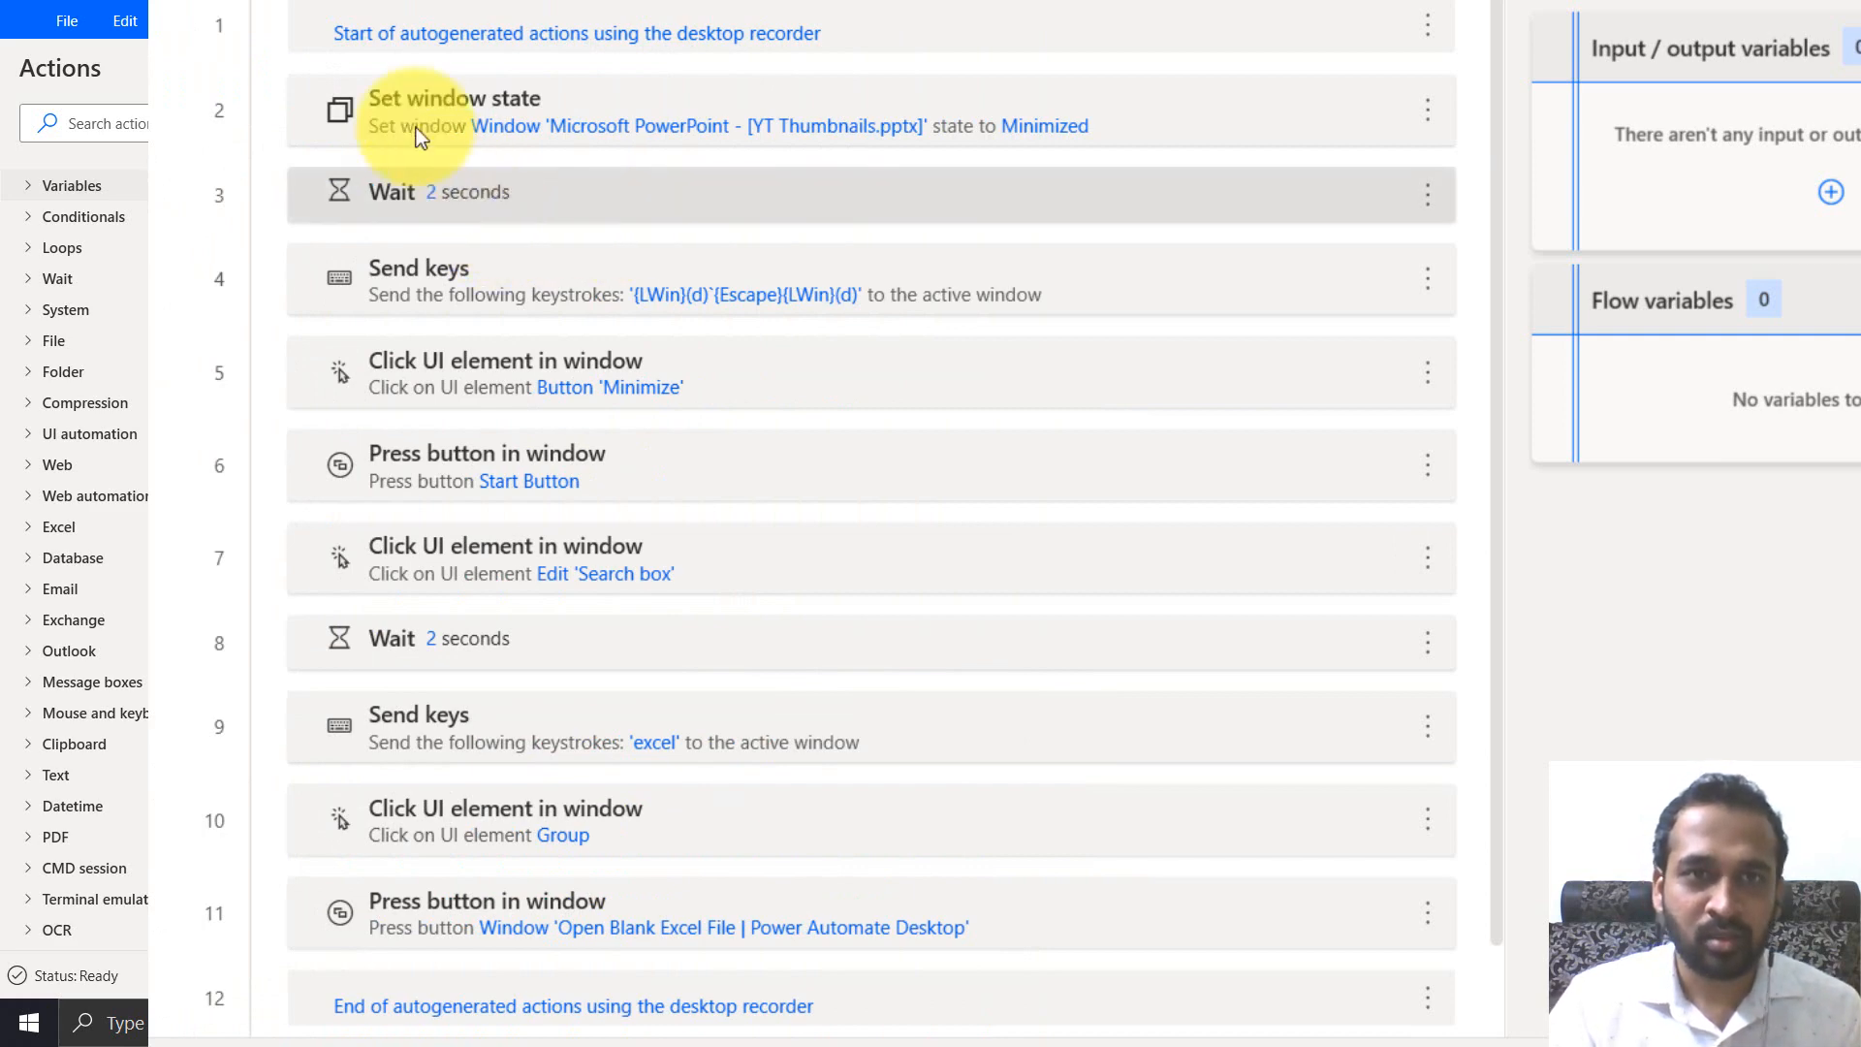
mouse_move(479, 114)
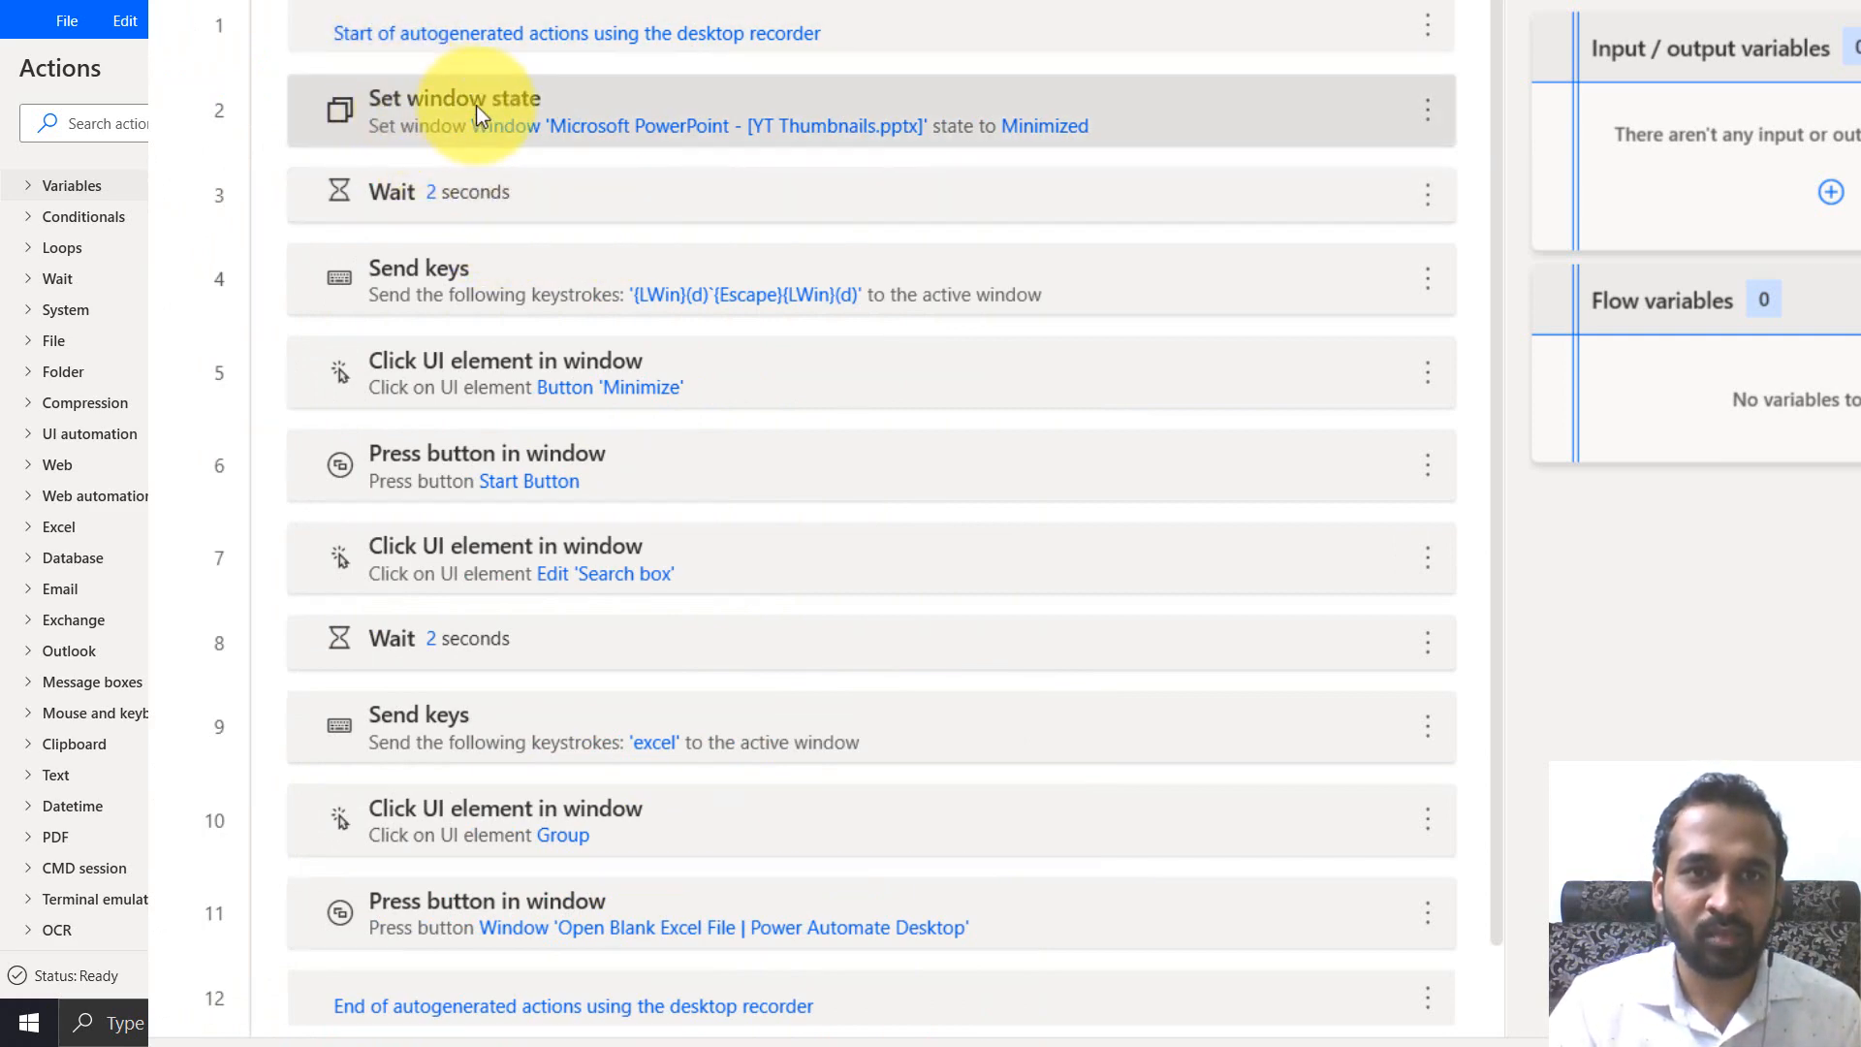
mouse_move(1421, 111)
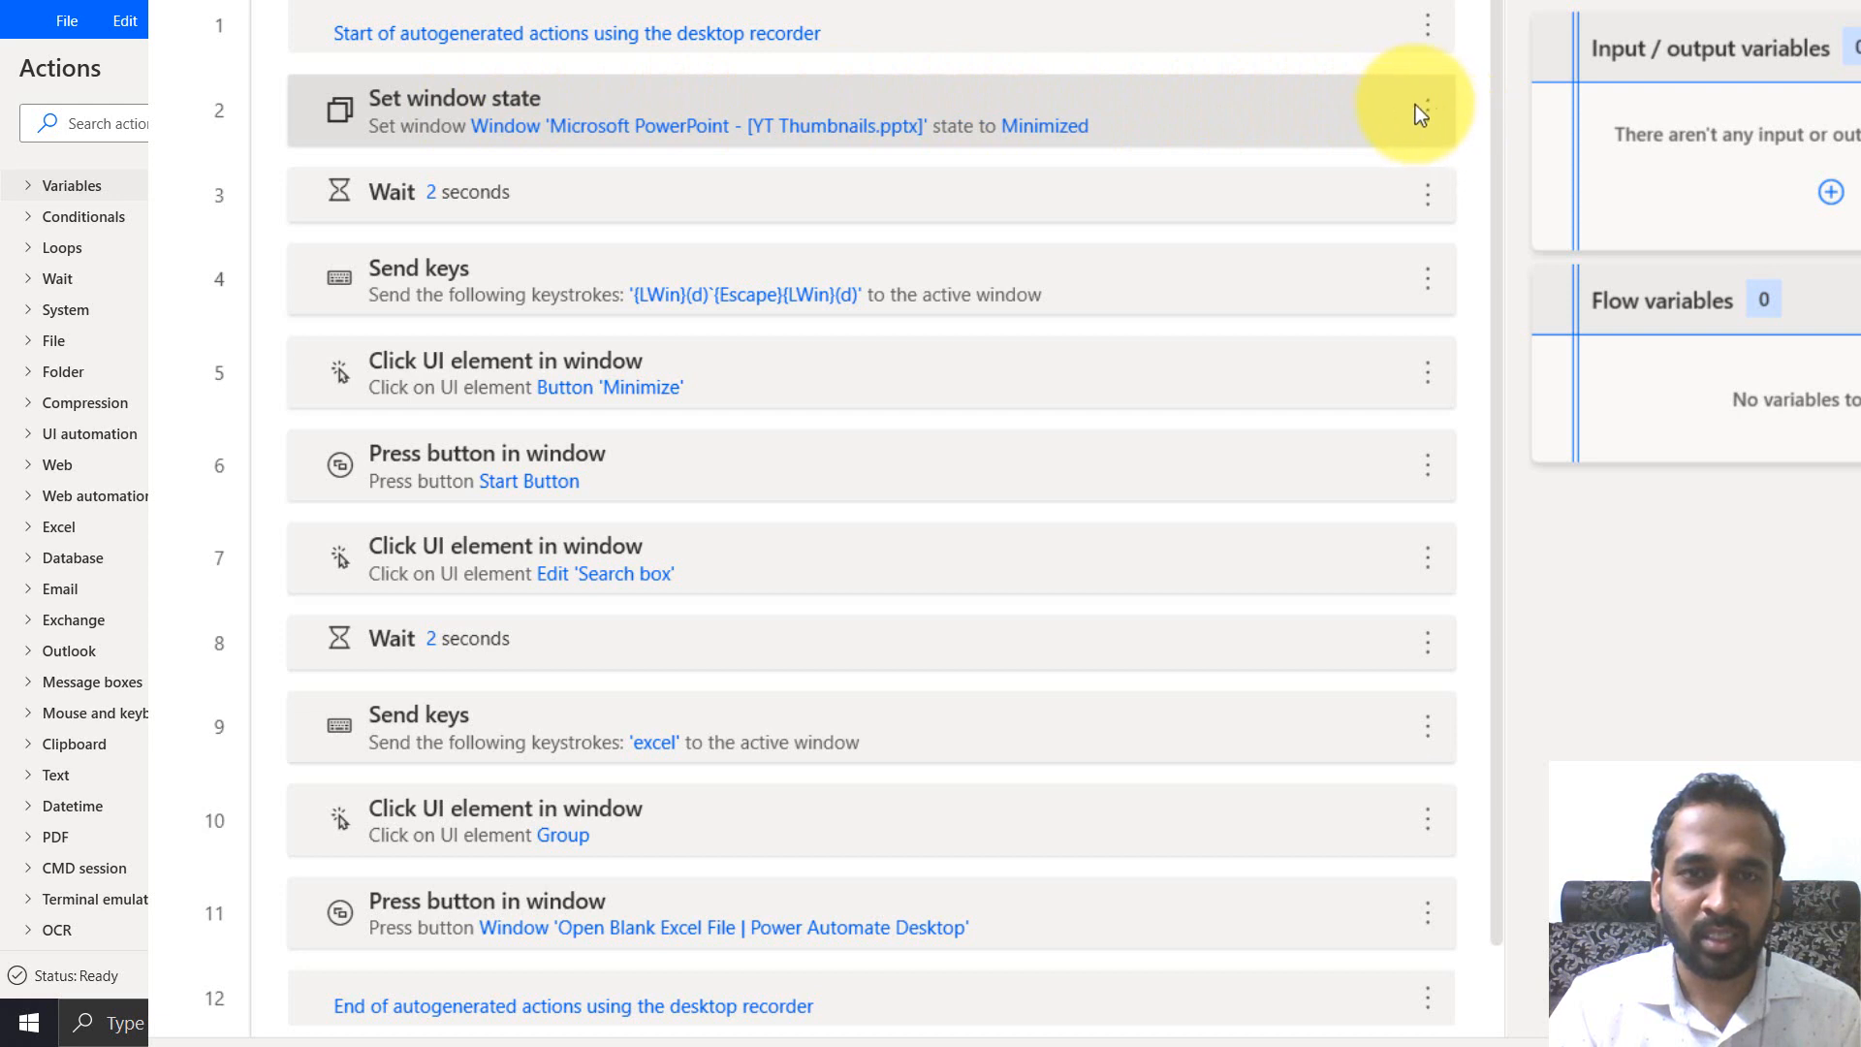
mouse_move(1431, 124)
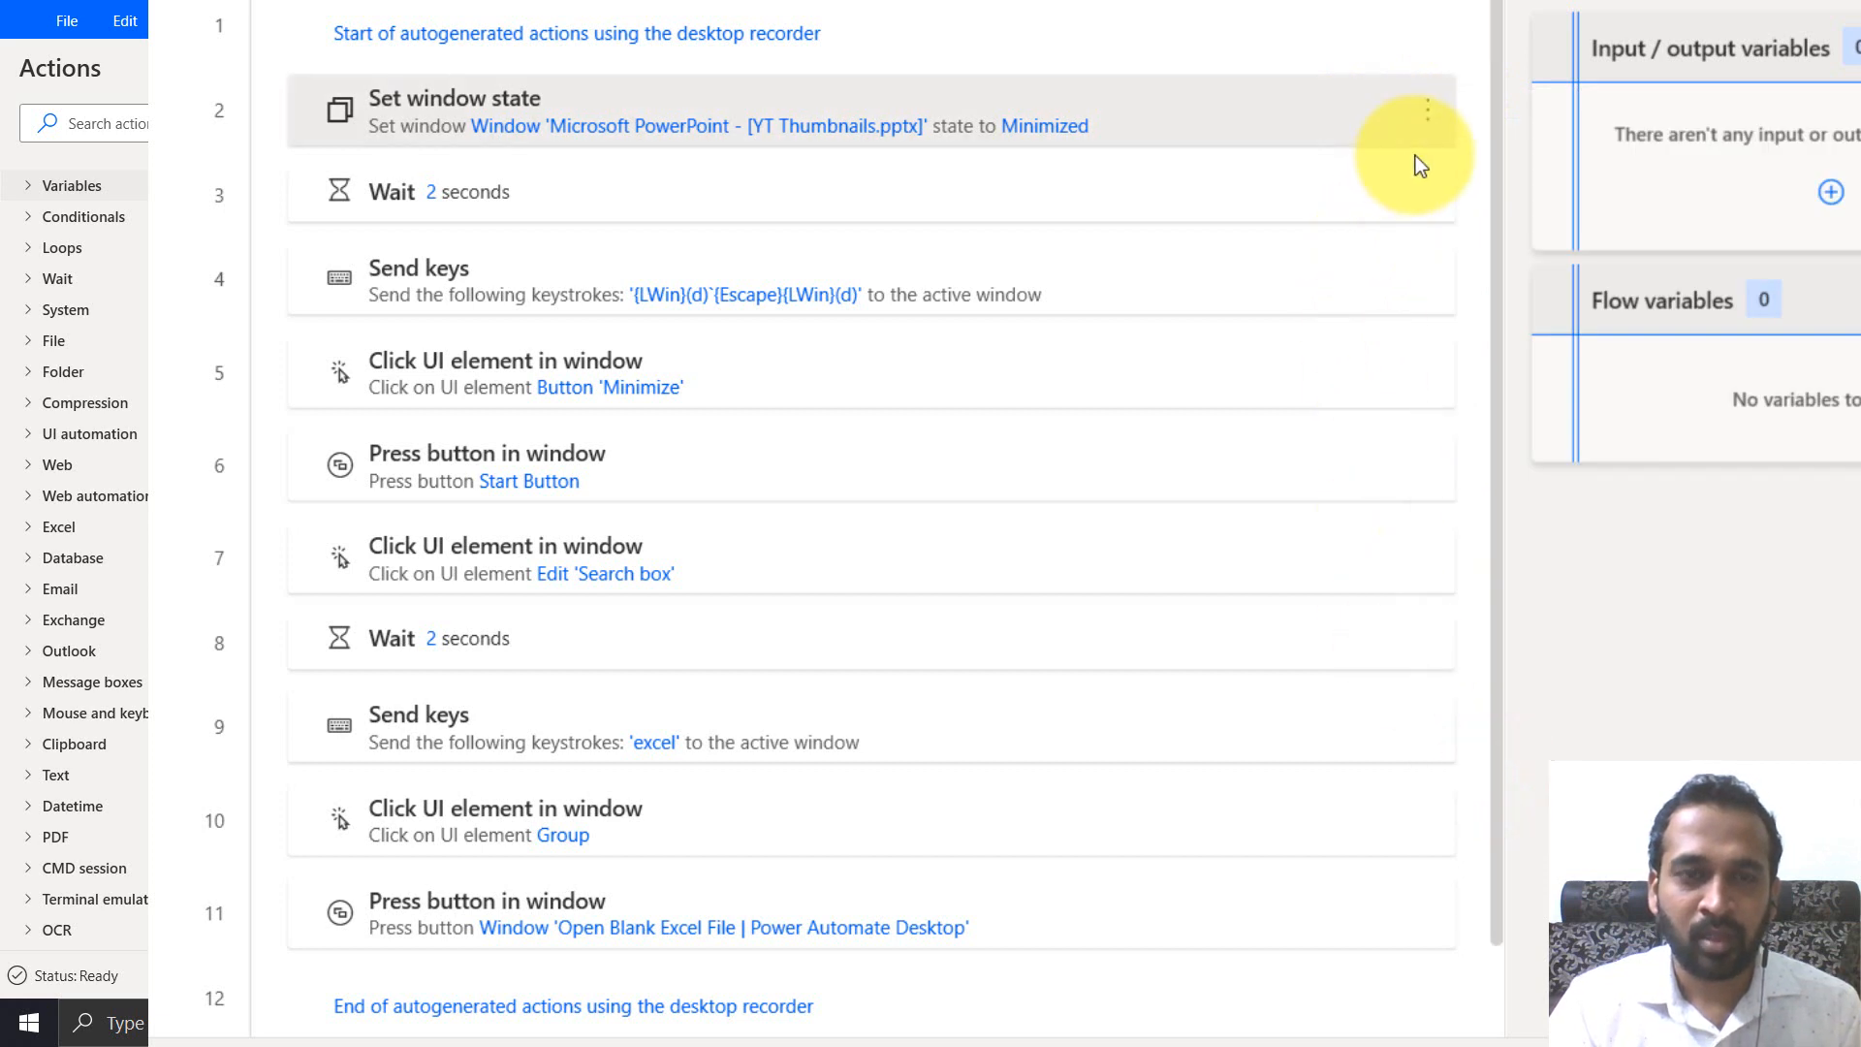
- Delete the Minimize click, Send keys and 2-second Wait actions from the recorded flow
left_click(1429, 108)
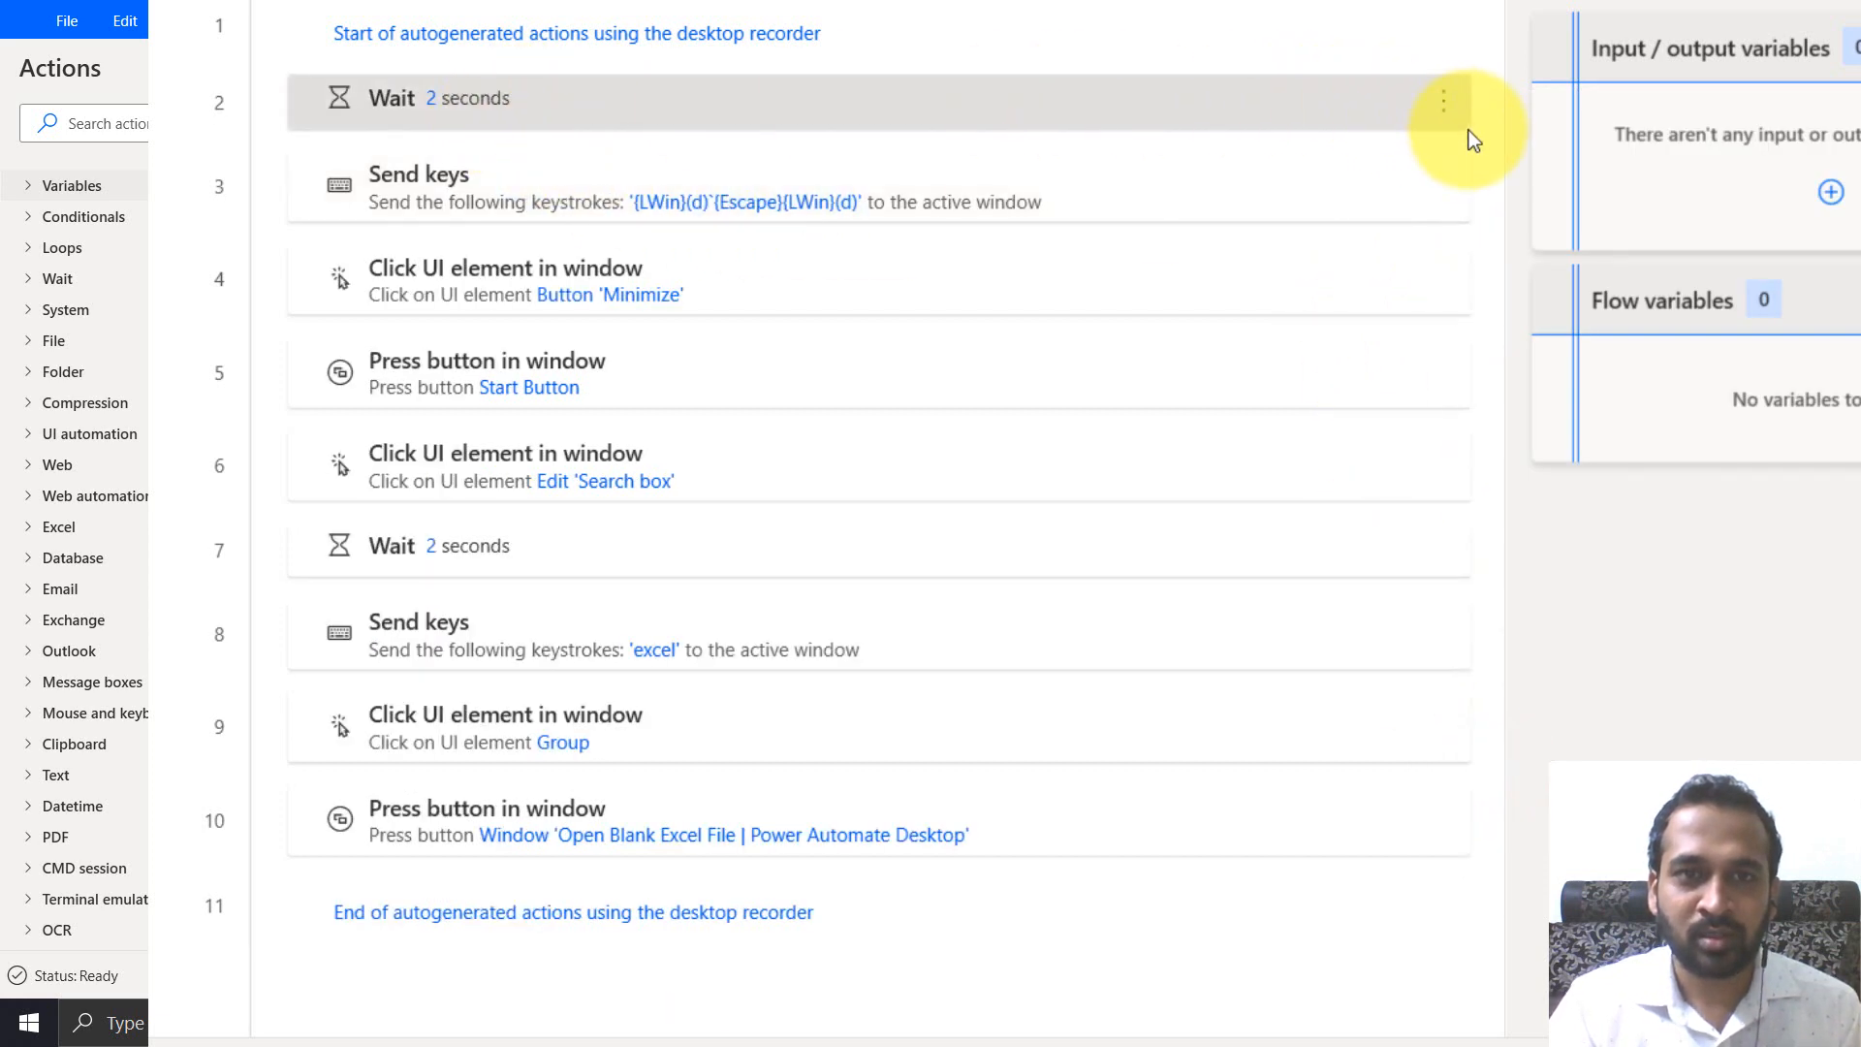
left_click(1442, 99)
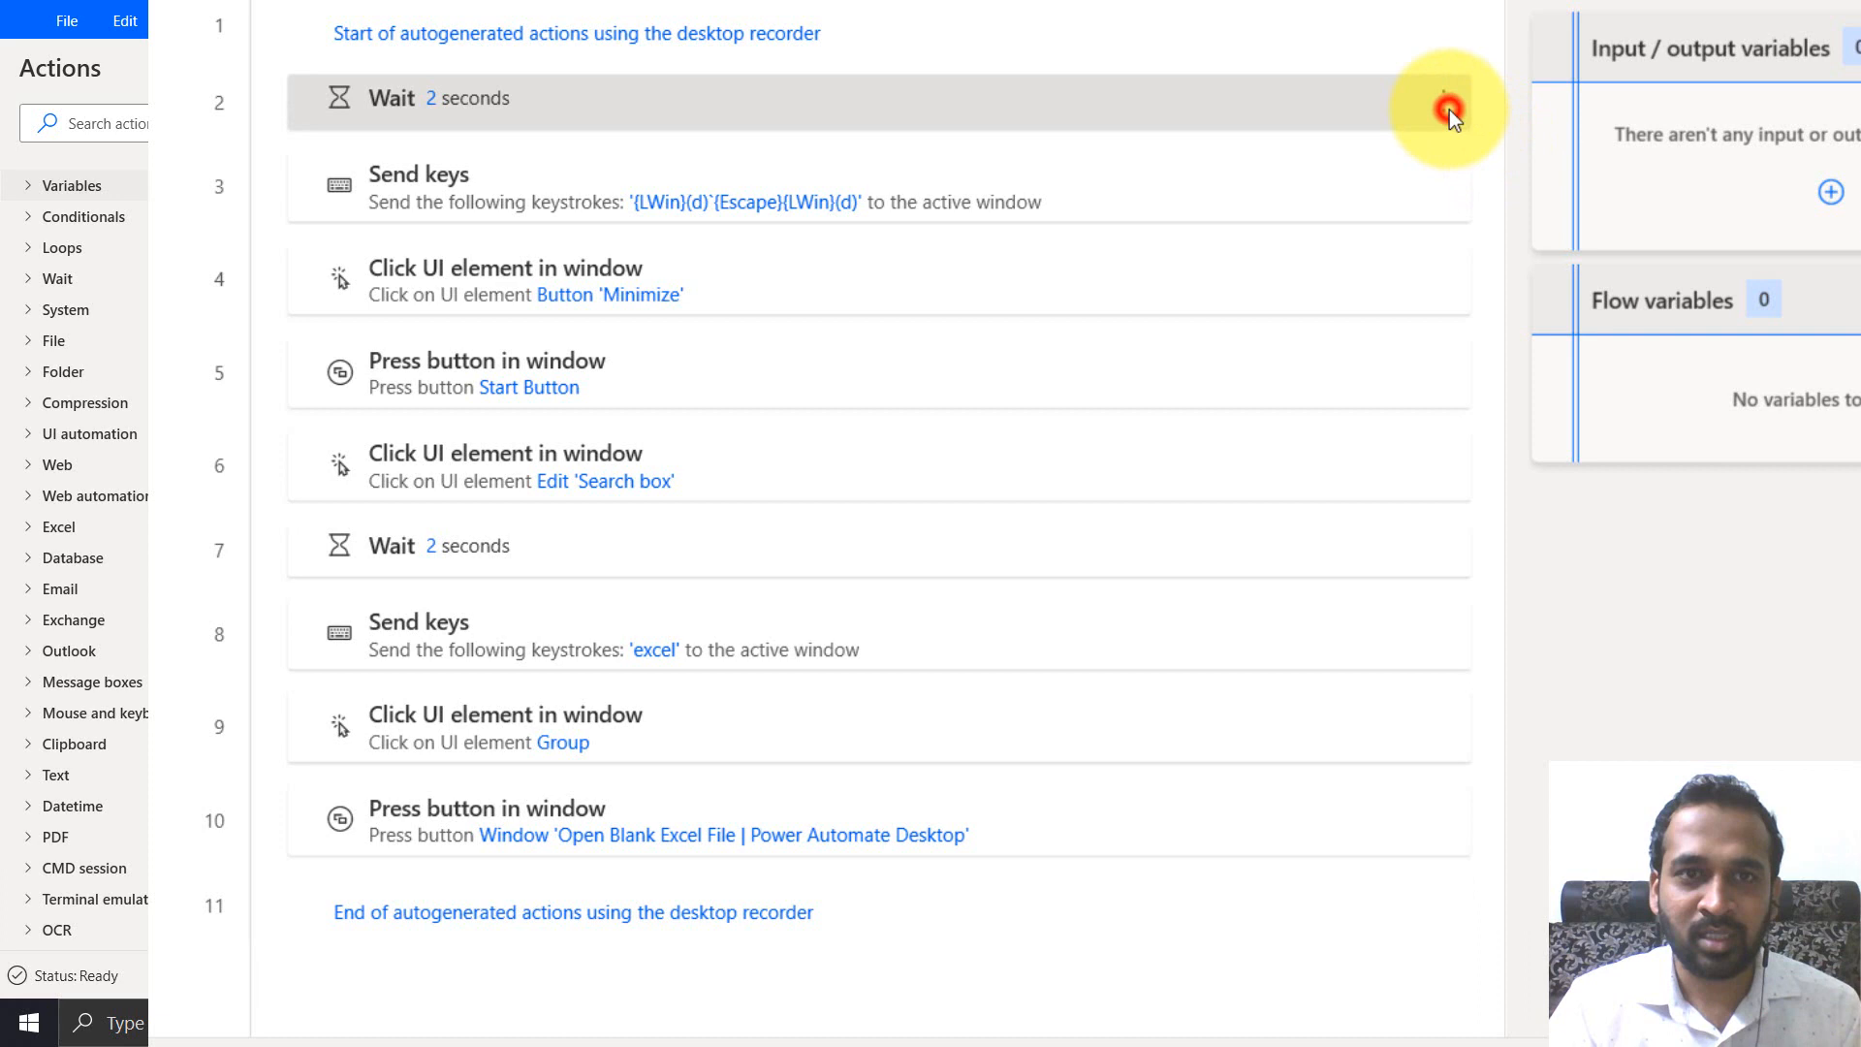
mouse_move(1241, 427)
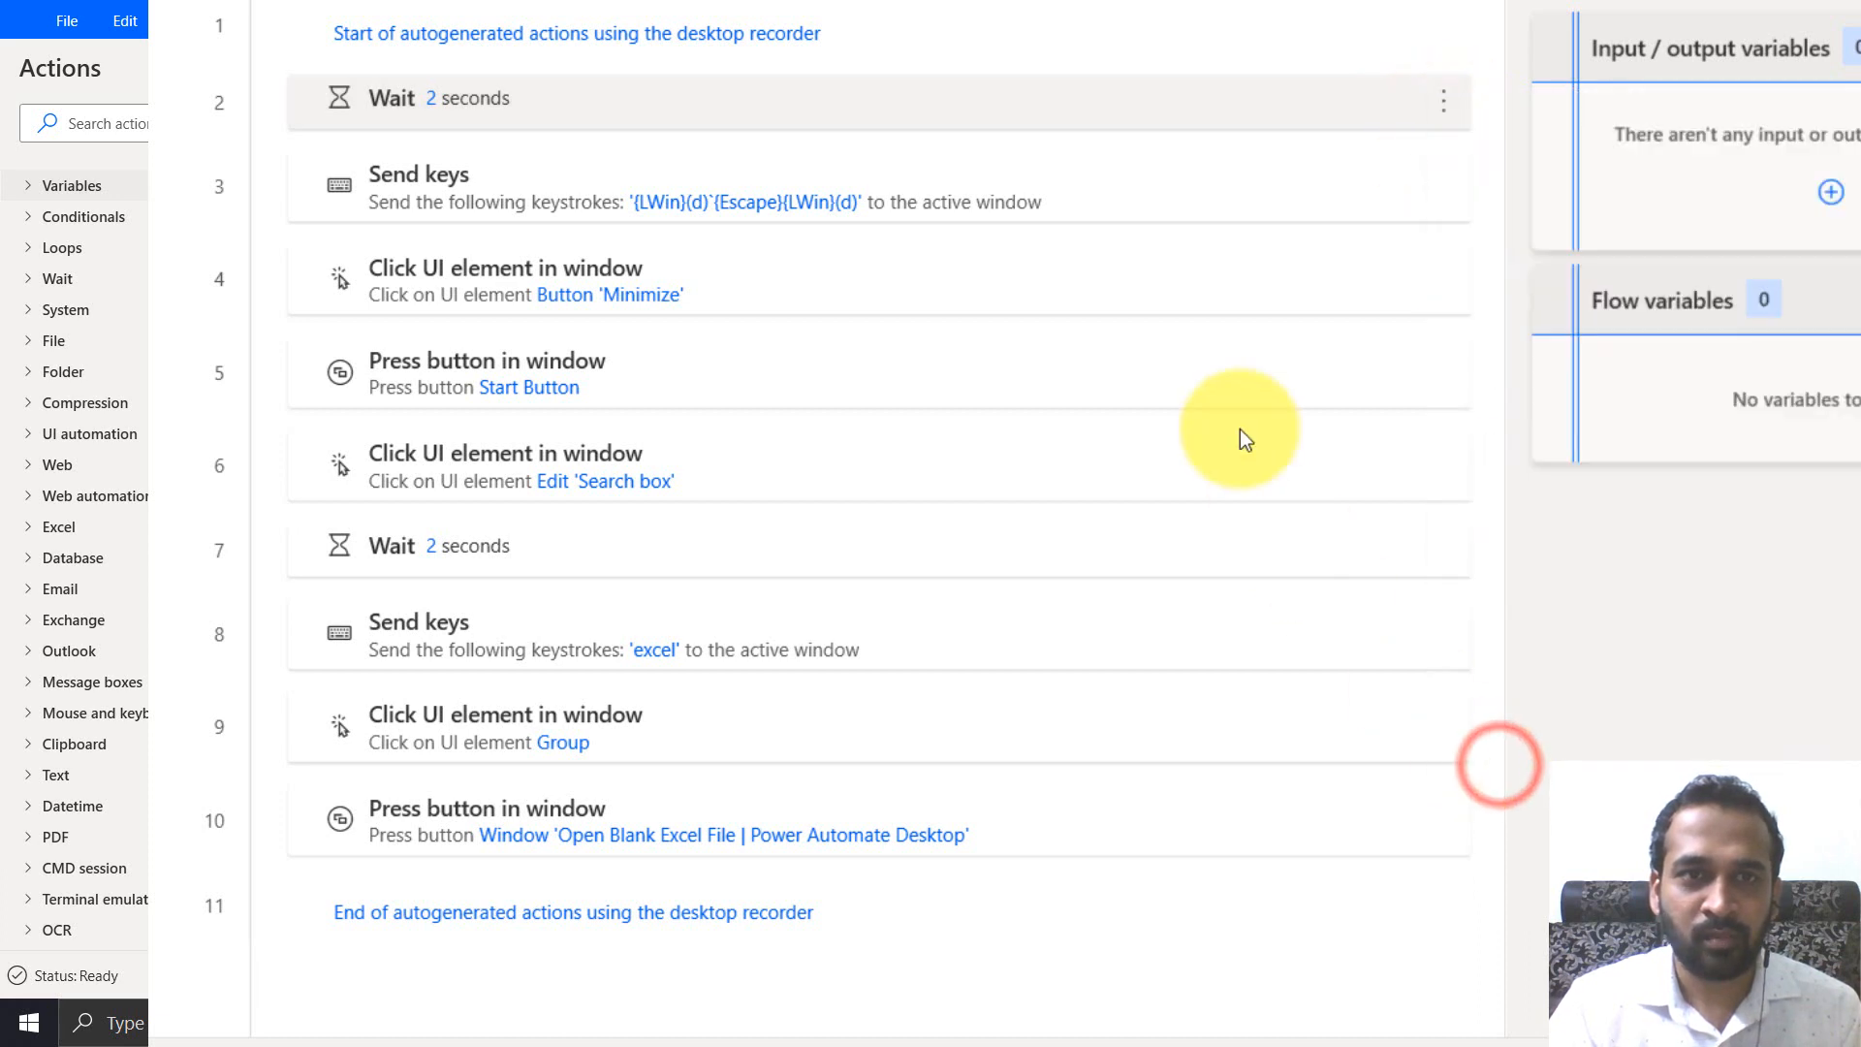
left_click(1442, 99)
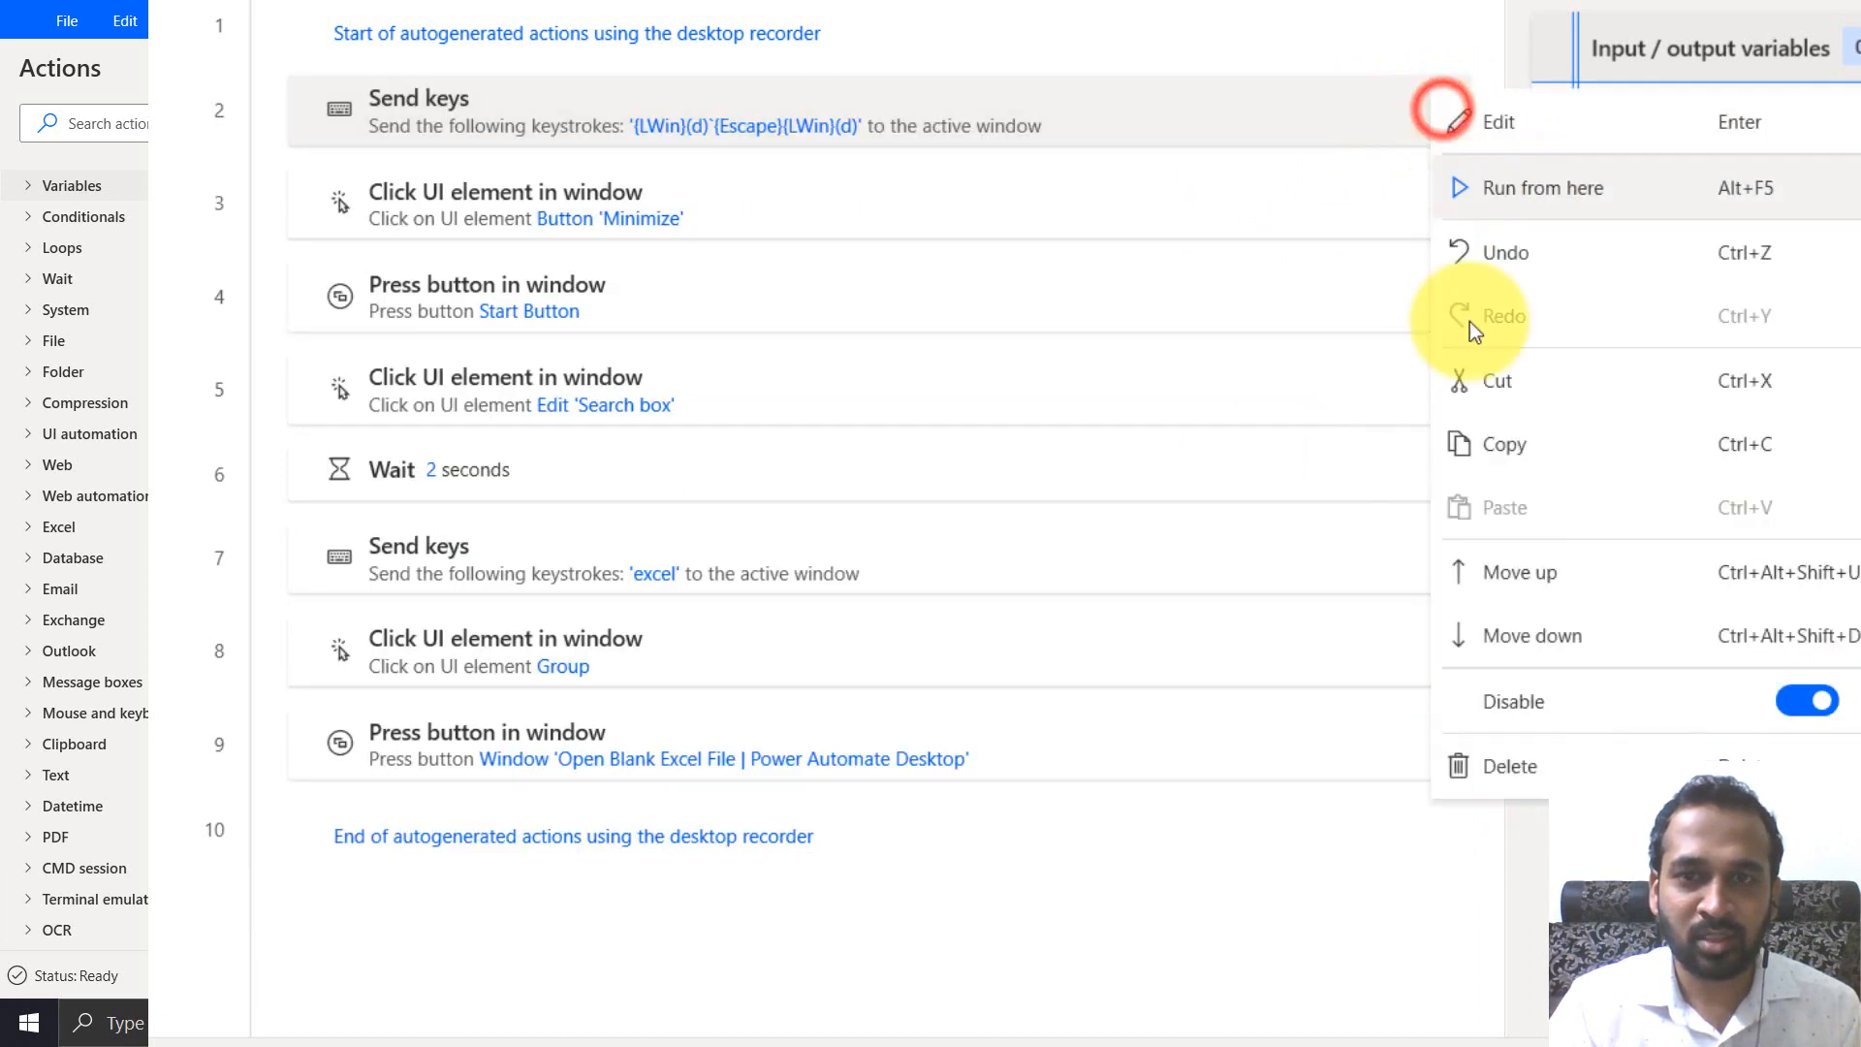
left_click(1511, 766)
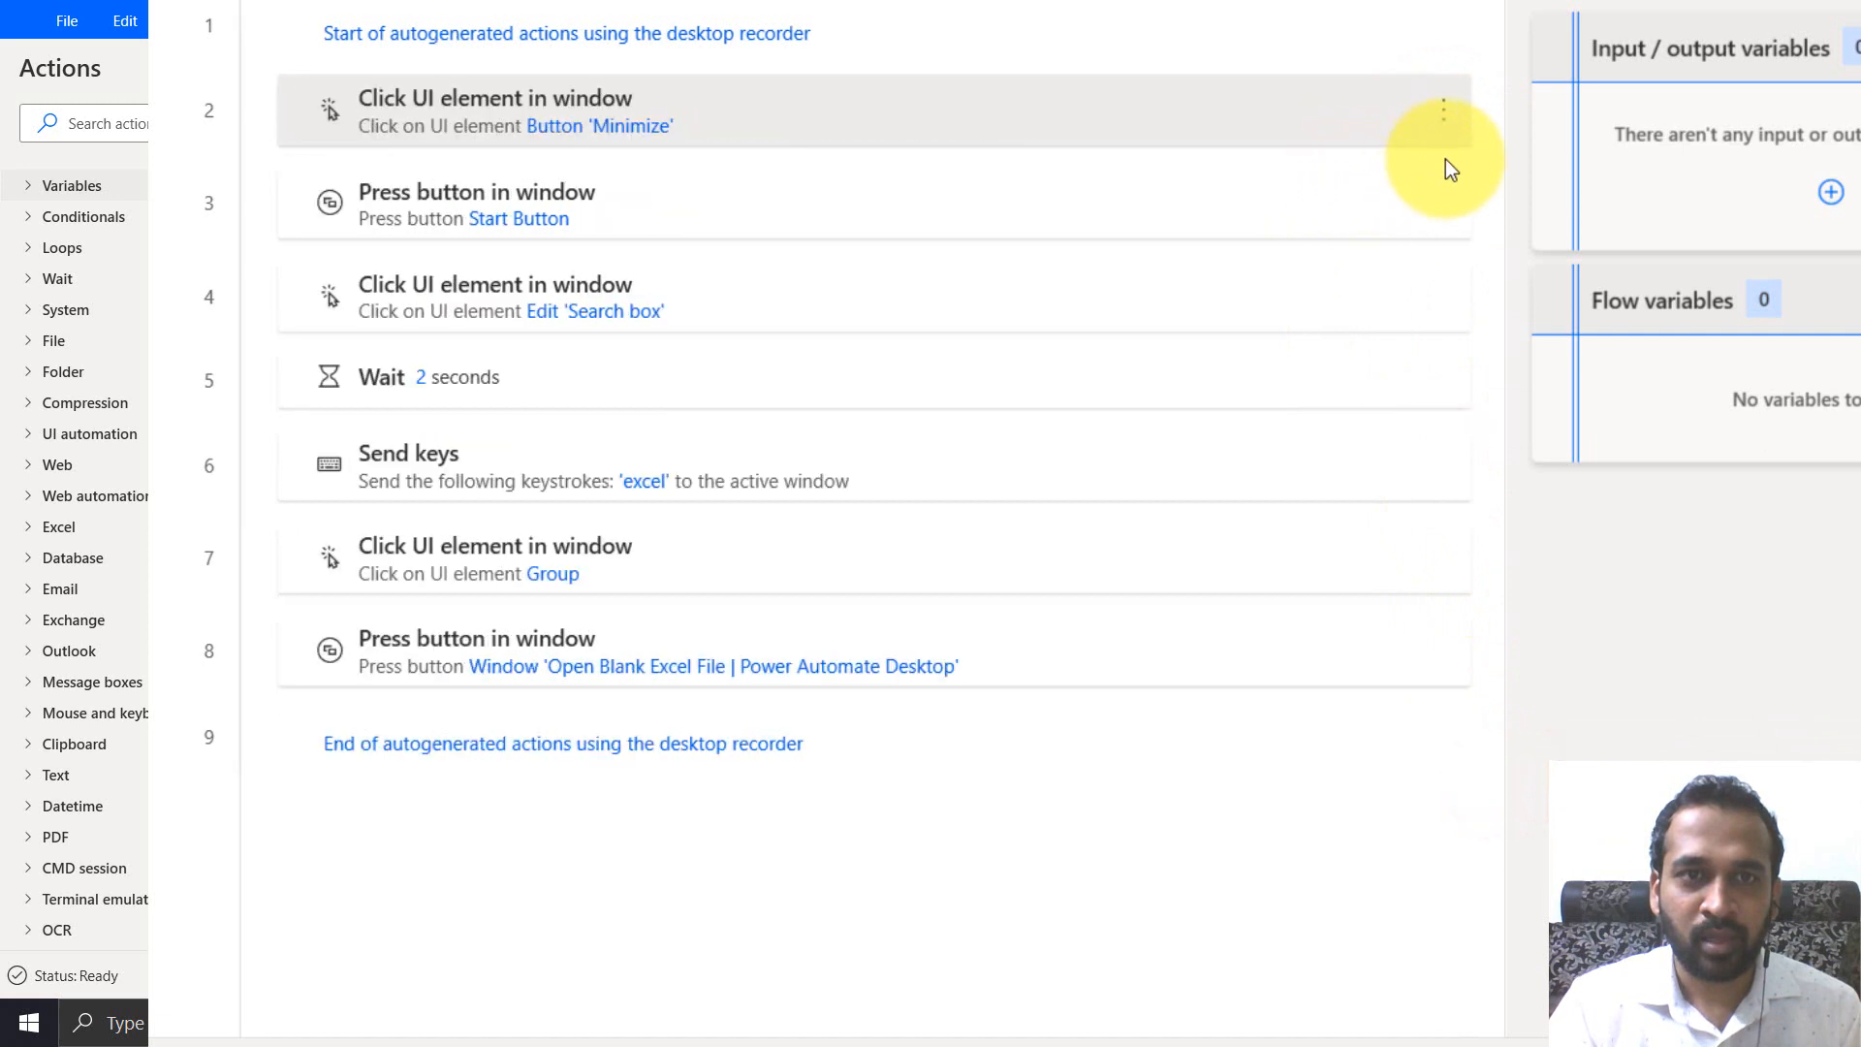
mouse_move(1477, 157)
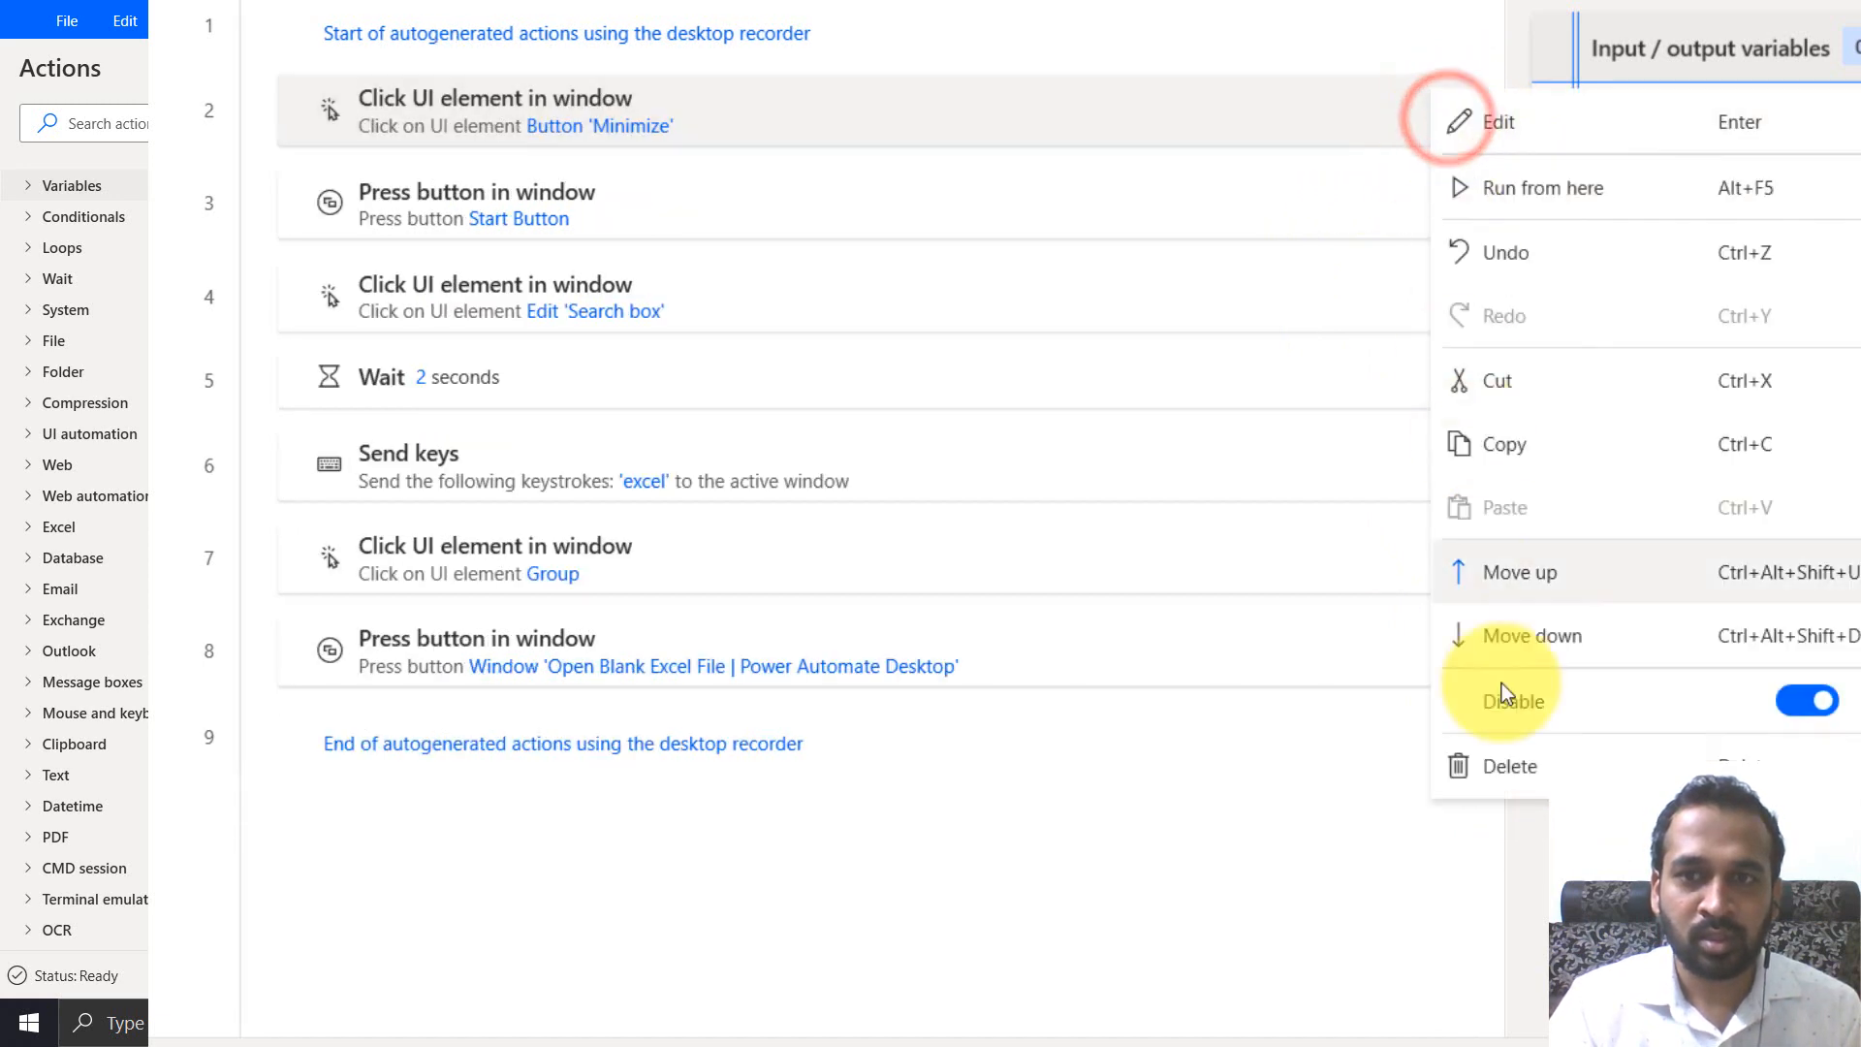
left_click(1508, 766)
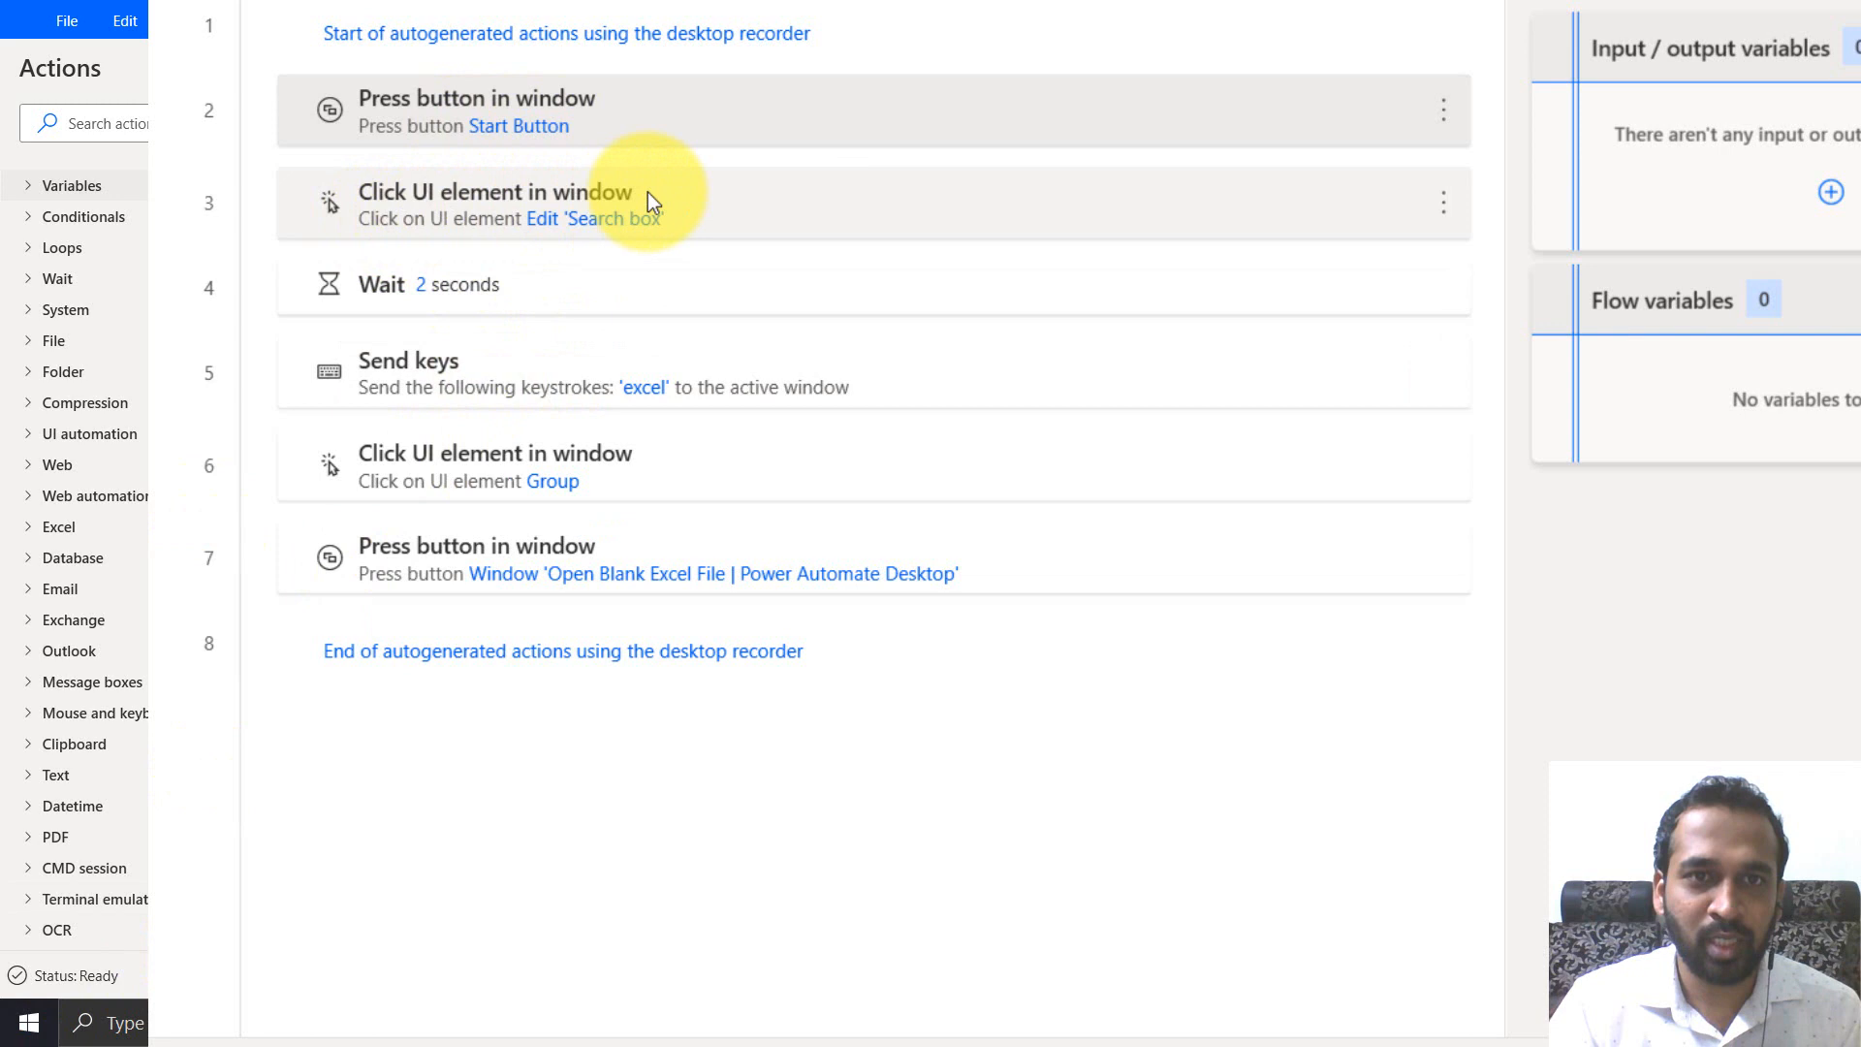
mouse_move(1163, 283)
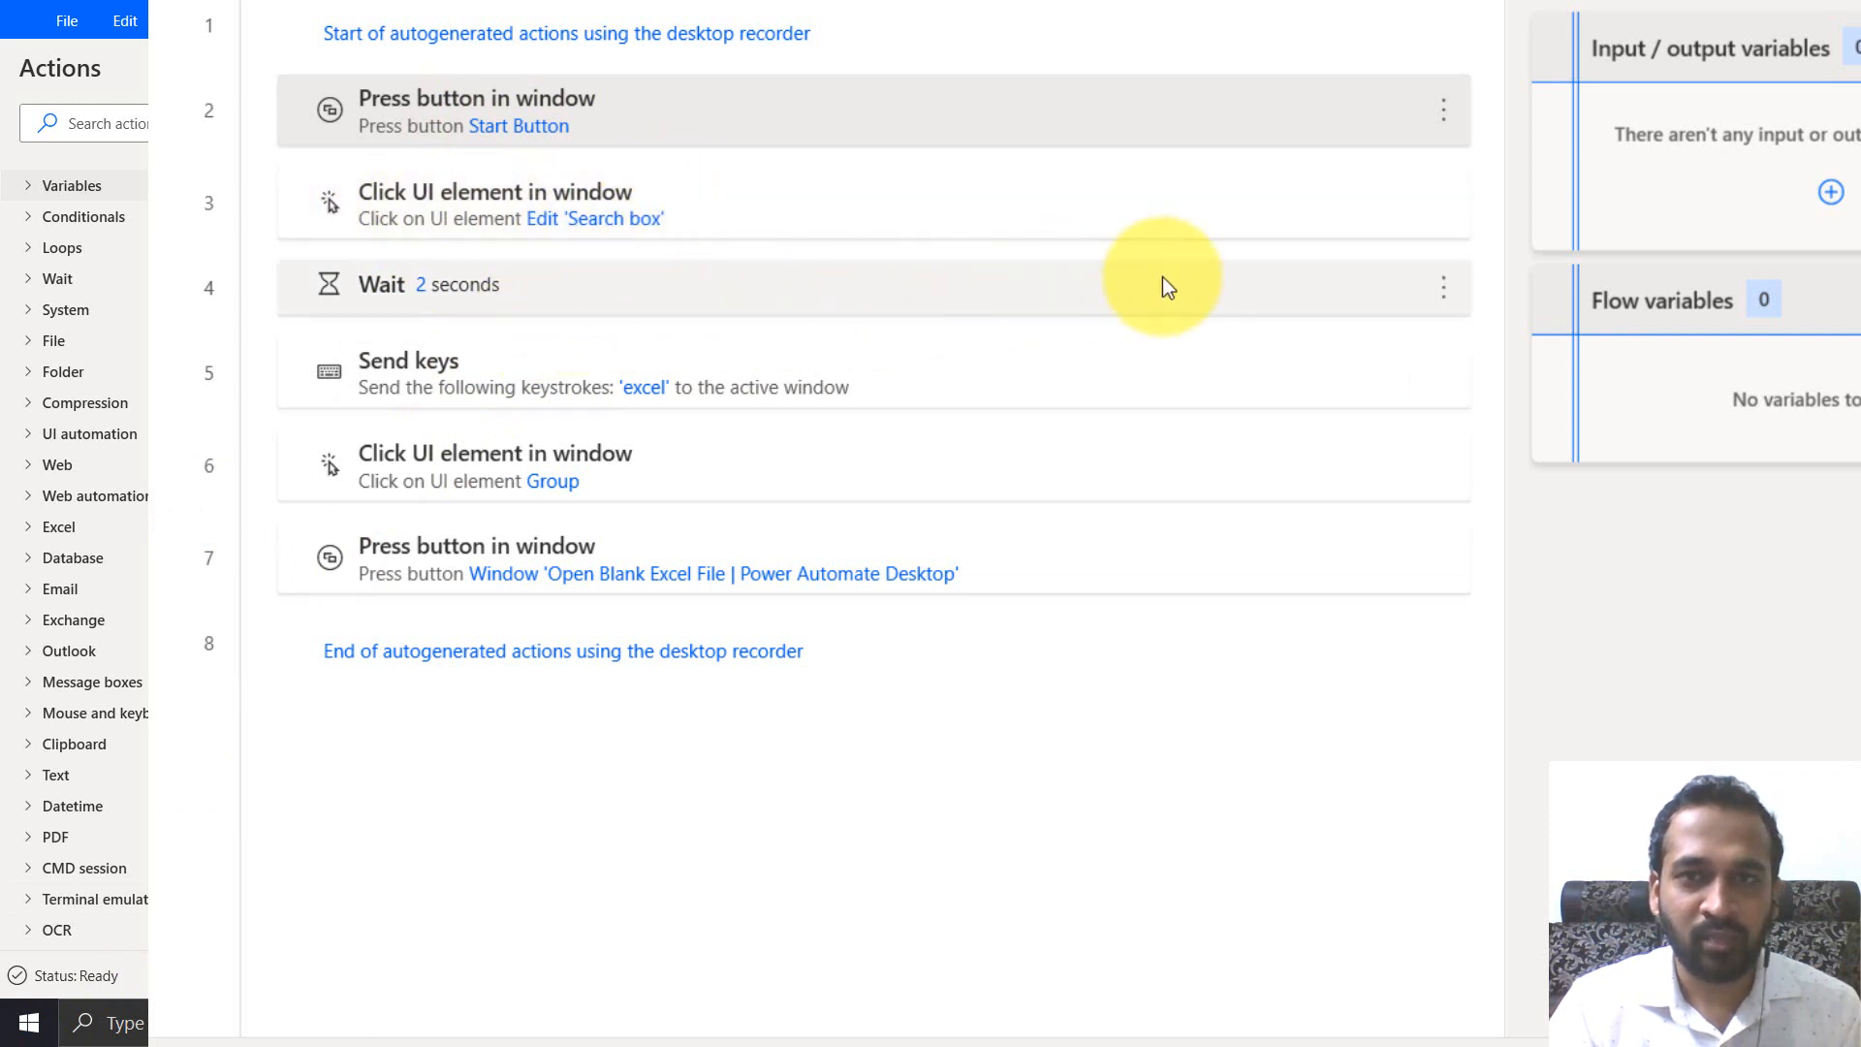
mouse_move(1442, 287)
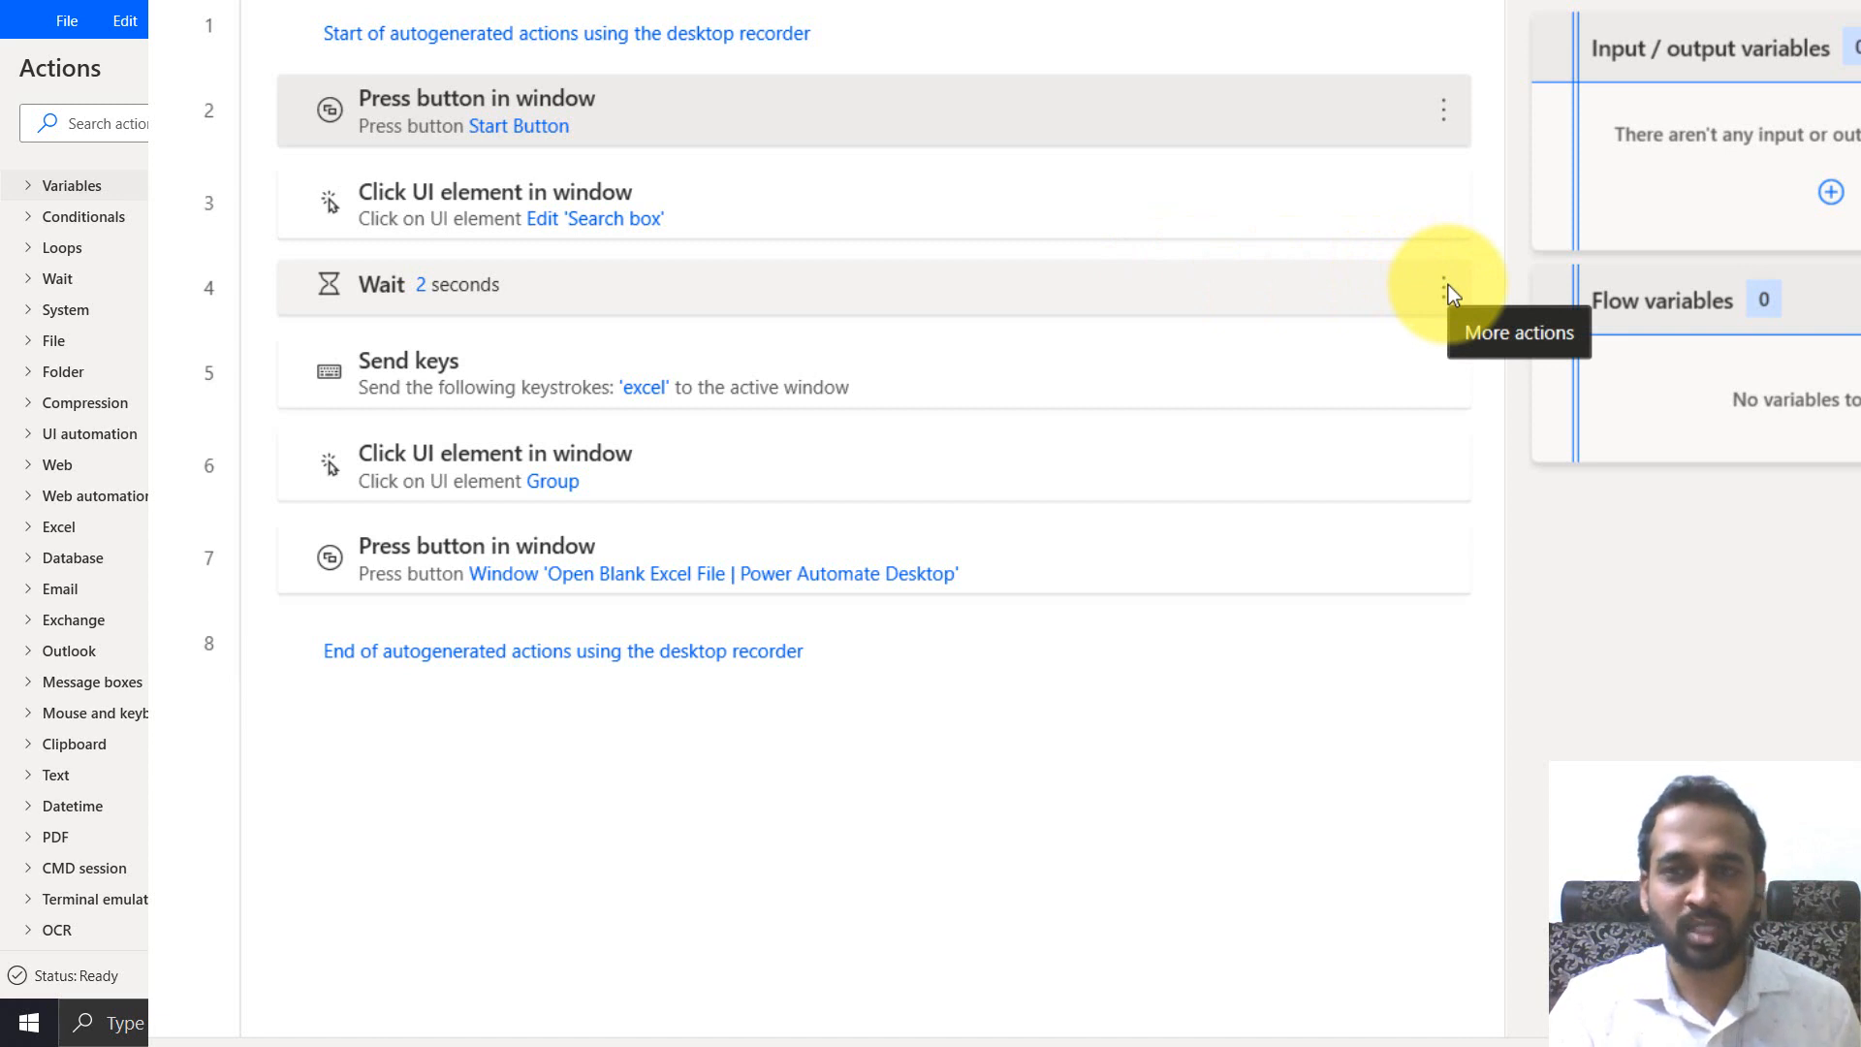
left_click(1442, 285)
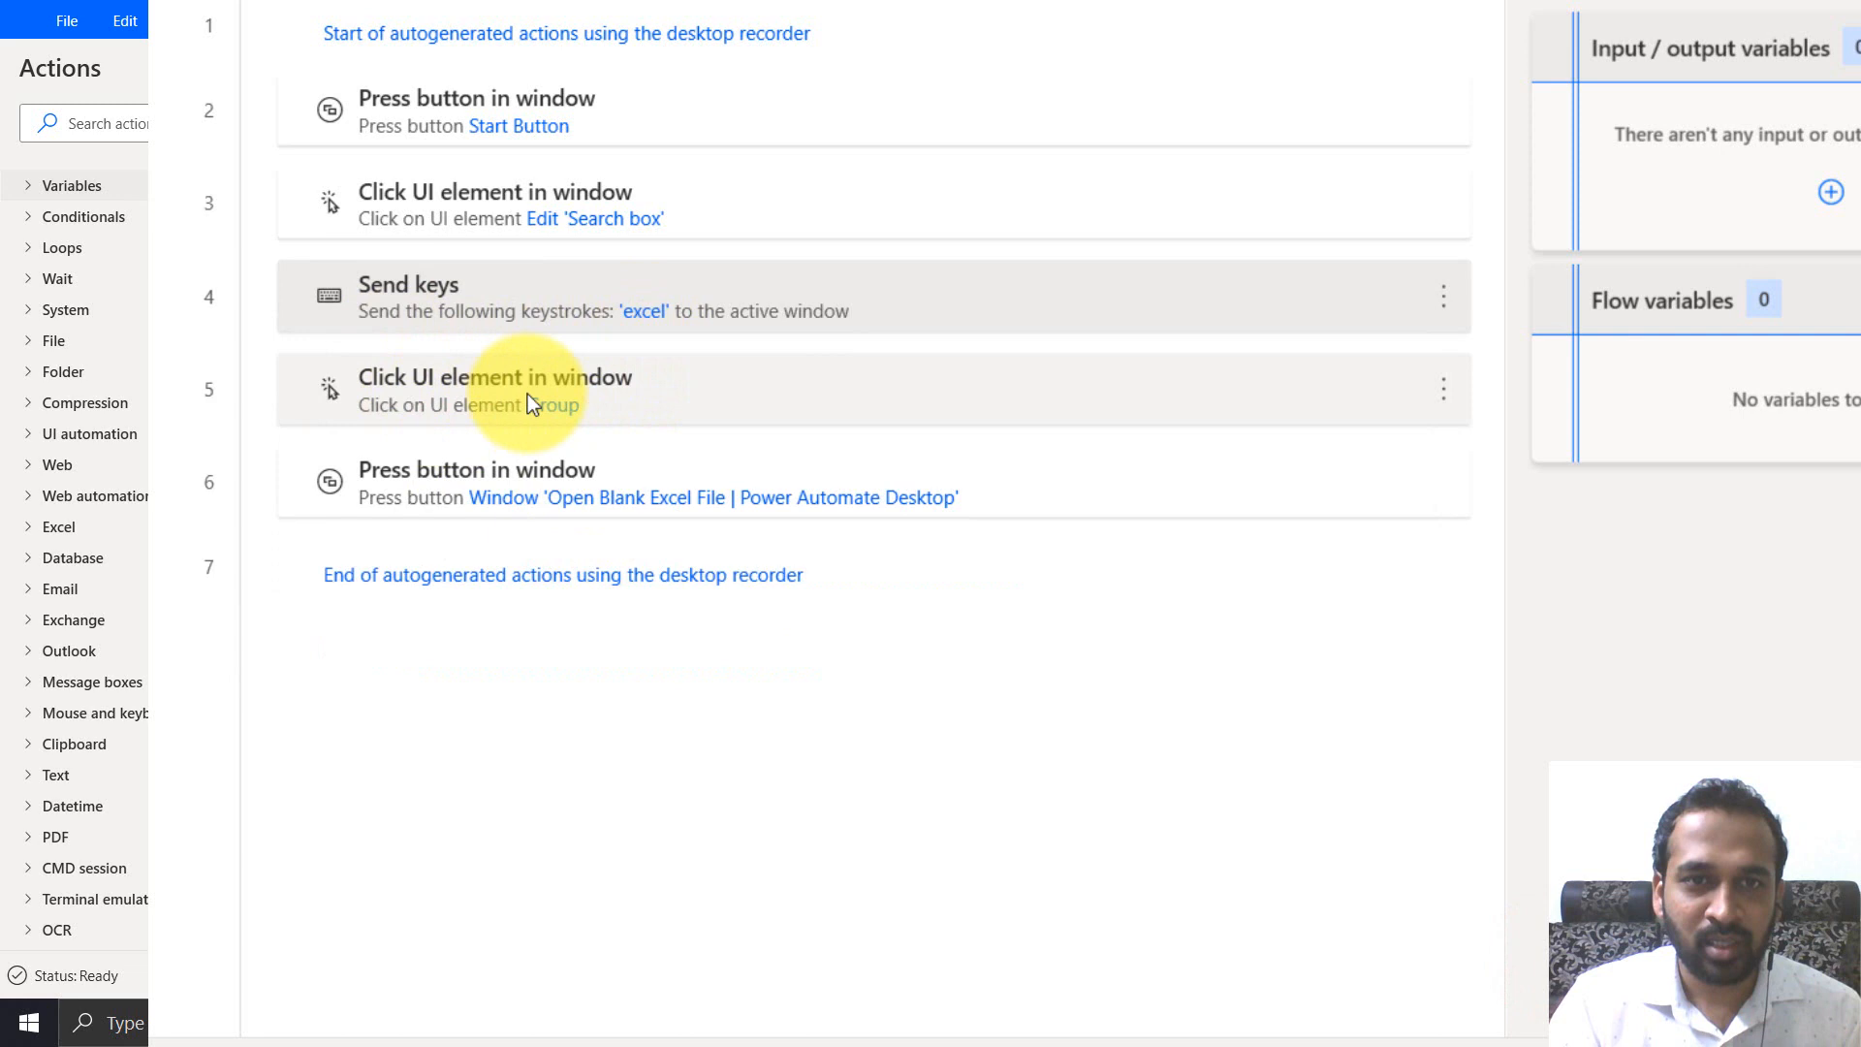
mouse_move(737, 508)
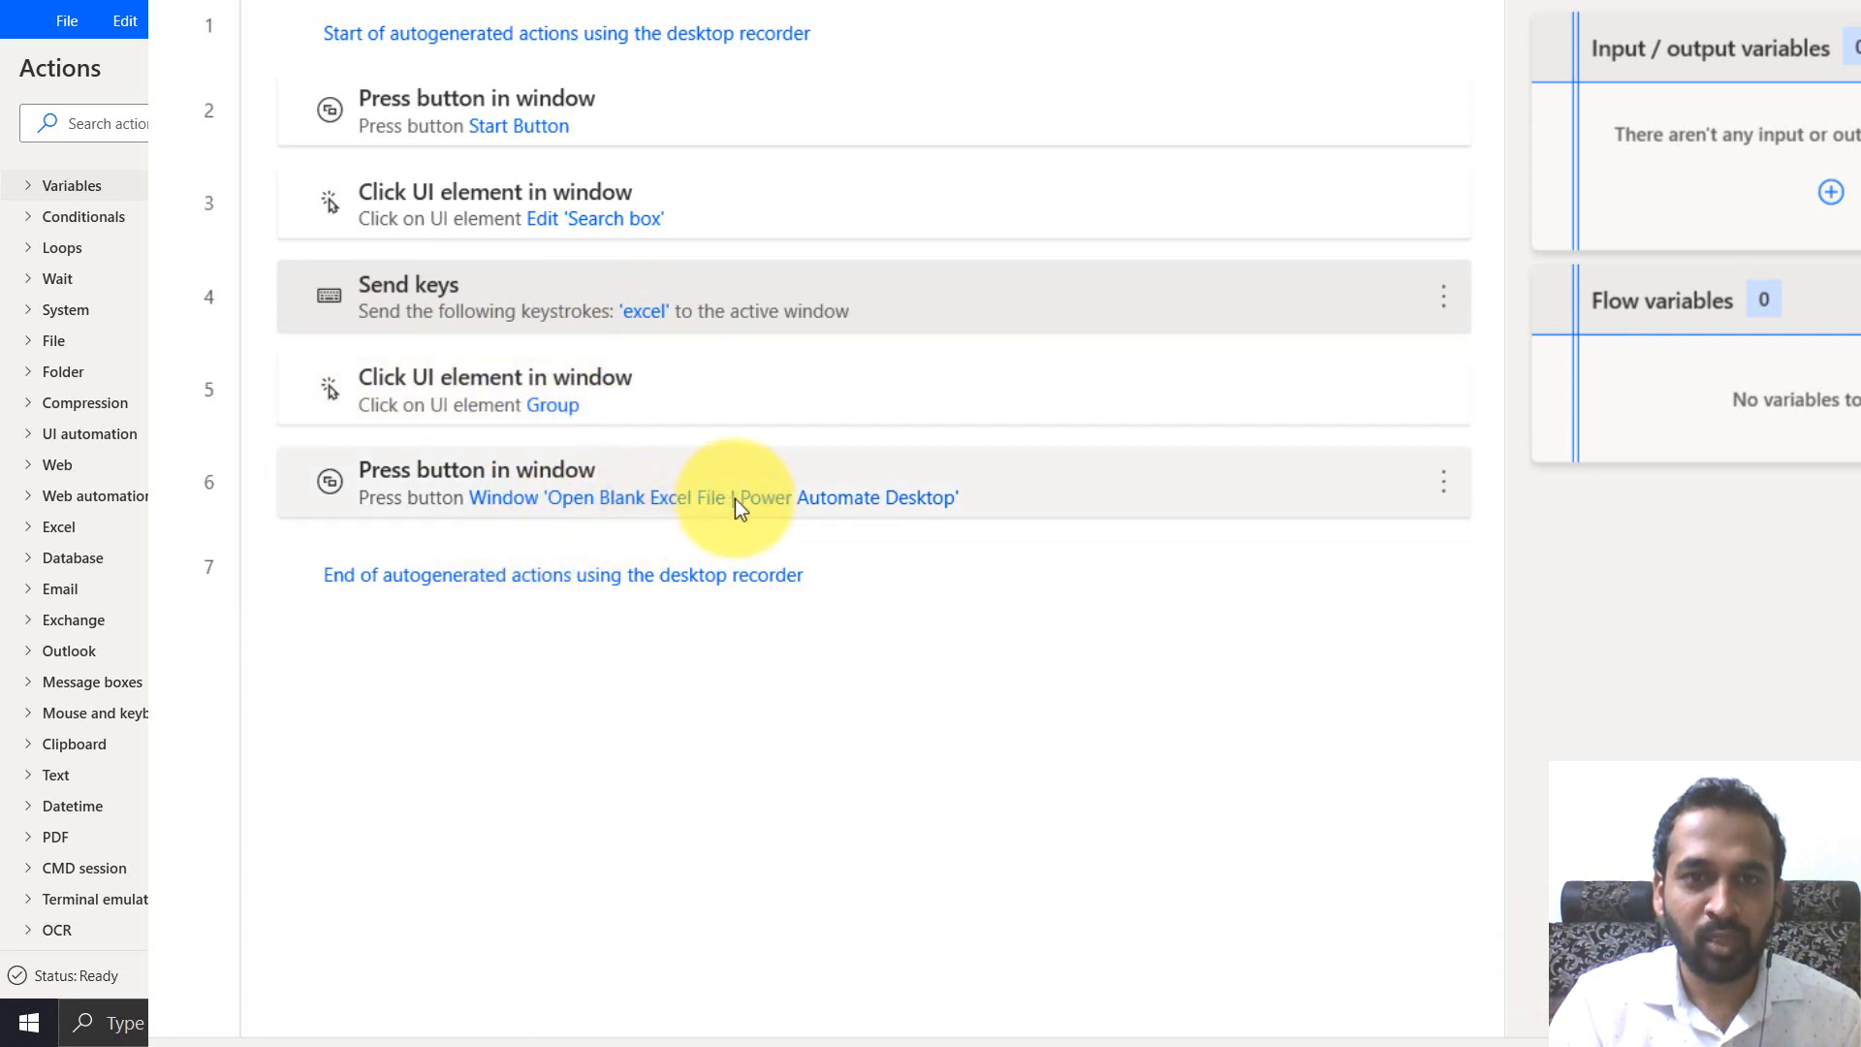
mouse_move(1214, 683)
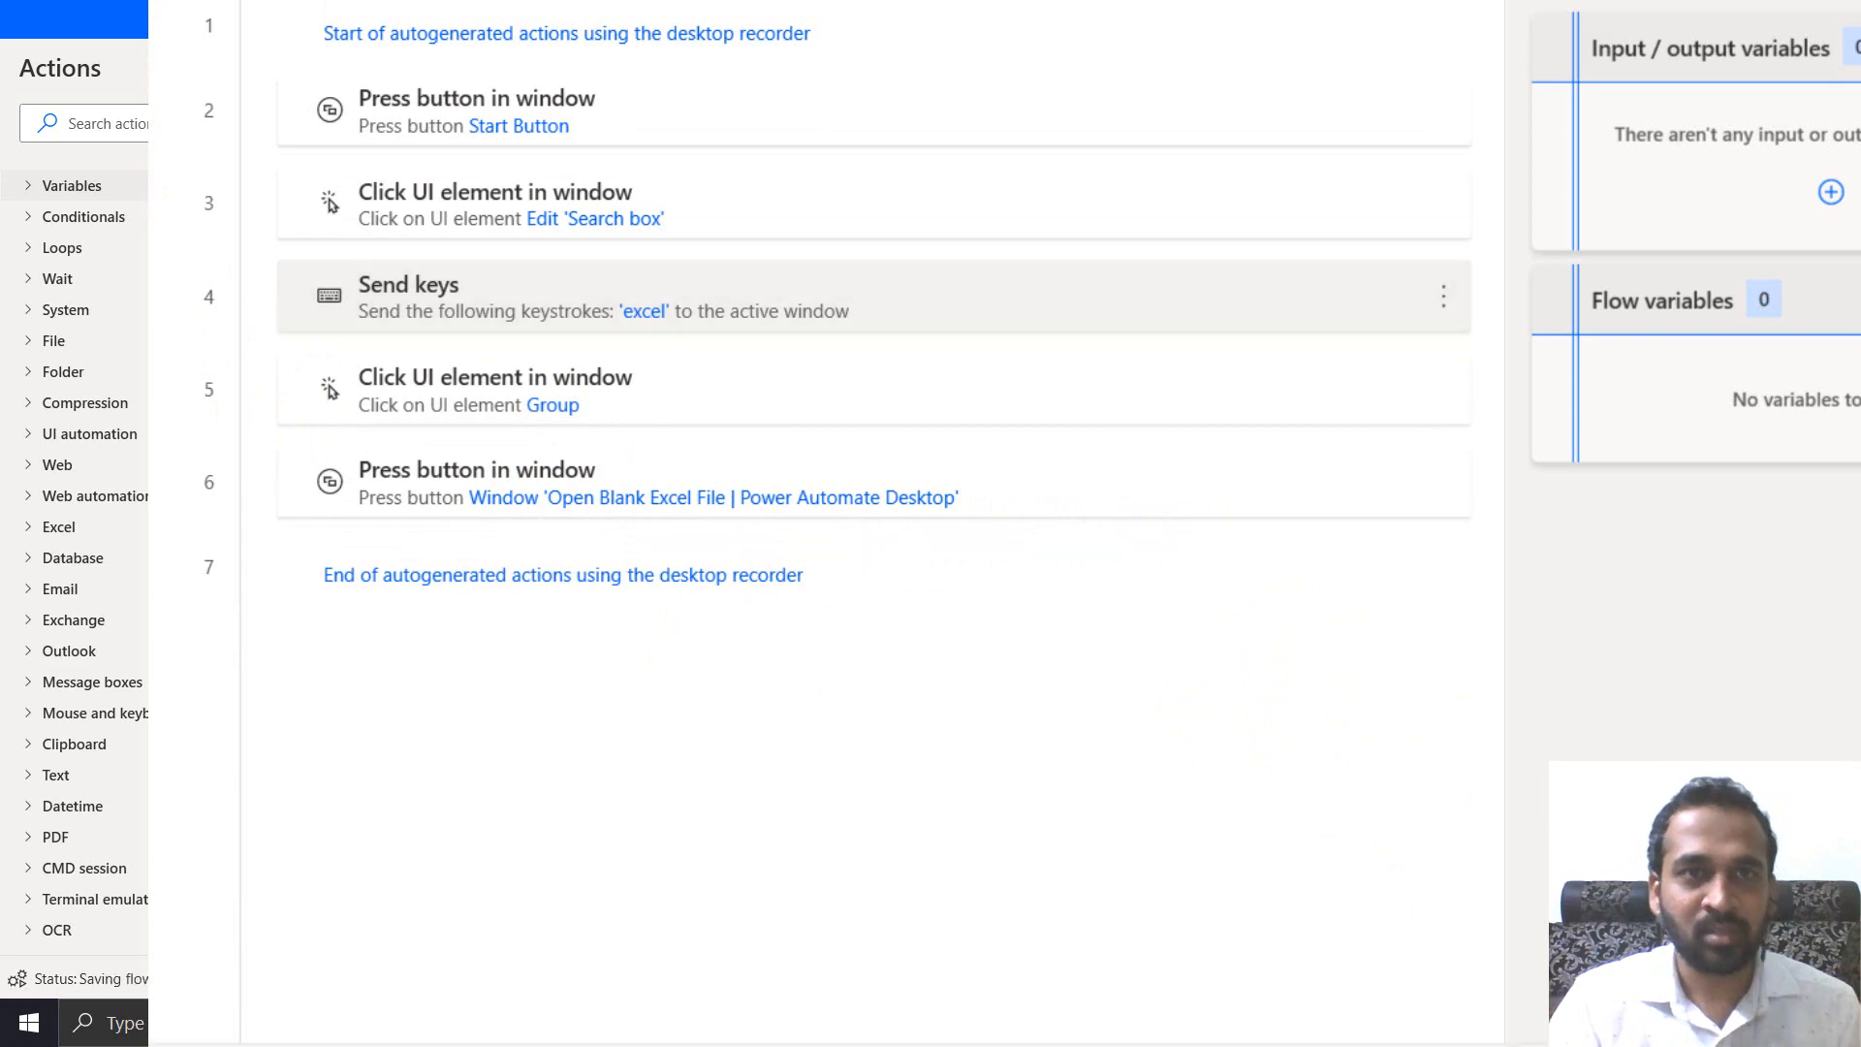
- Save the Open Blank Excel File flow and run it
left_click(301, 66)
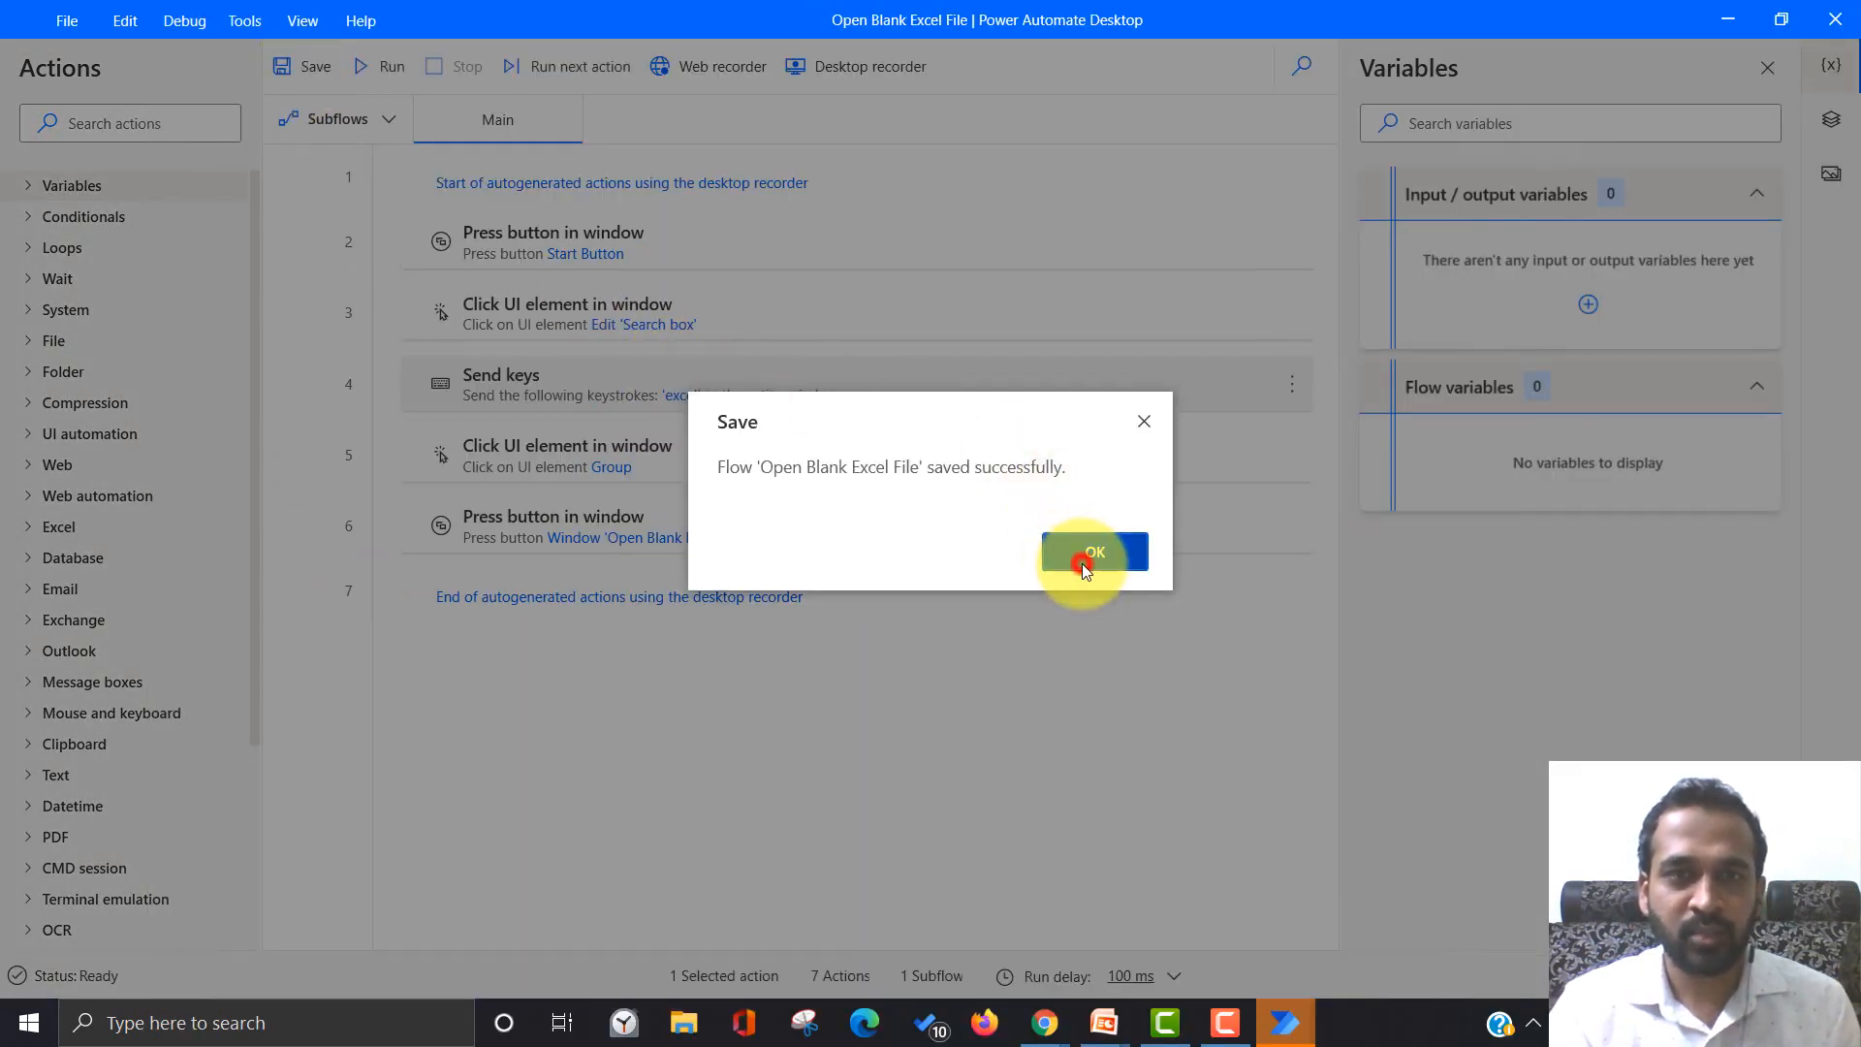
left_click(1093, 552)
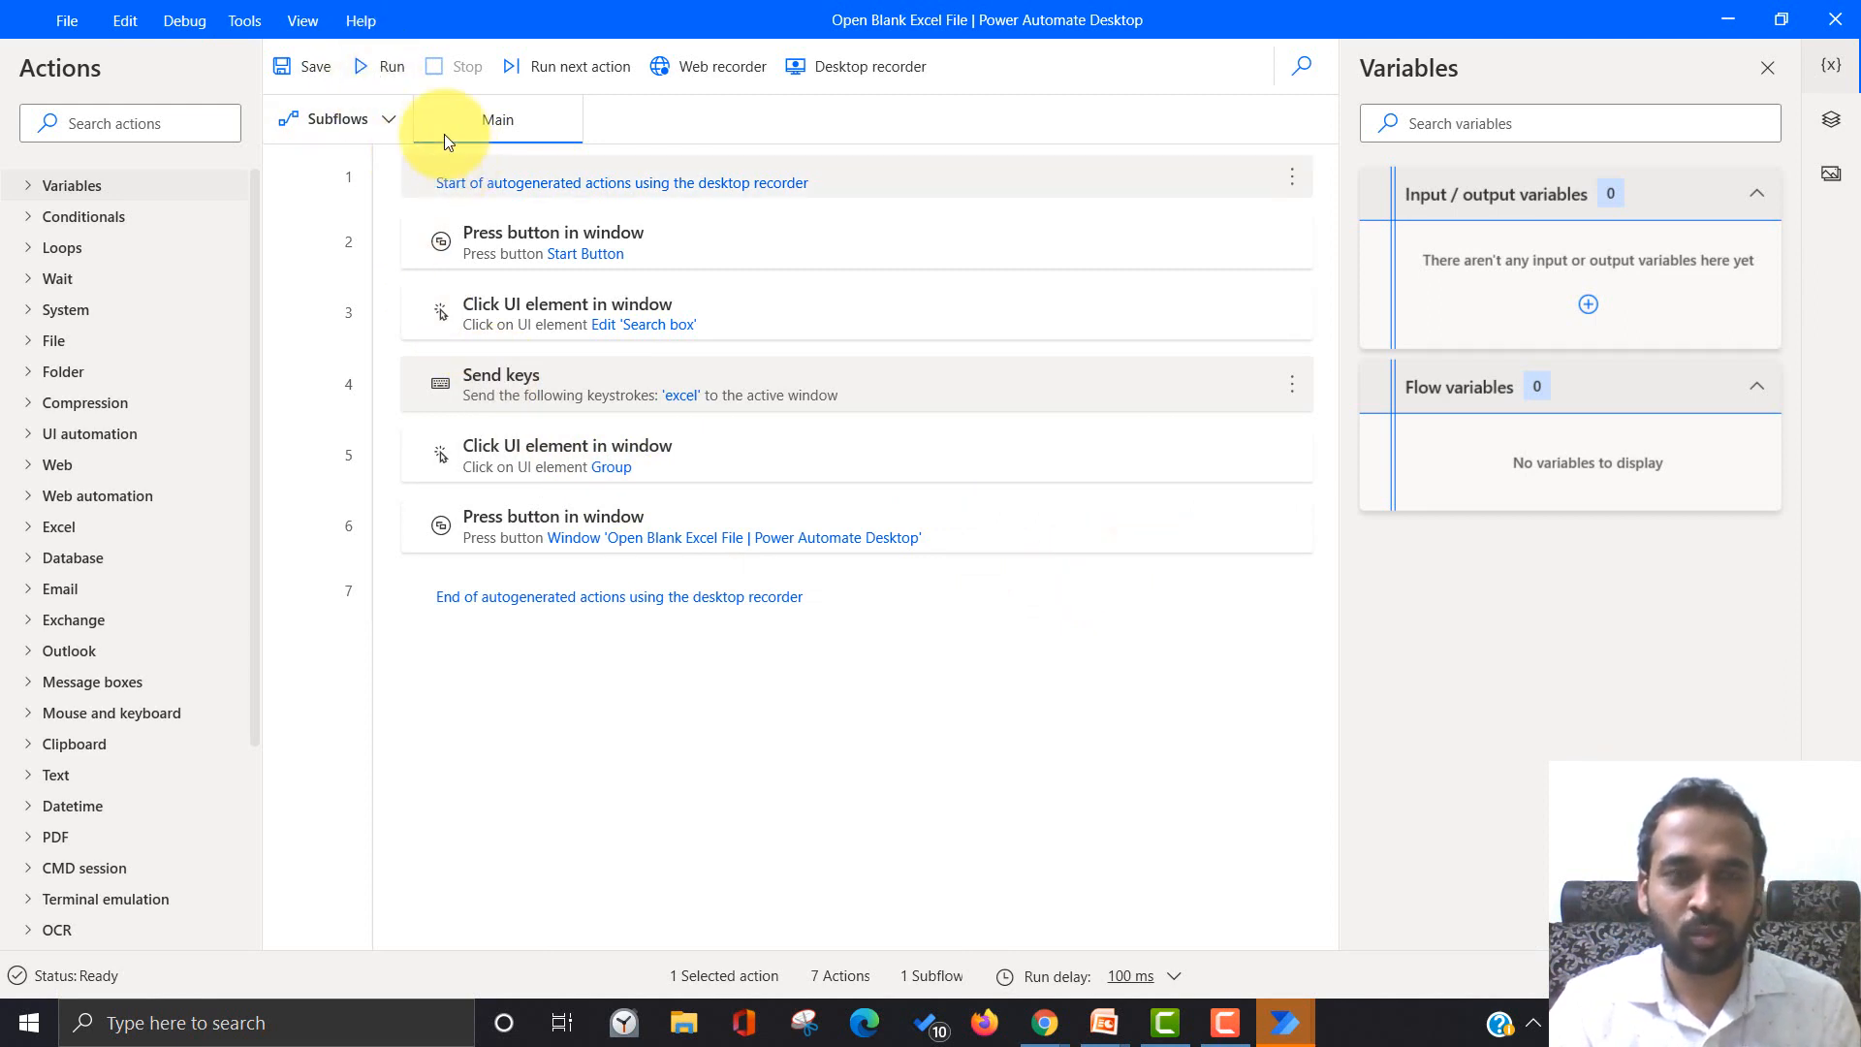
left_click(390, 66)
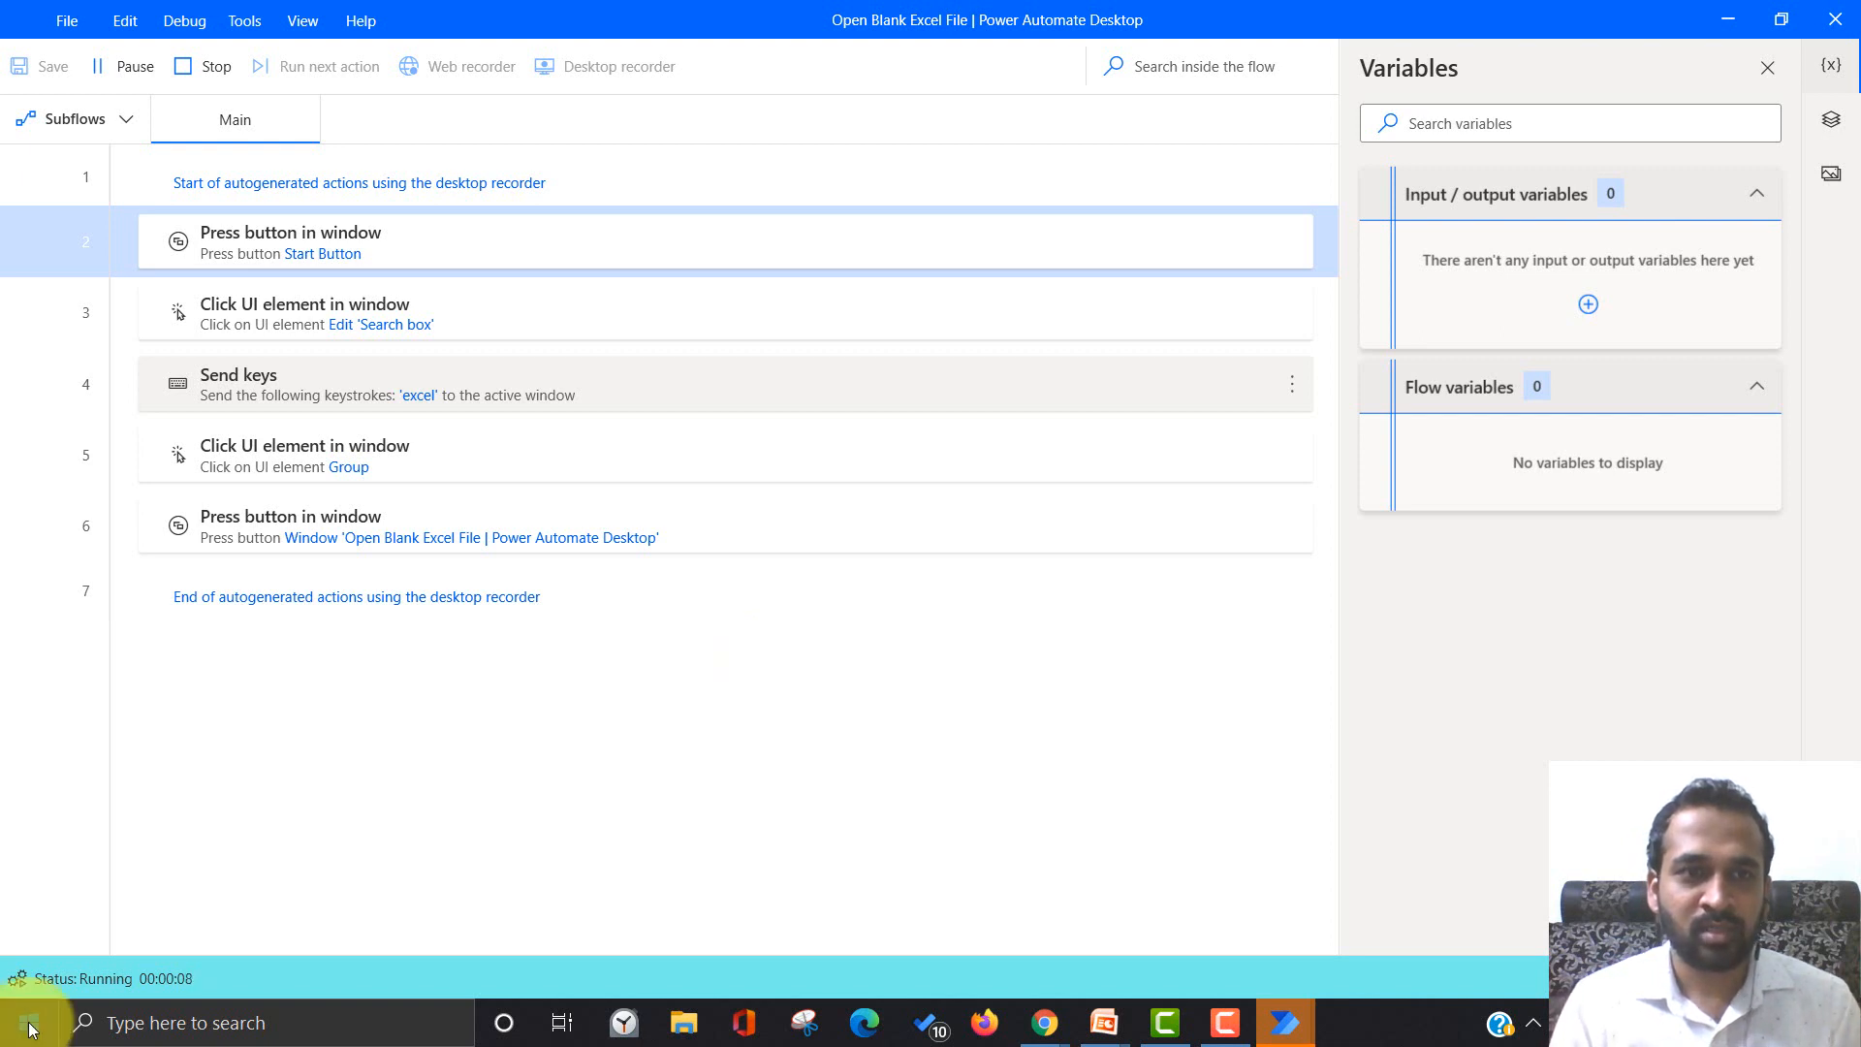
- Let the running flow open Start, search 'excel' and launch Excel
left_click(23, 1022)
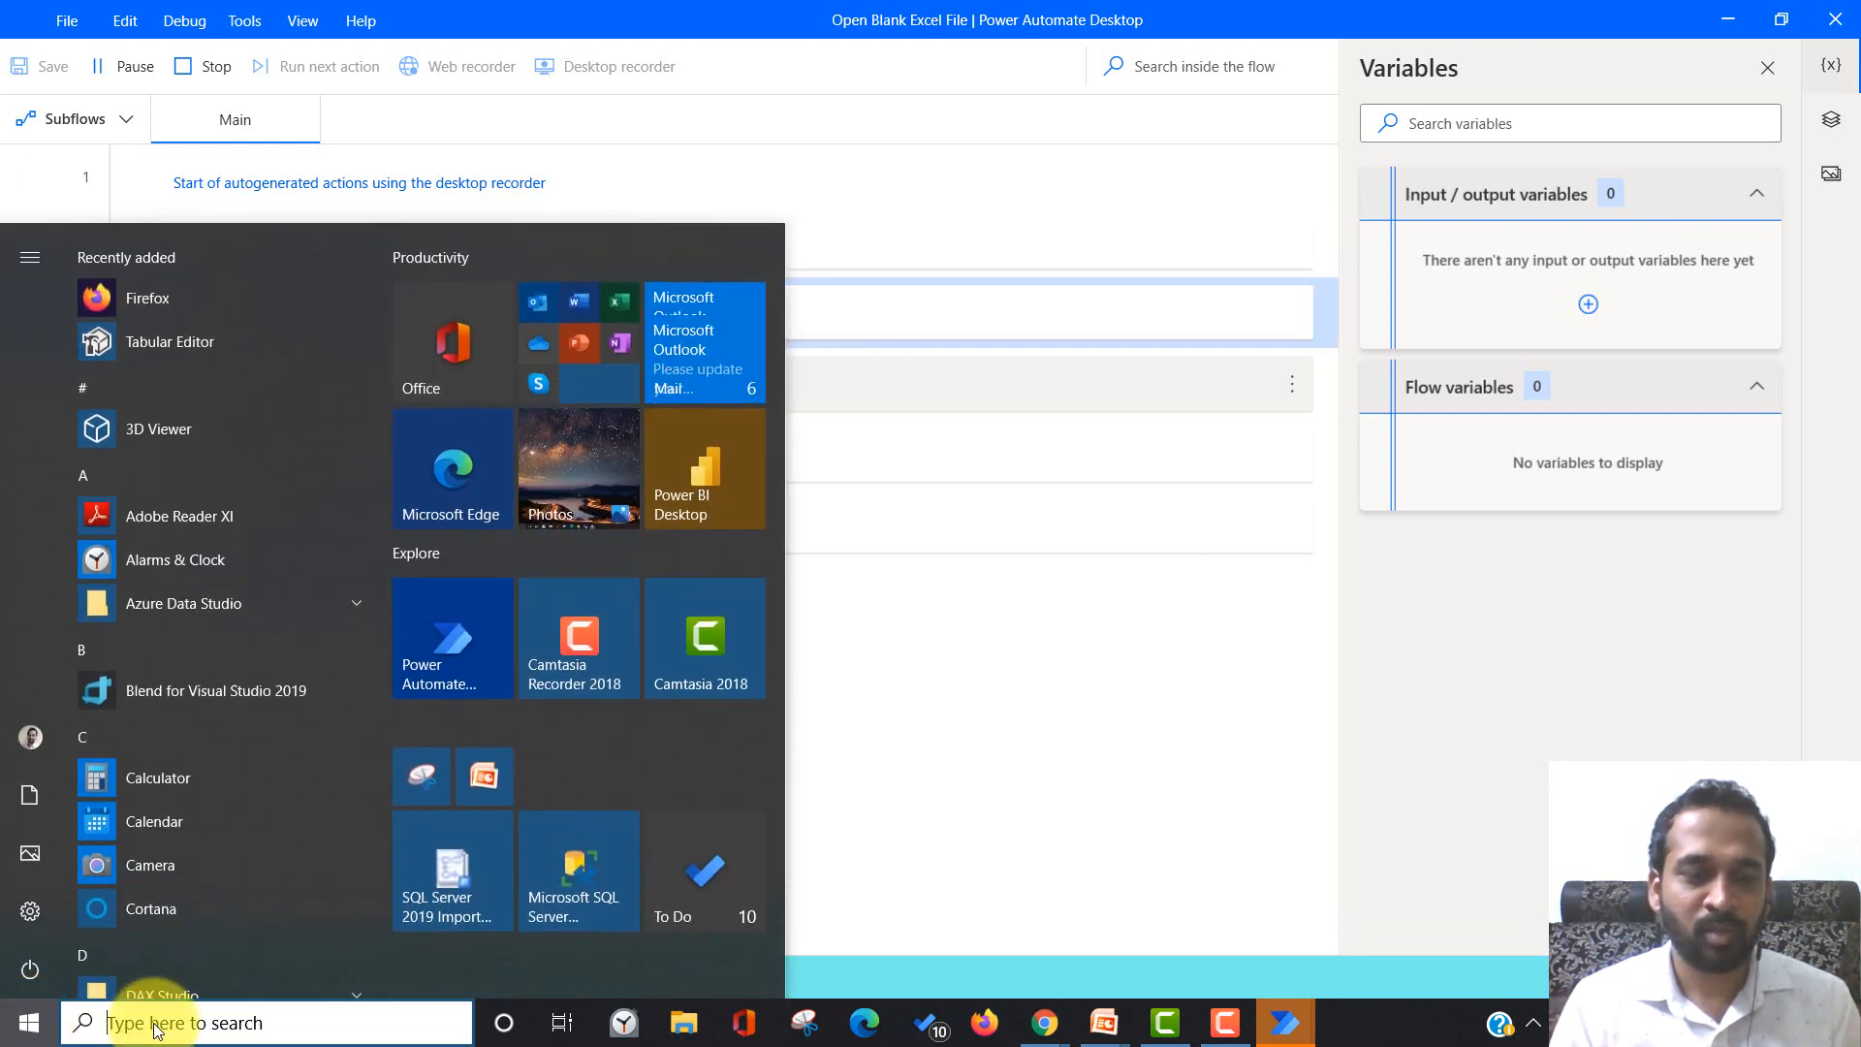
type("excel")
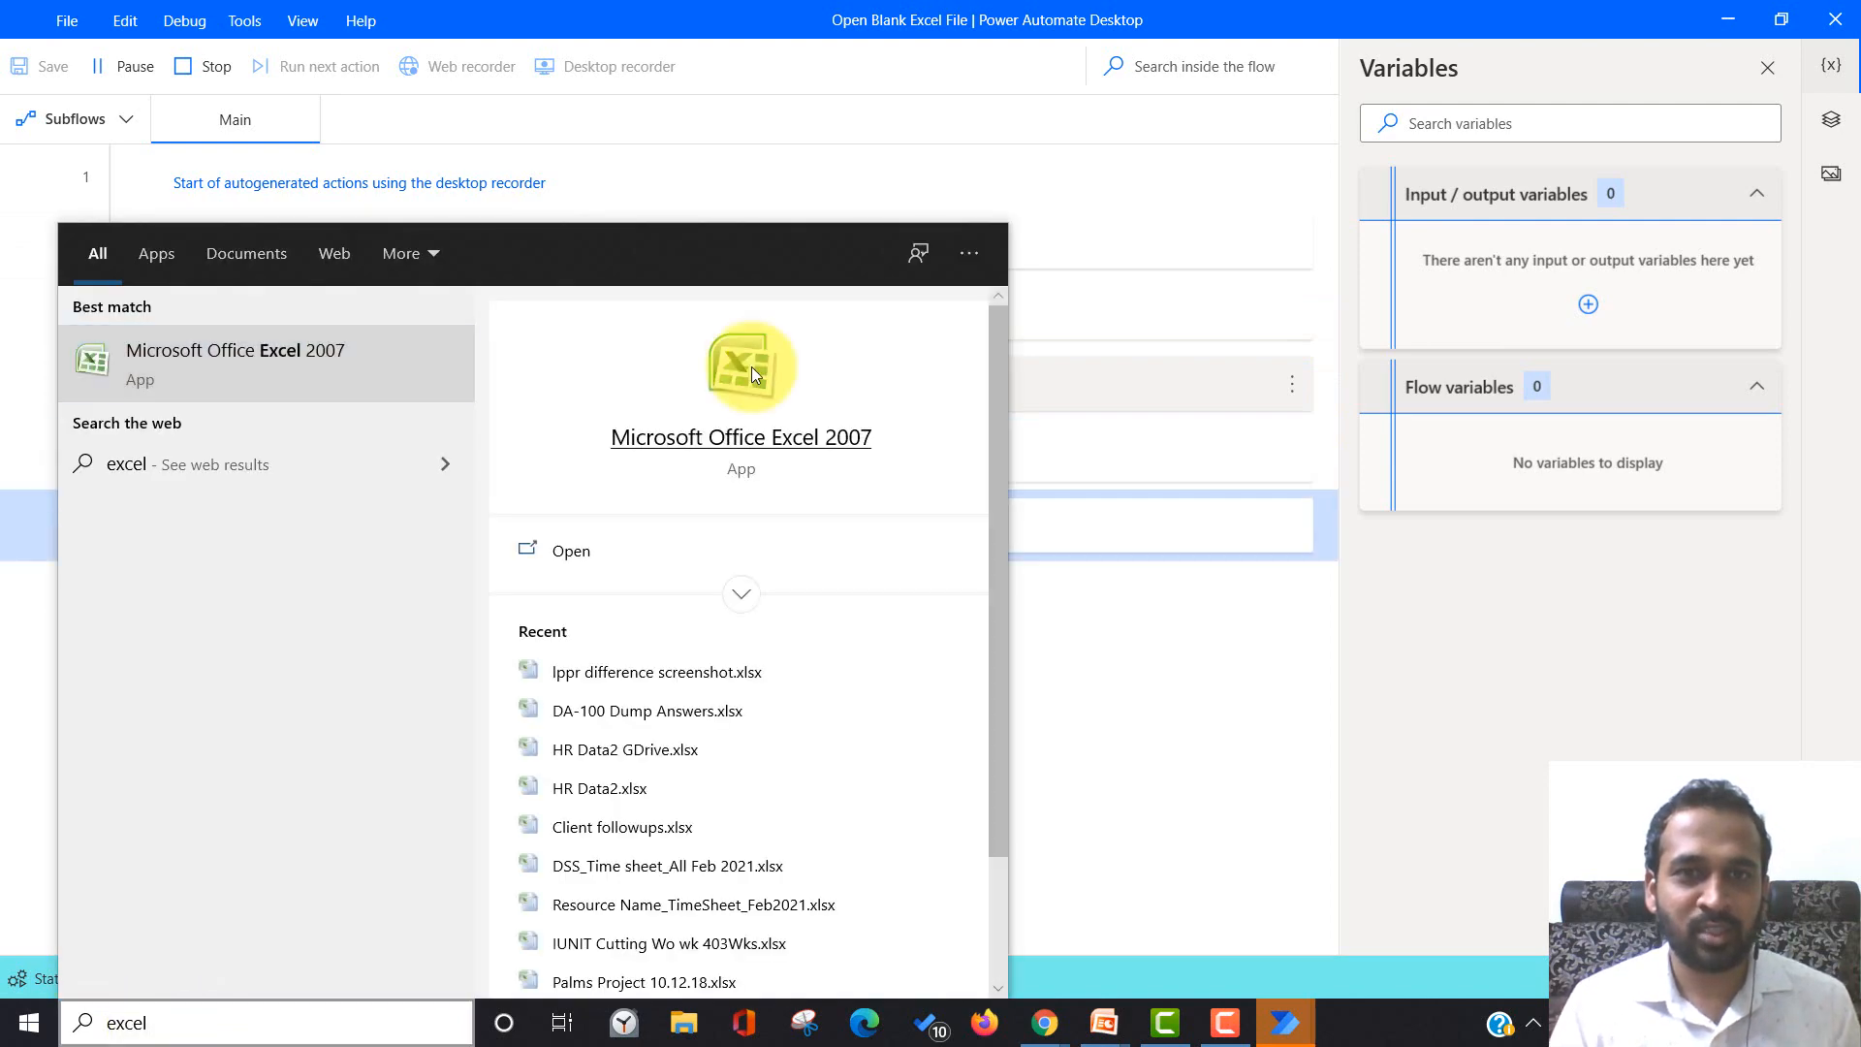
left_click(739, 368)
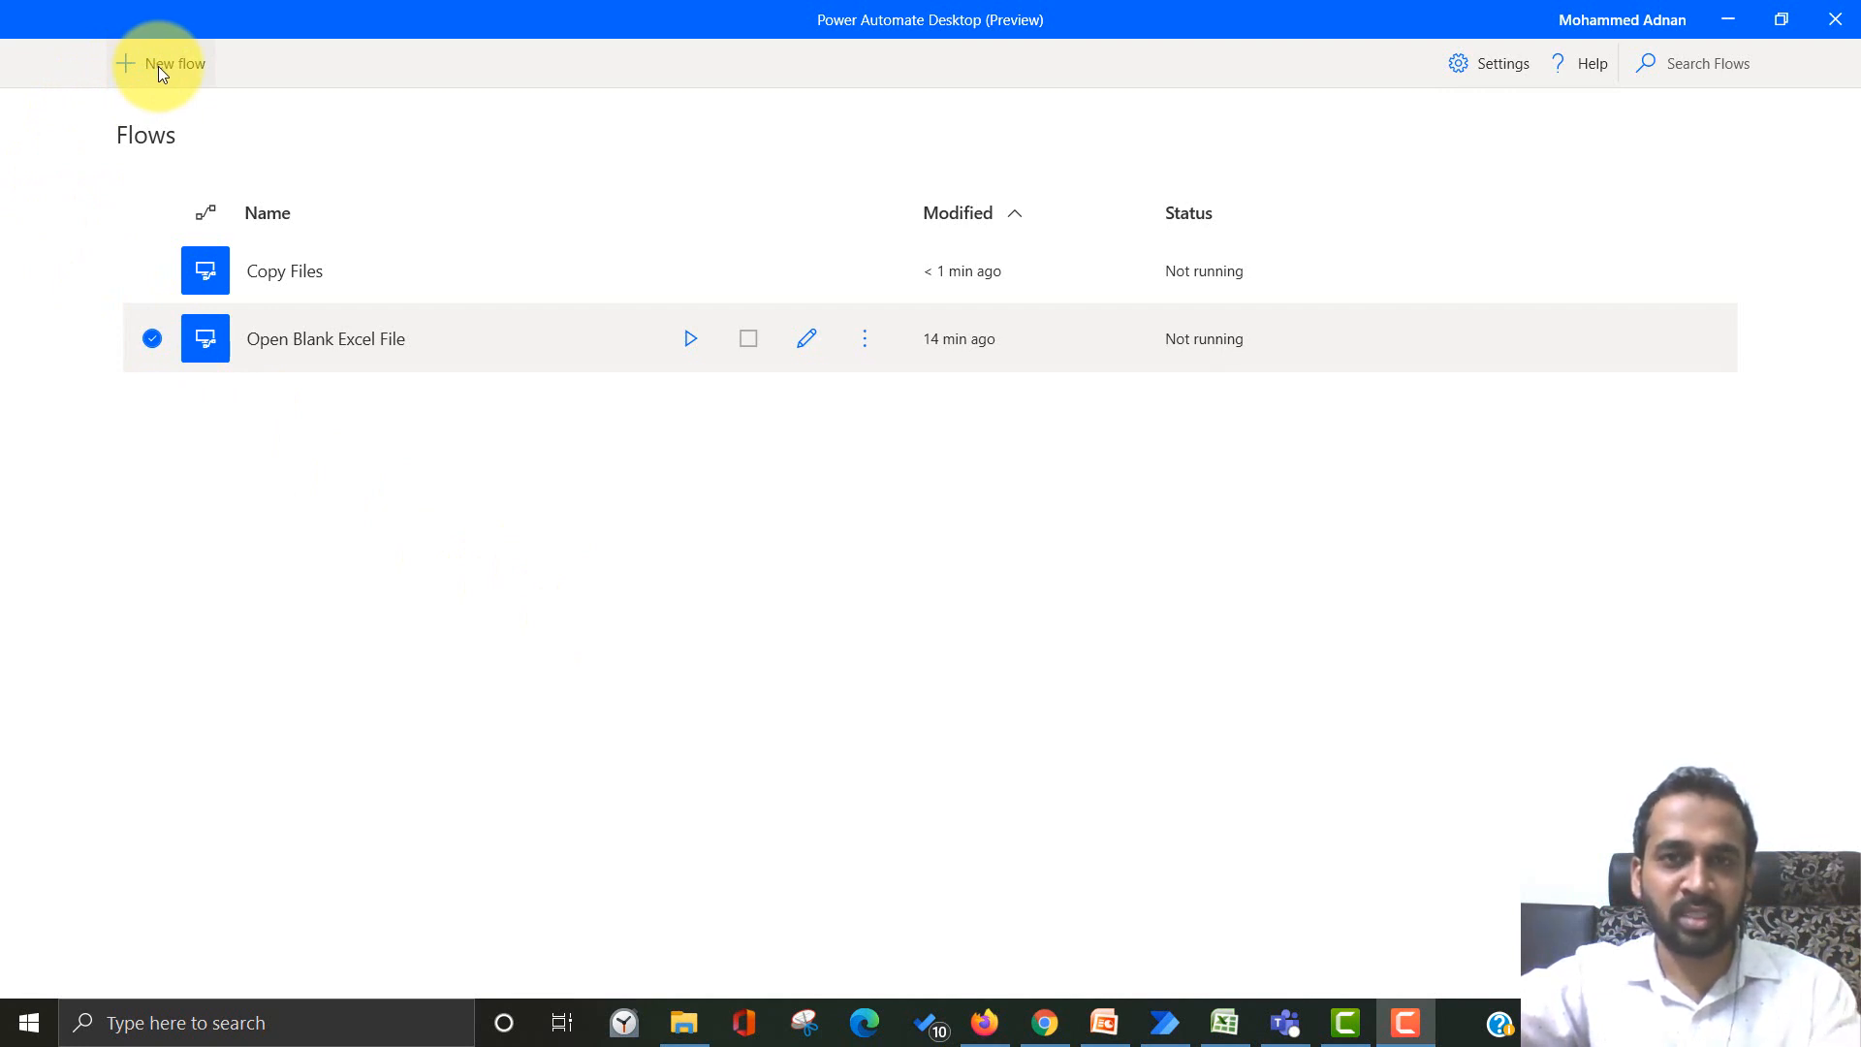
- Create a new flow named 'Change Desktop Background' and open its designer
left_click(161, 63)
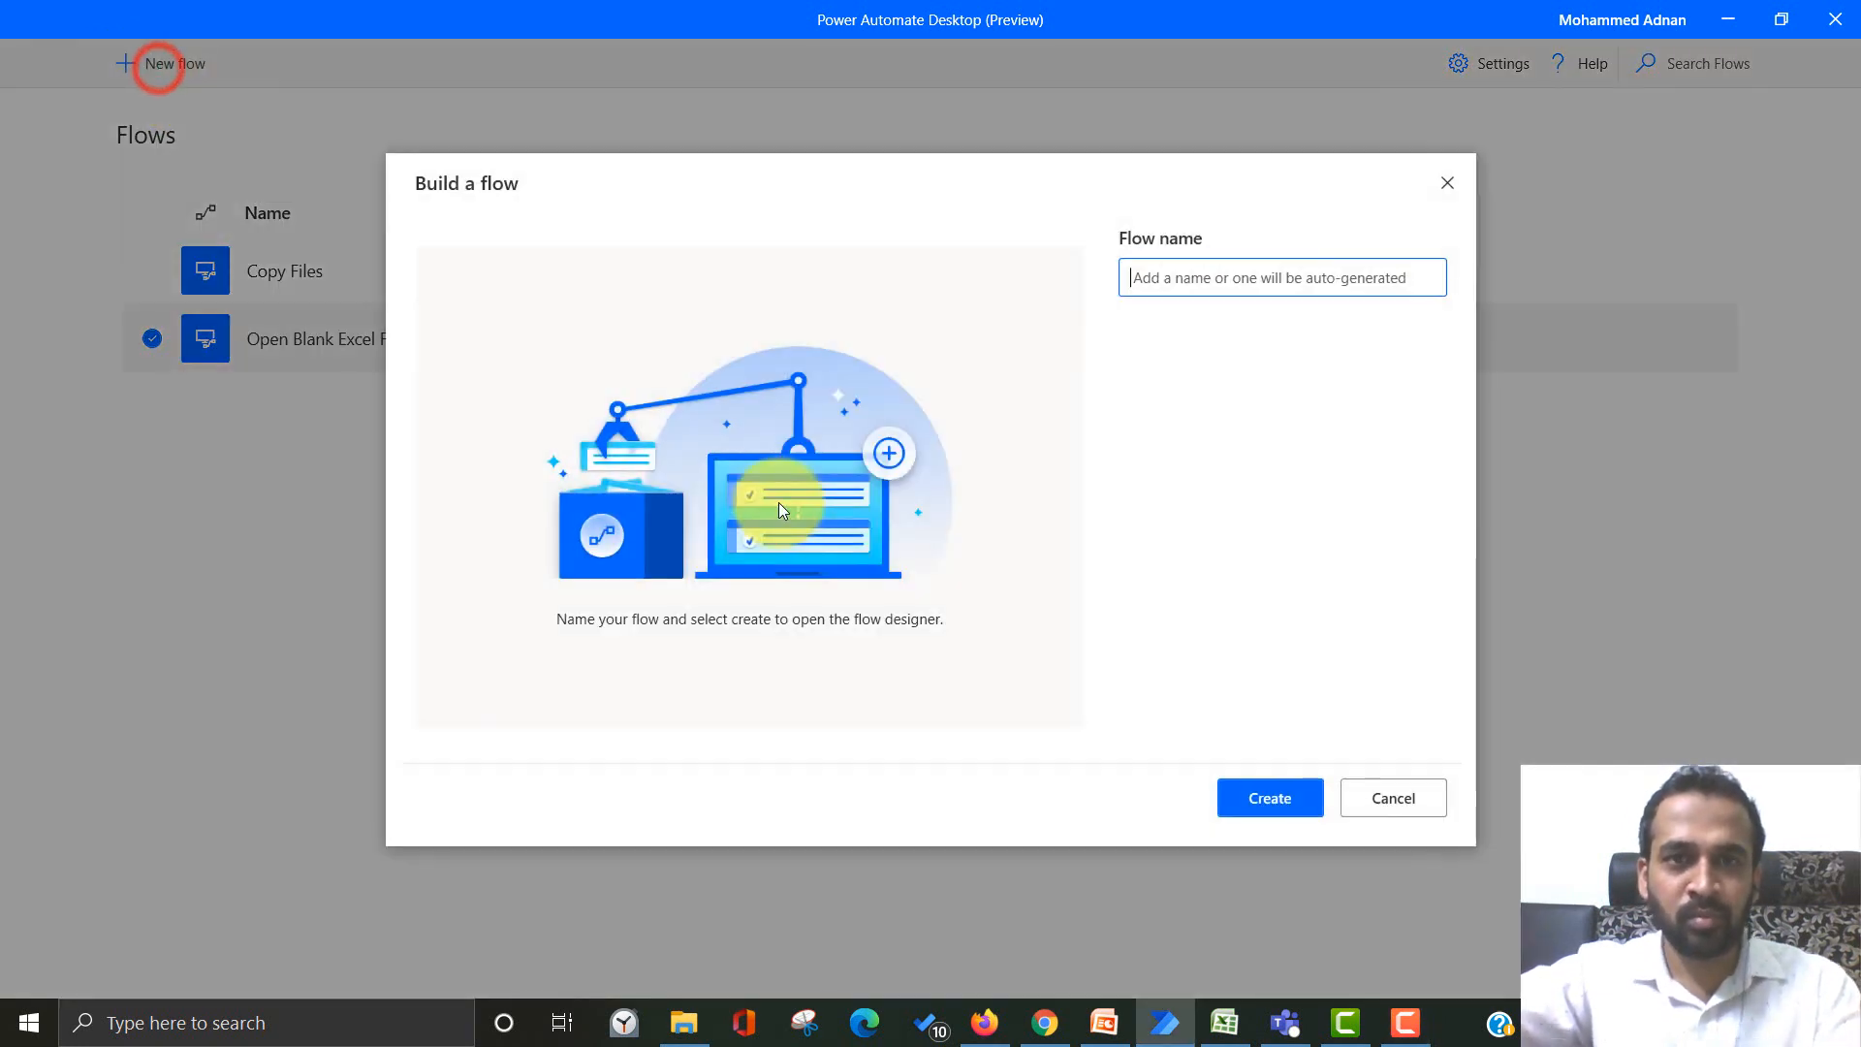
type("Change Desktop Background")
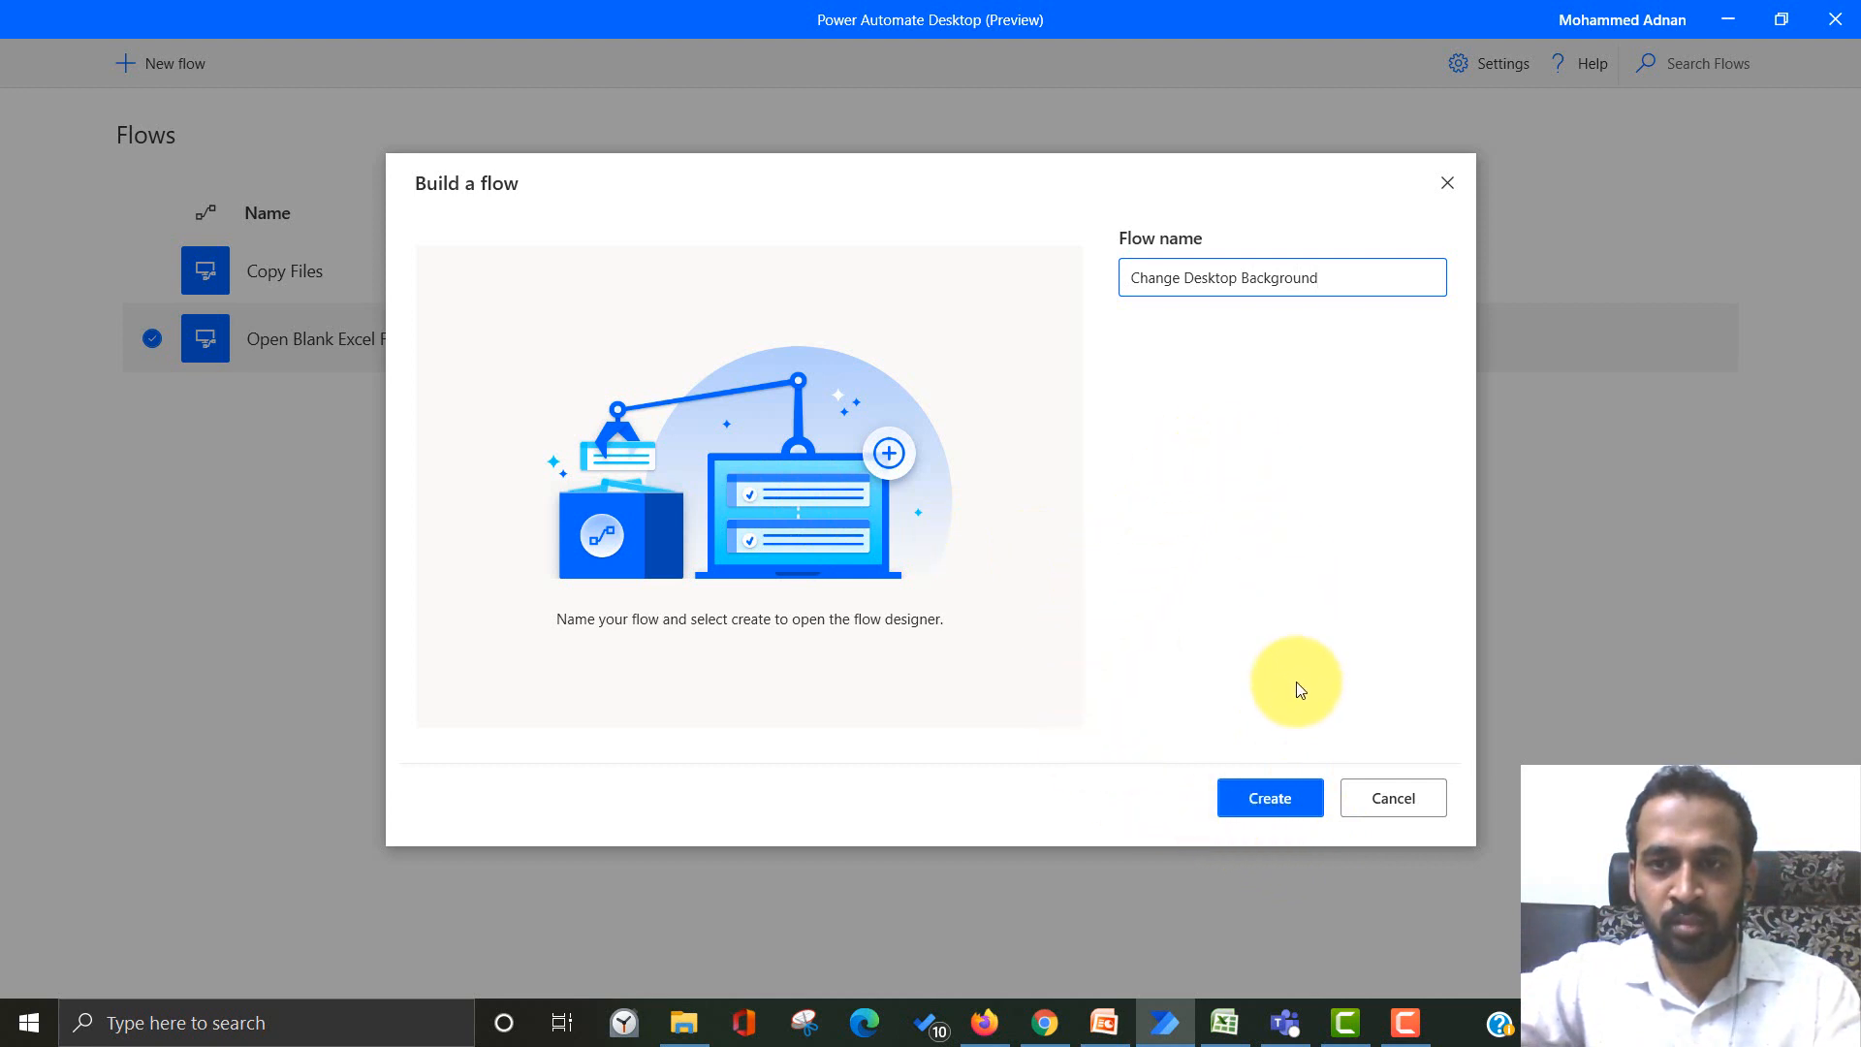
left_click(1268, 797)
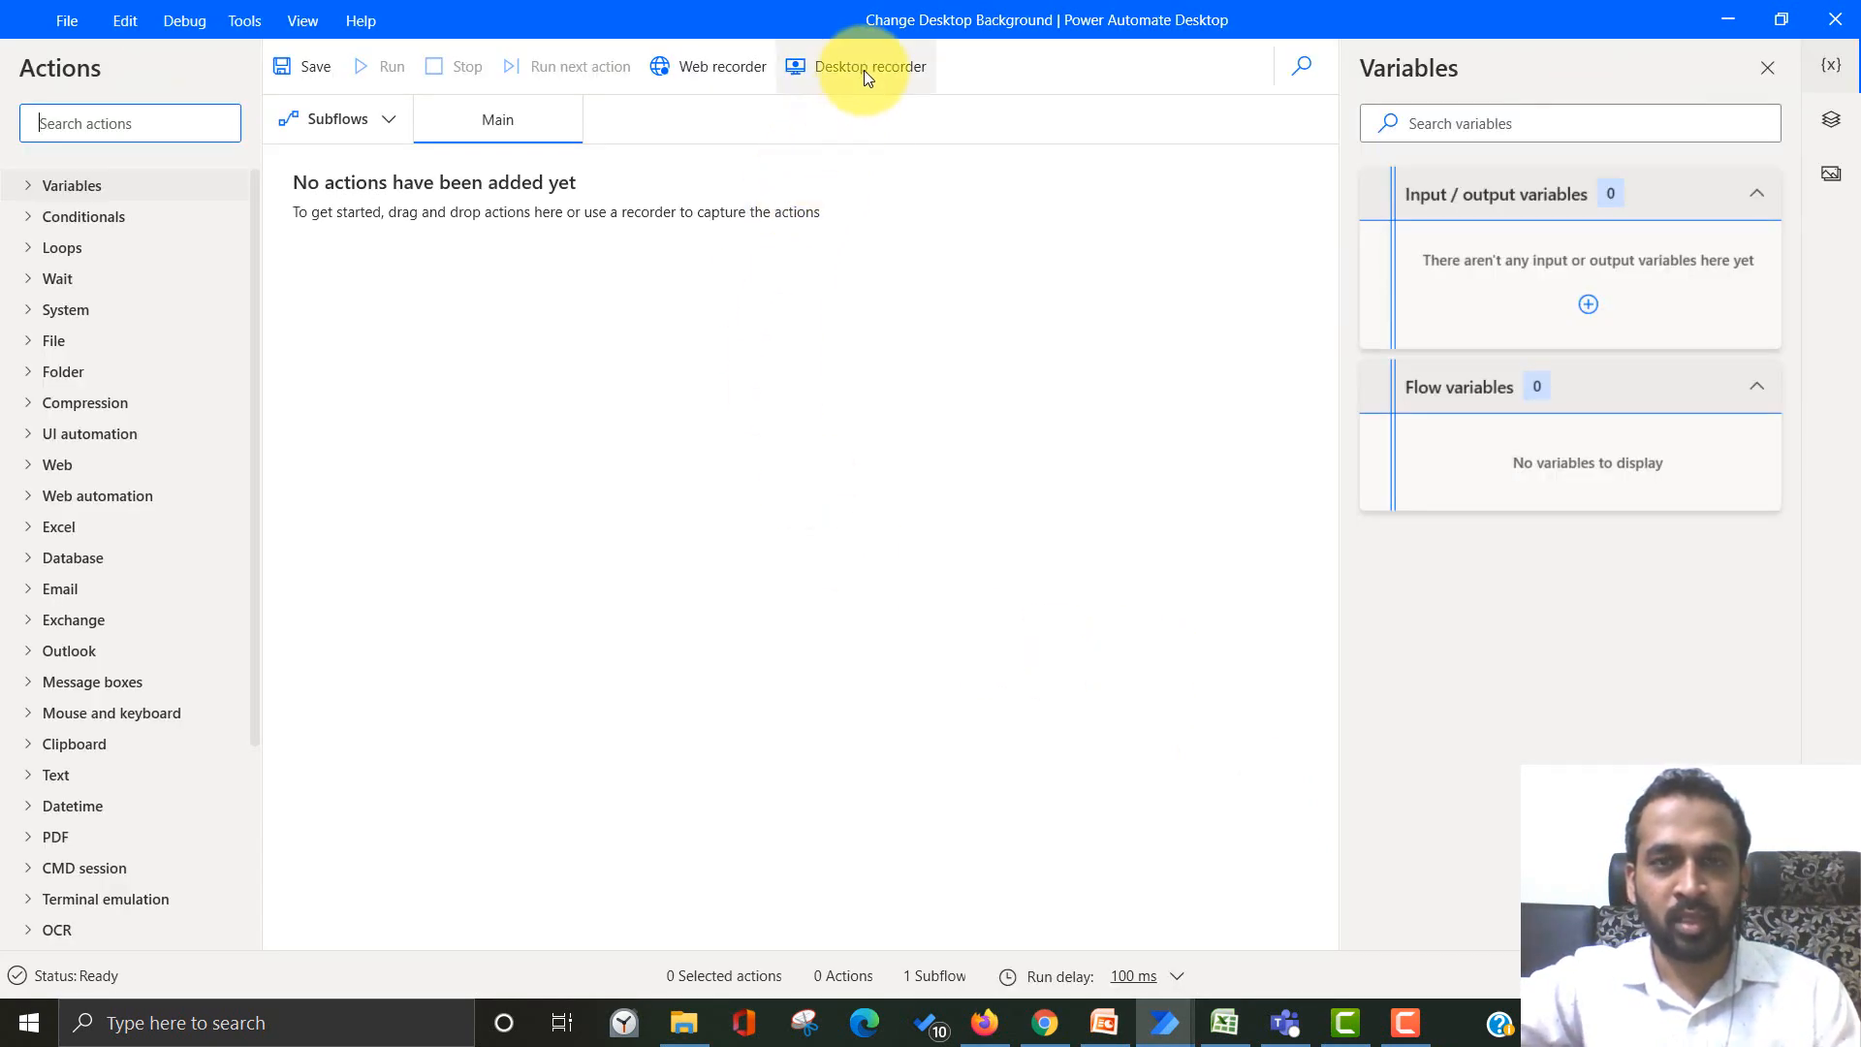
- Start the Desktop recorder and record clicks on the desktop
left_click(870, 66)
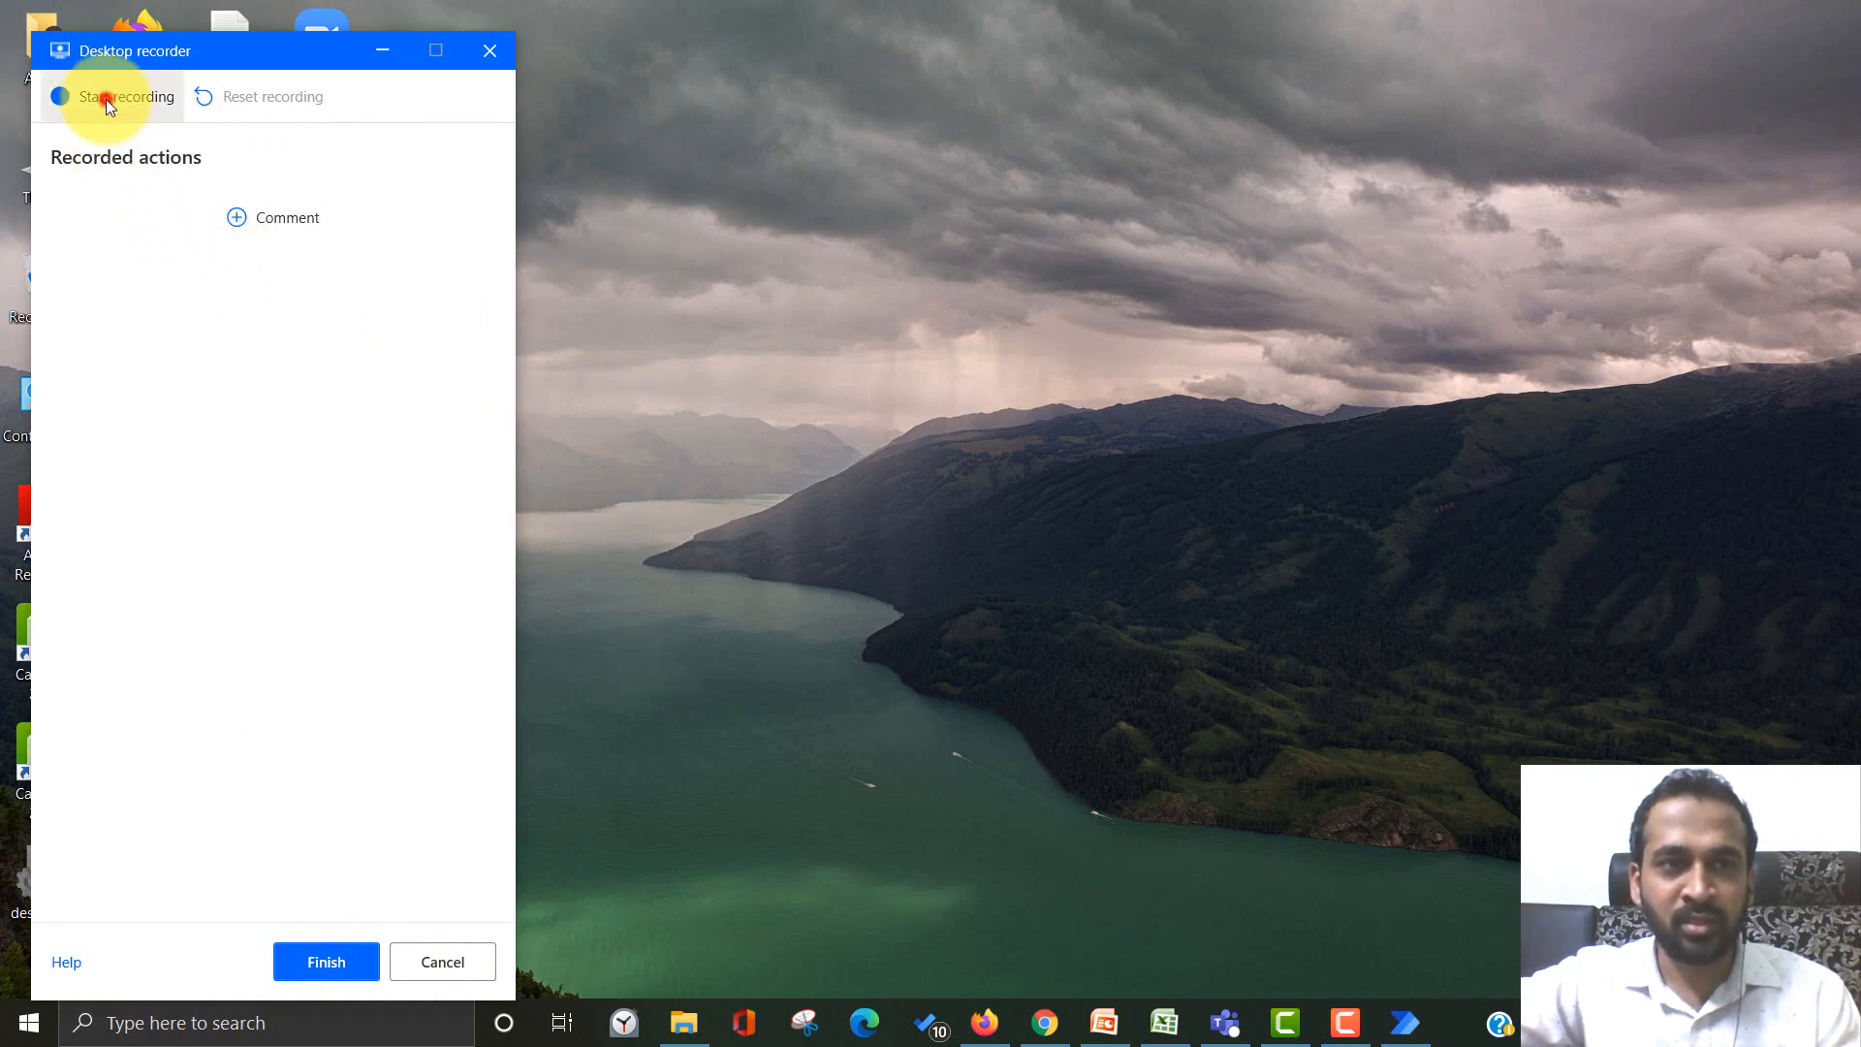
left_click(113, 97)
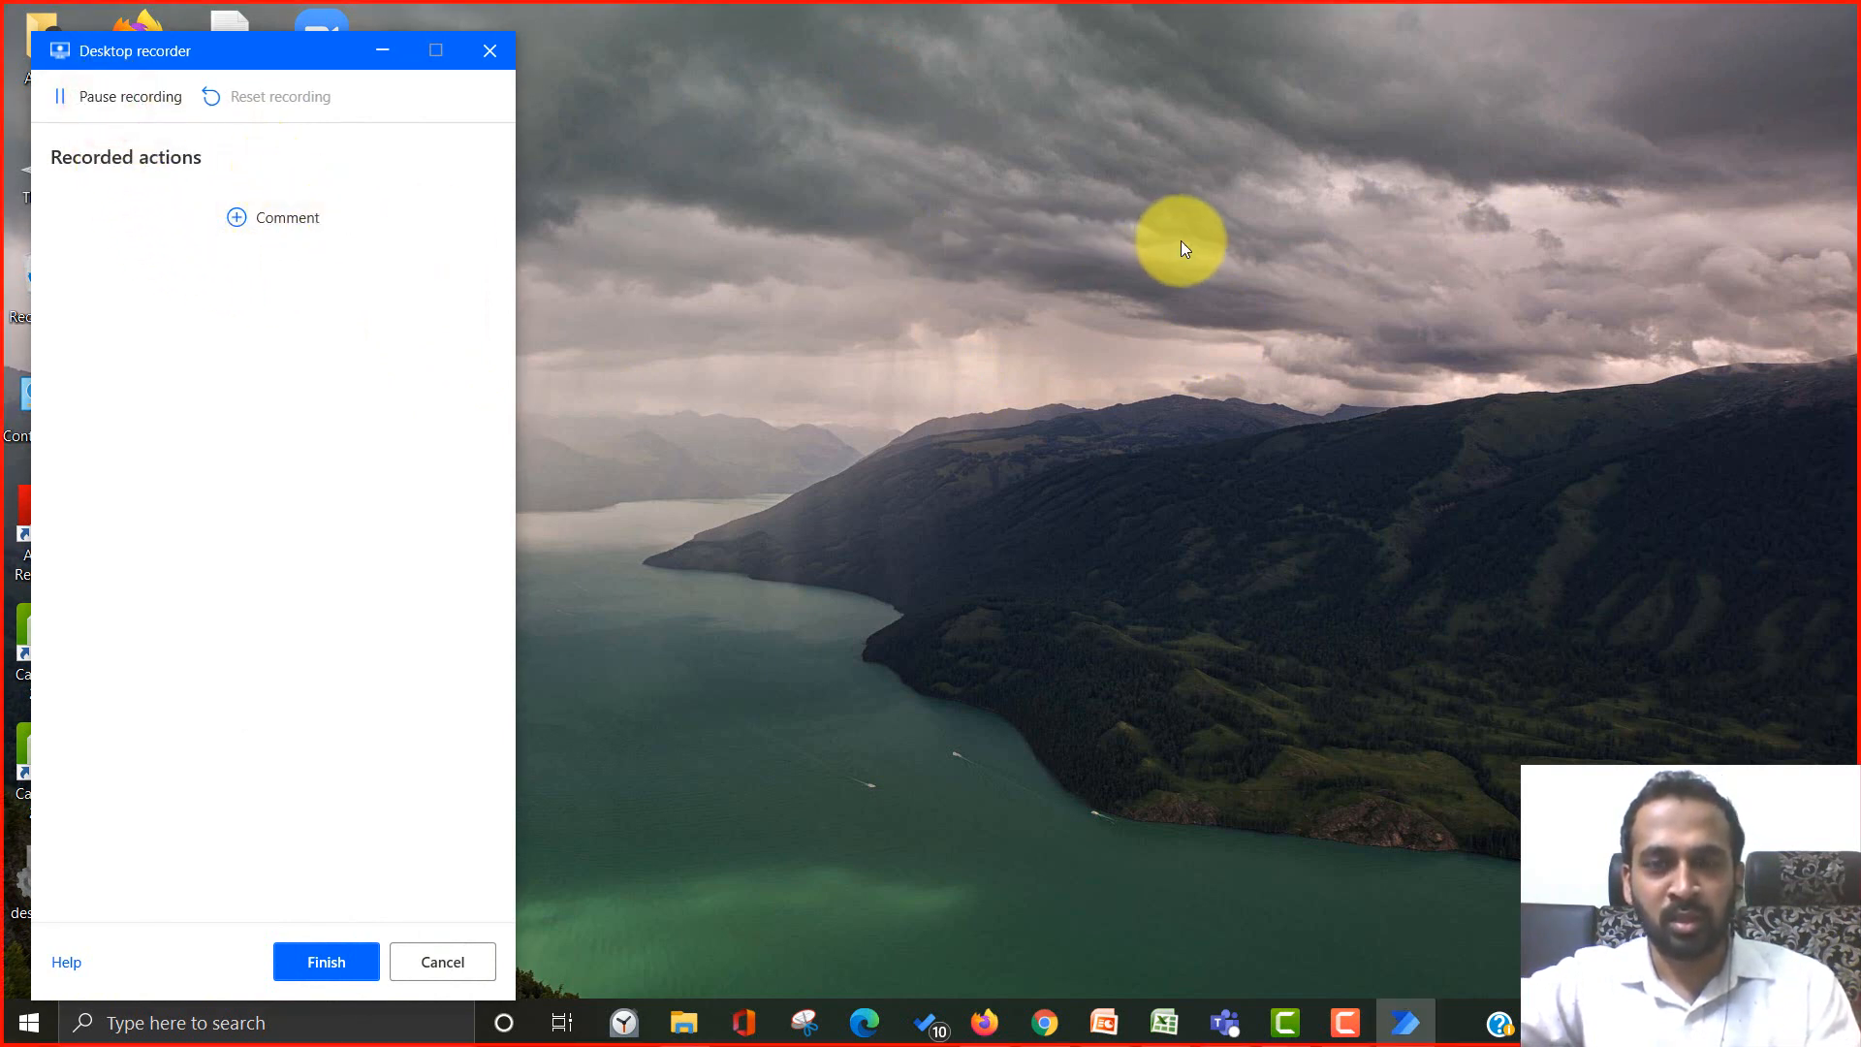
left_click(1169, 268)
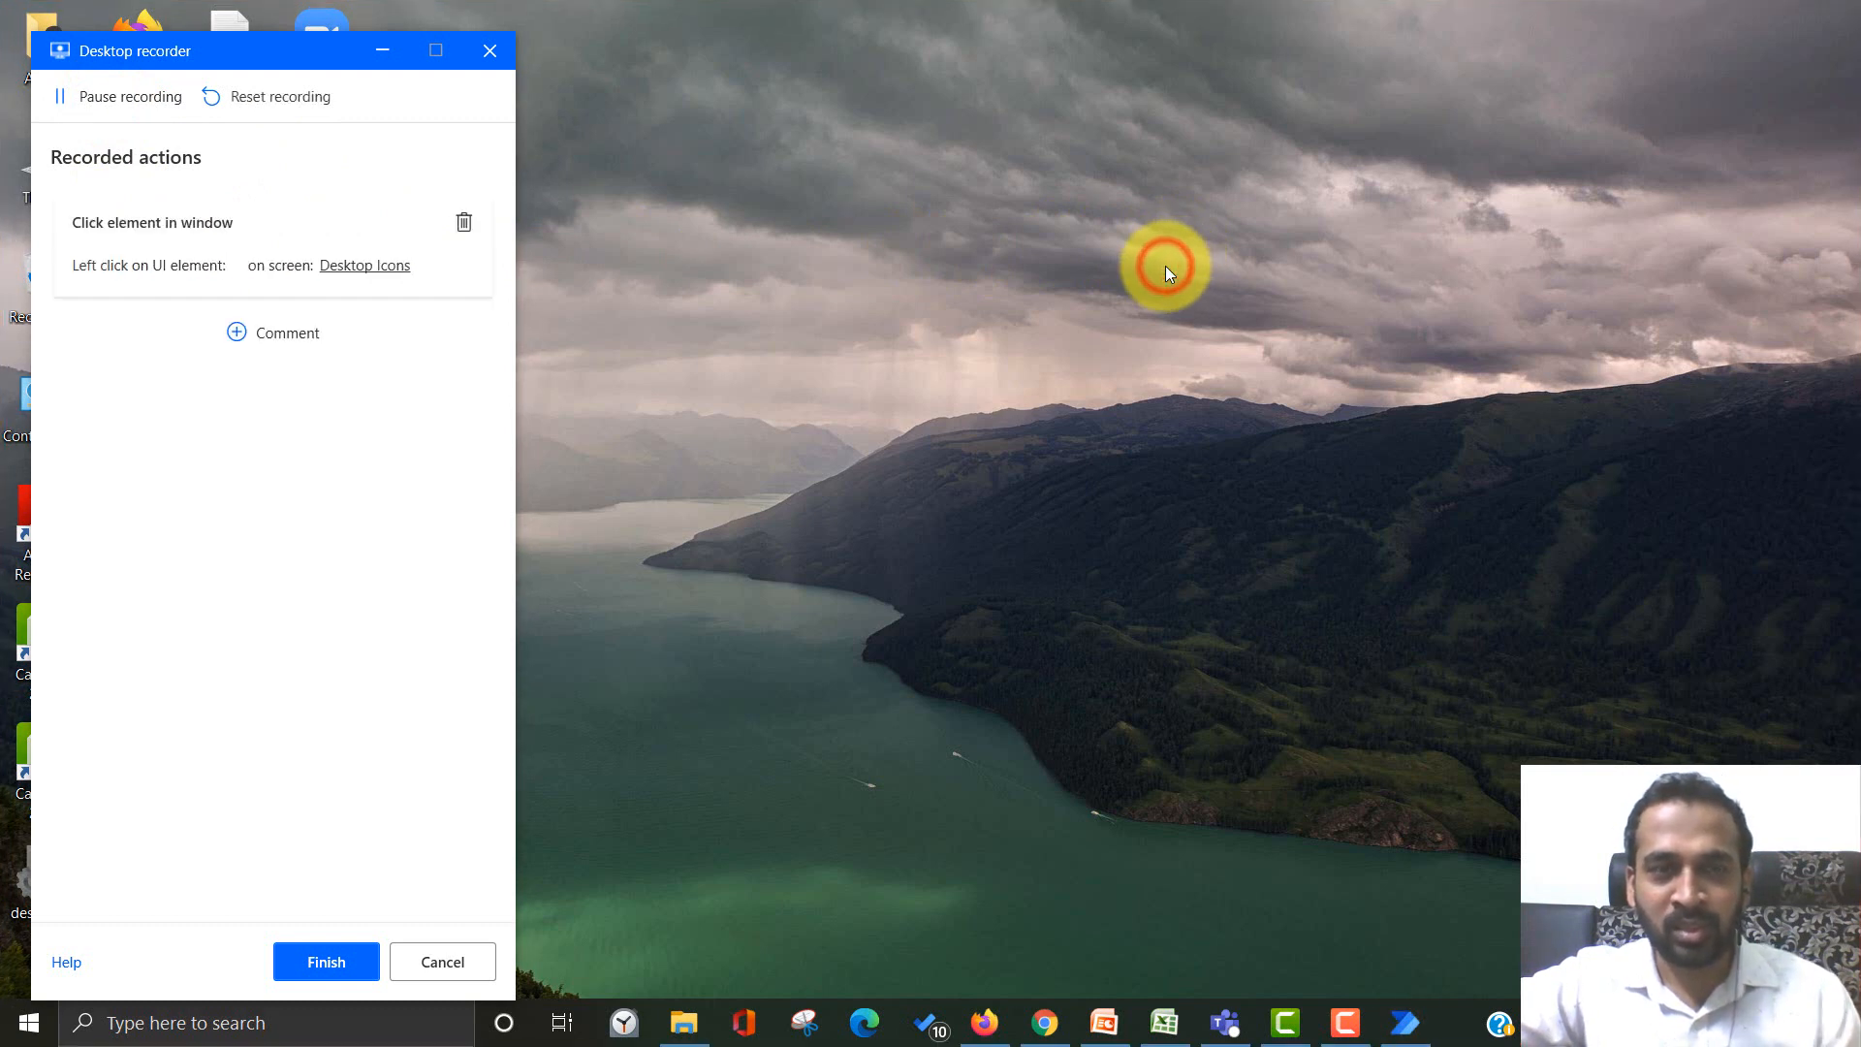
left_click(1166, 267)
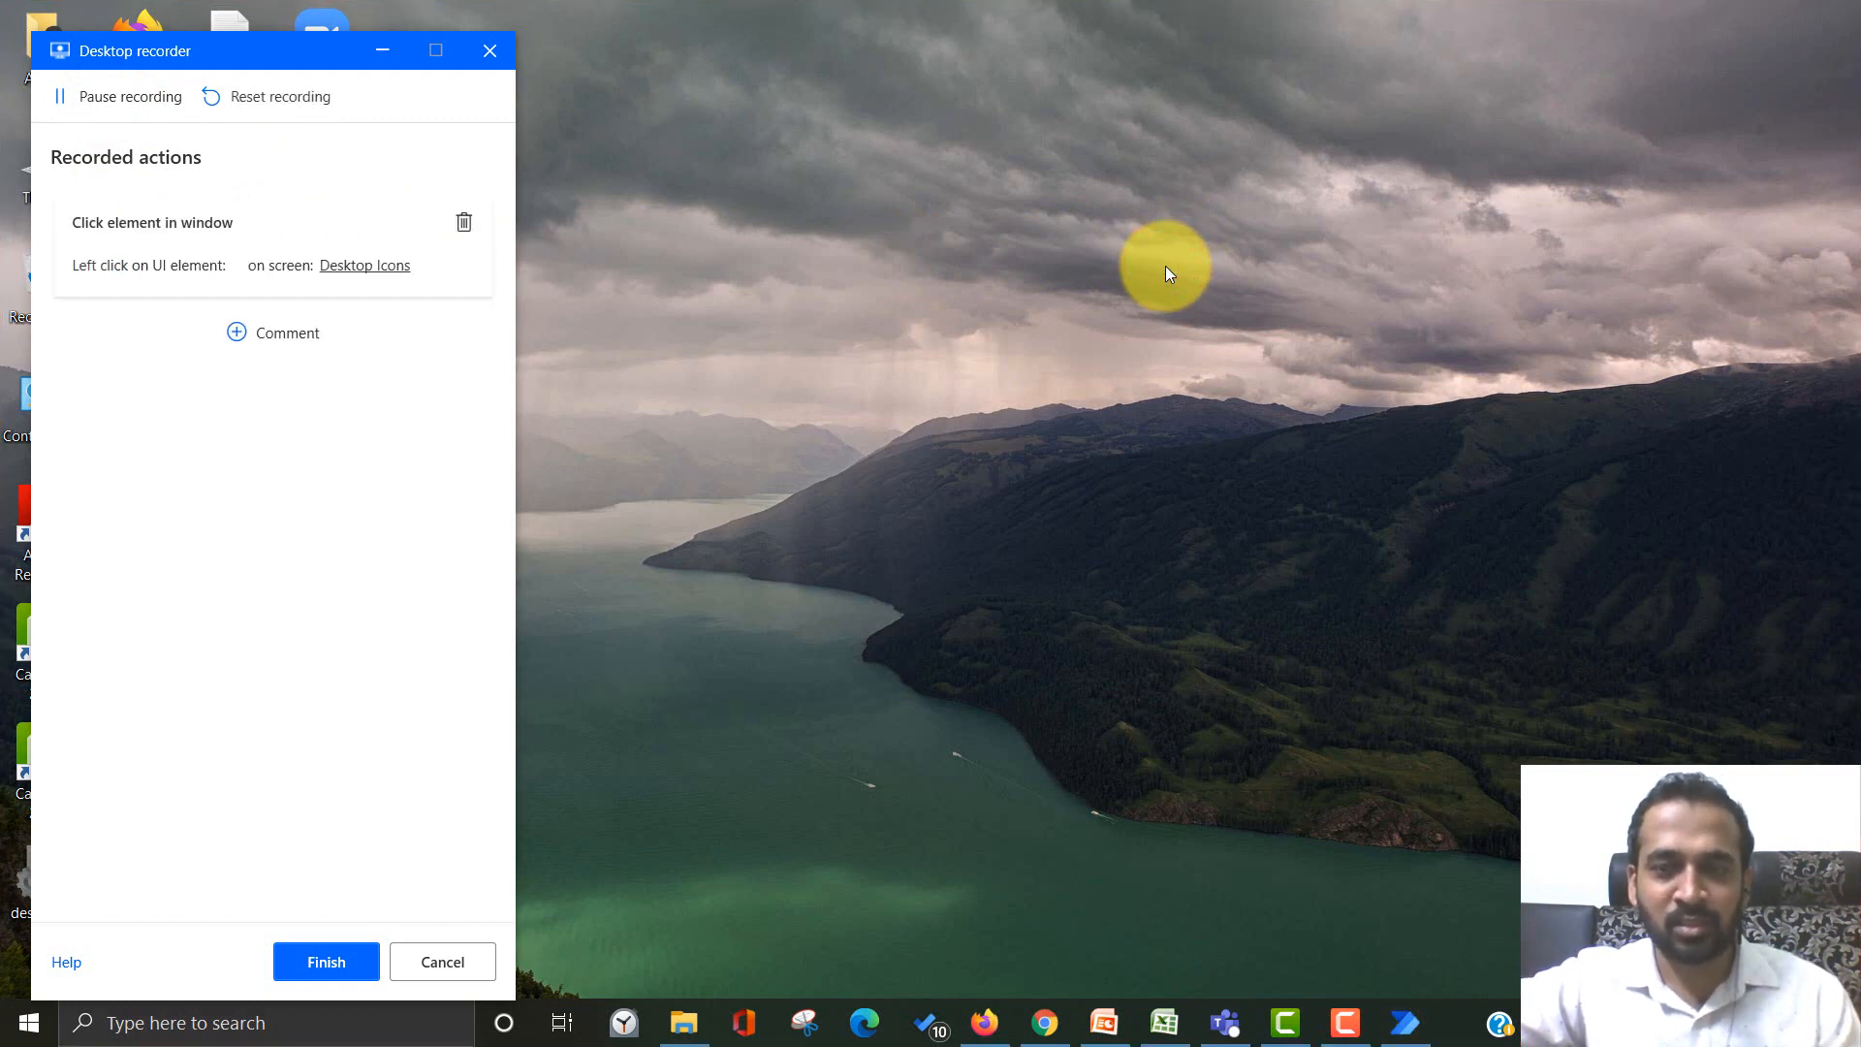
- Record choosing Next desktop background from the desktop menu and finish recording into the flow
right_click(1167, 274)
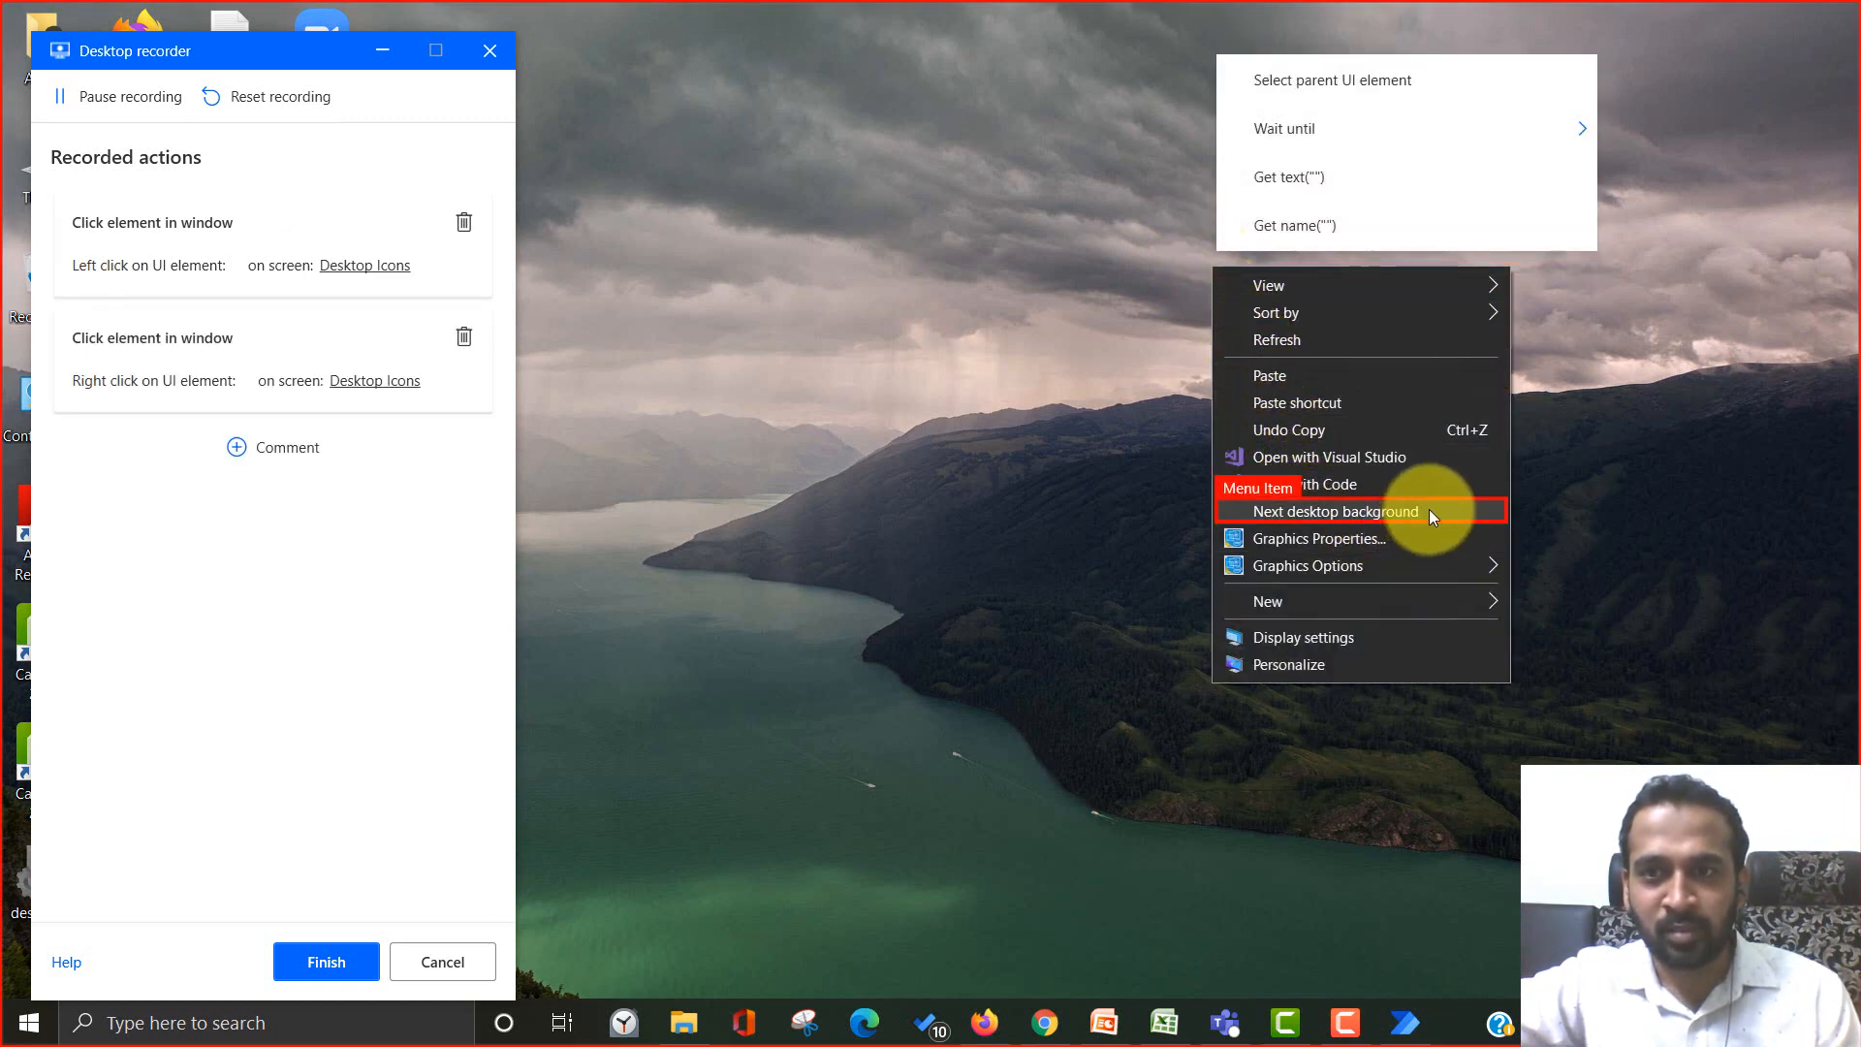
left_click(1334, 510)
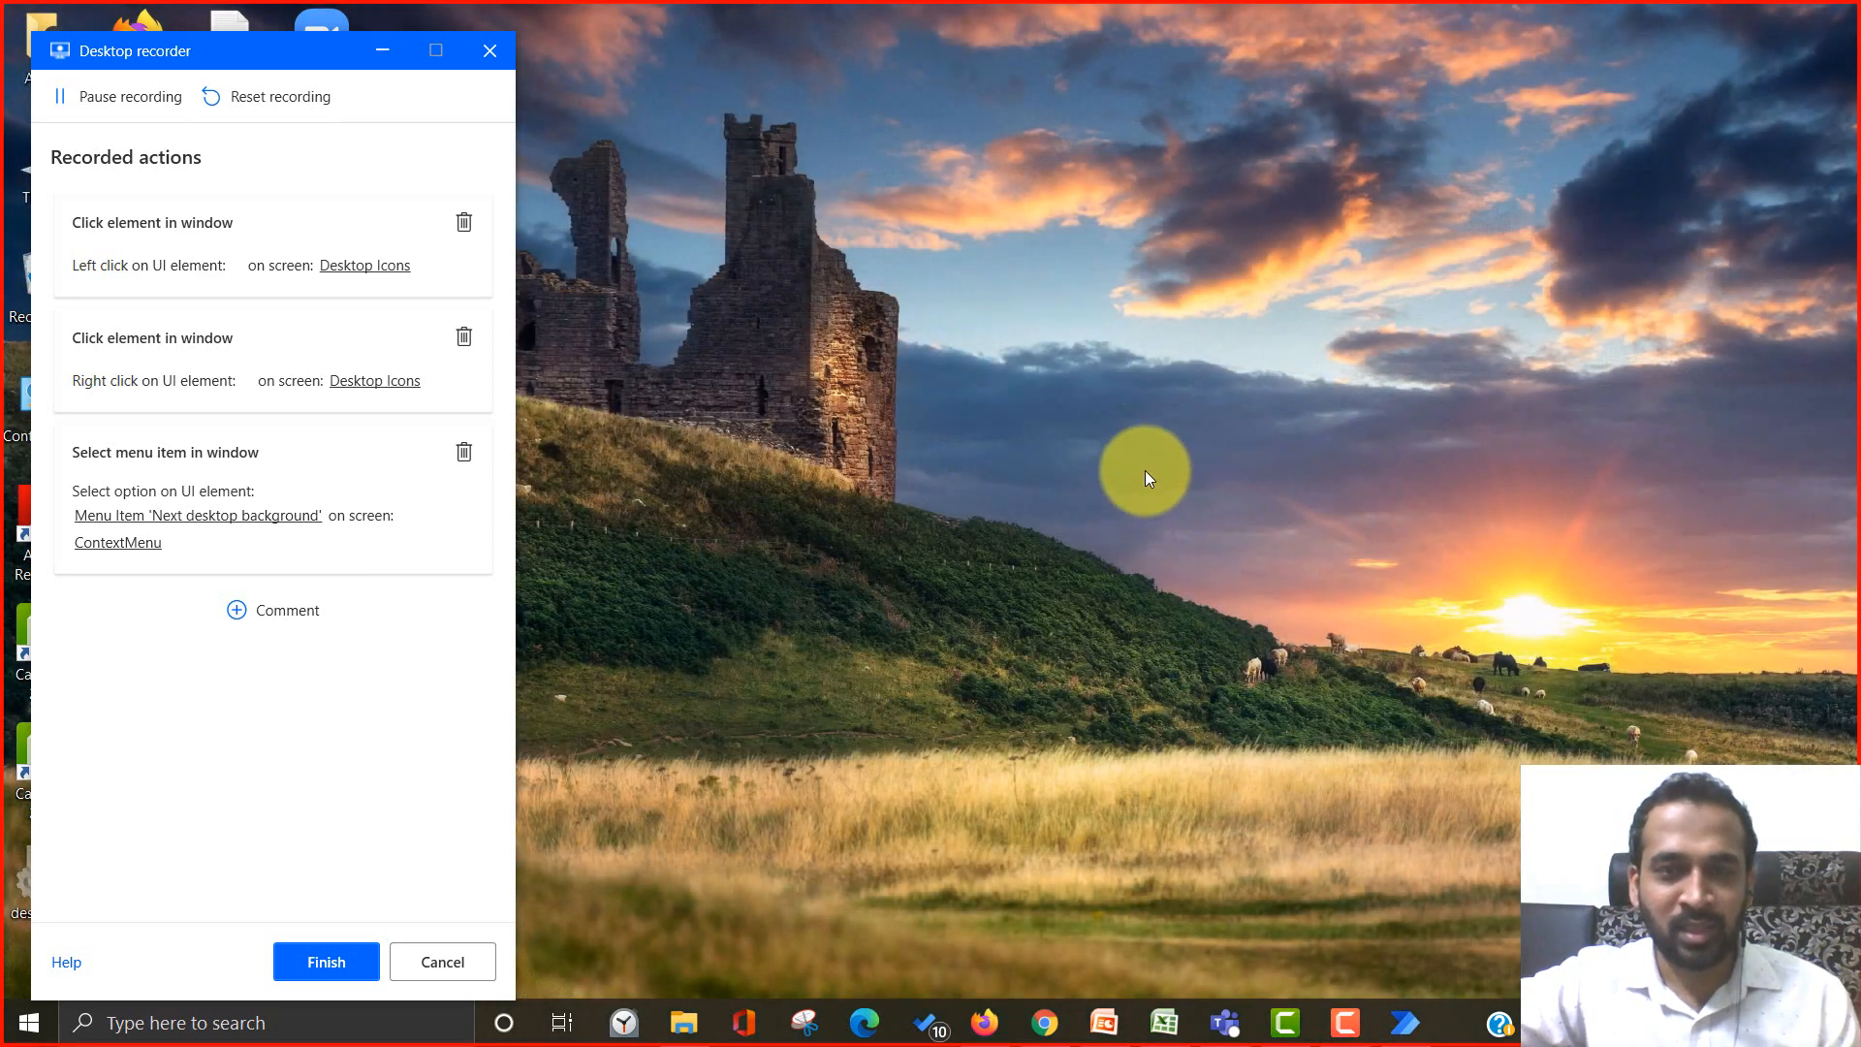
left_click(326, 962)
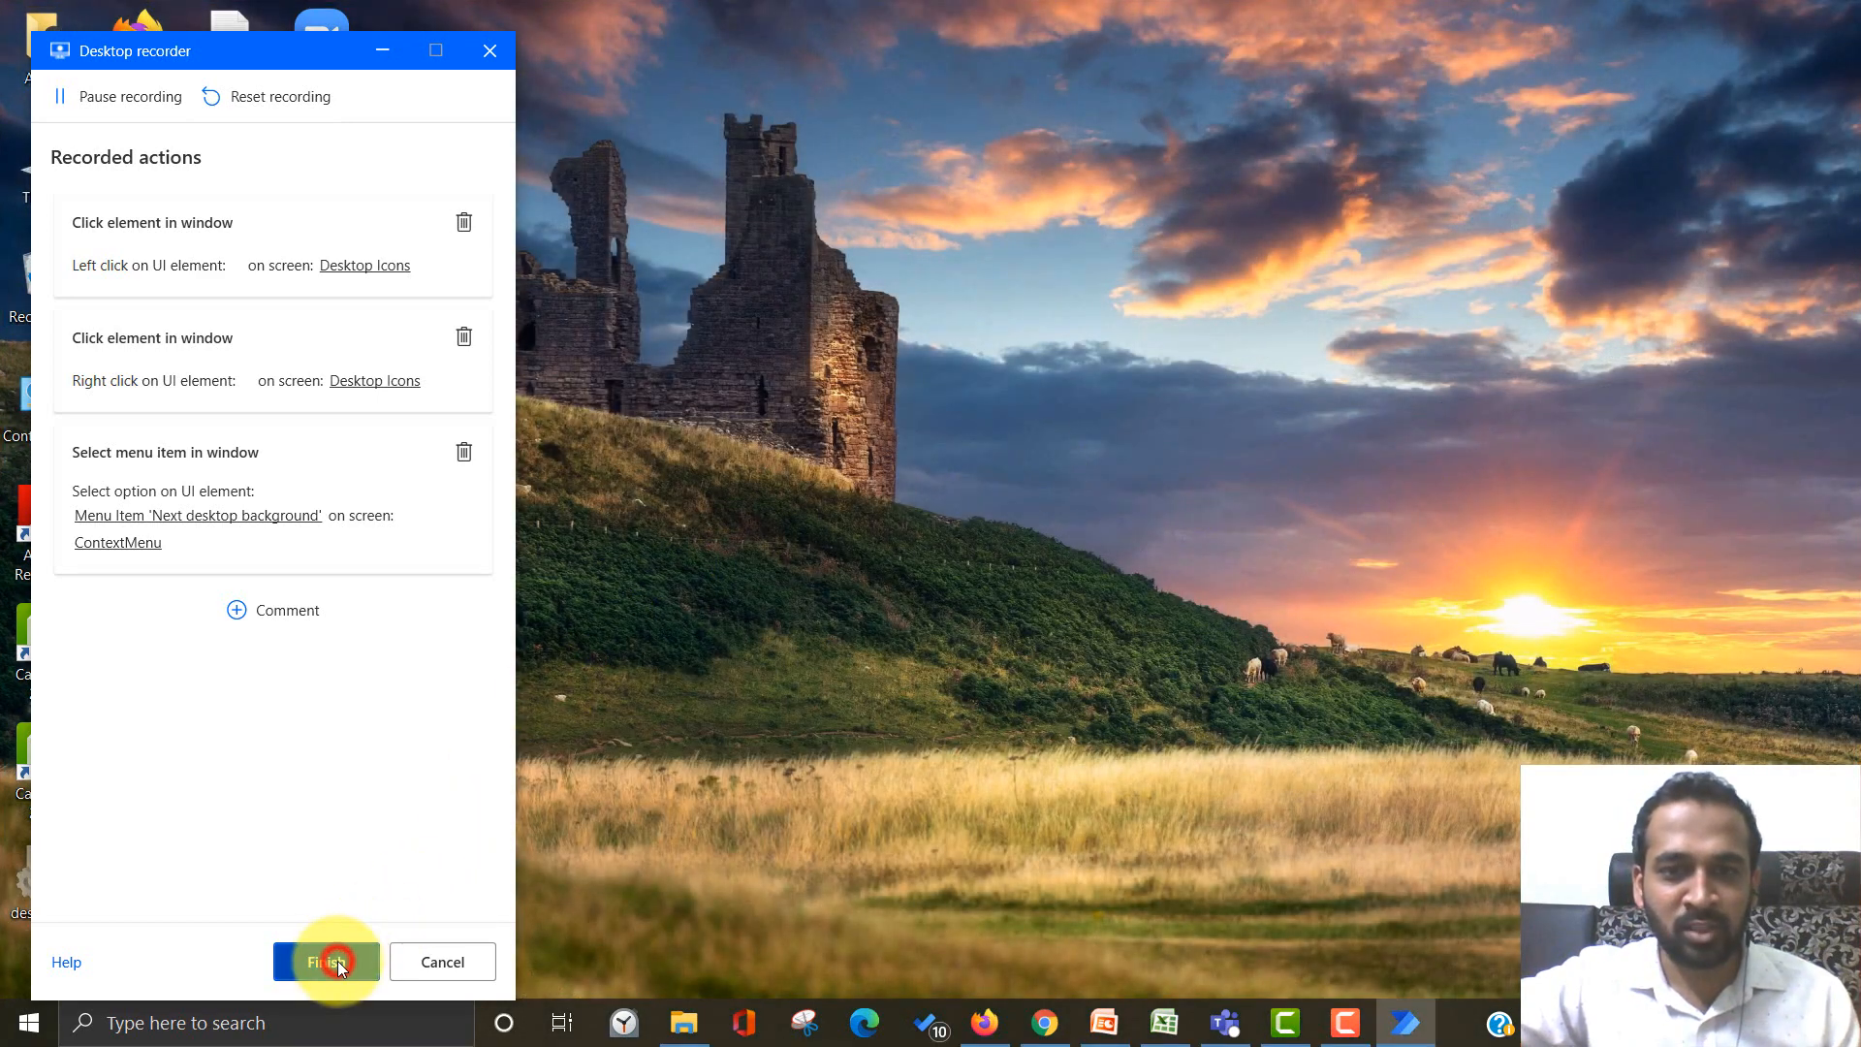
left_click(326, 962)
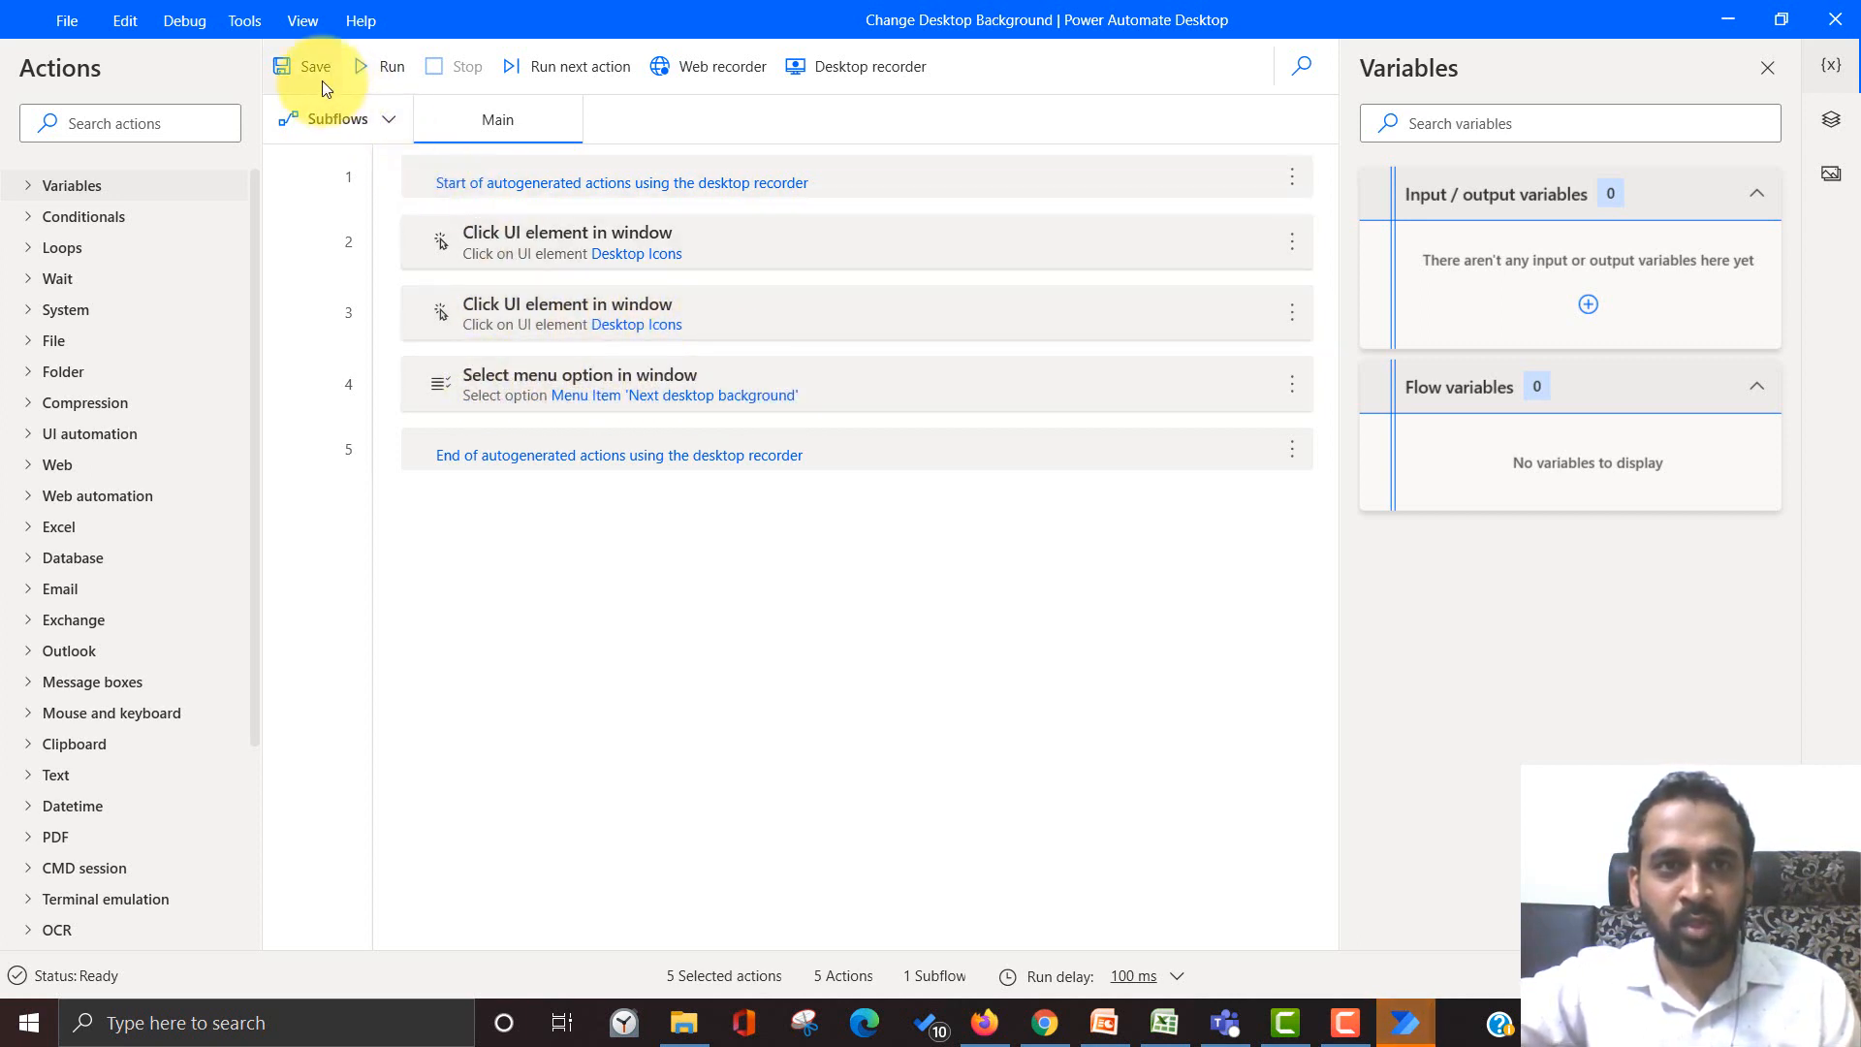
- Save the Change Desktop Background flow and run it to switch the wallpaper
left_click(314, 66)
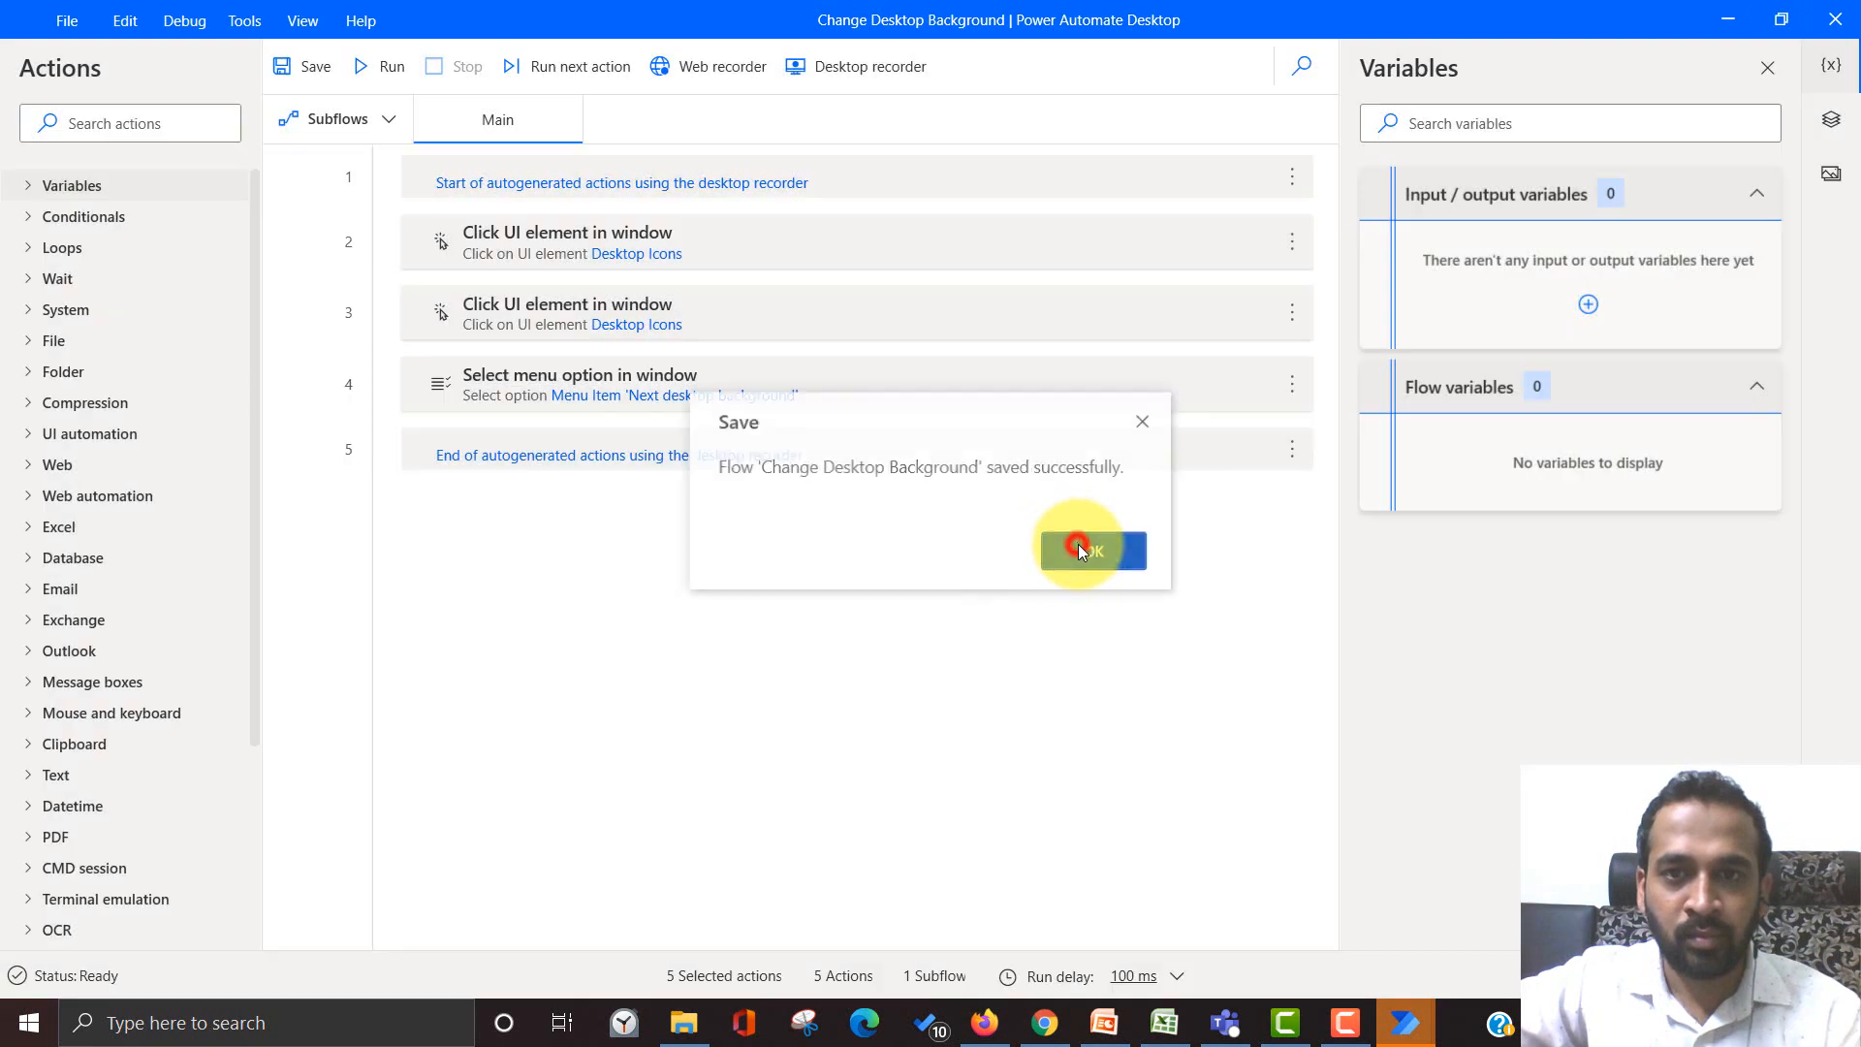
left_click(1082, 548)
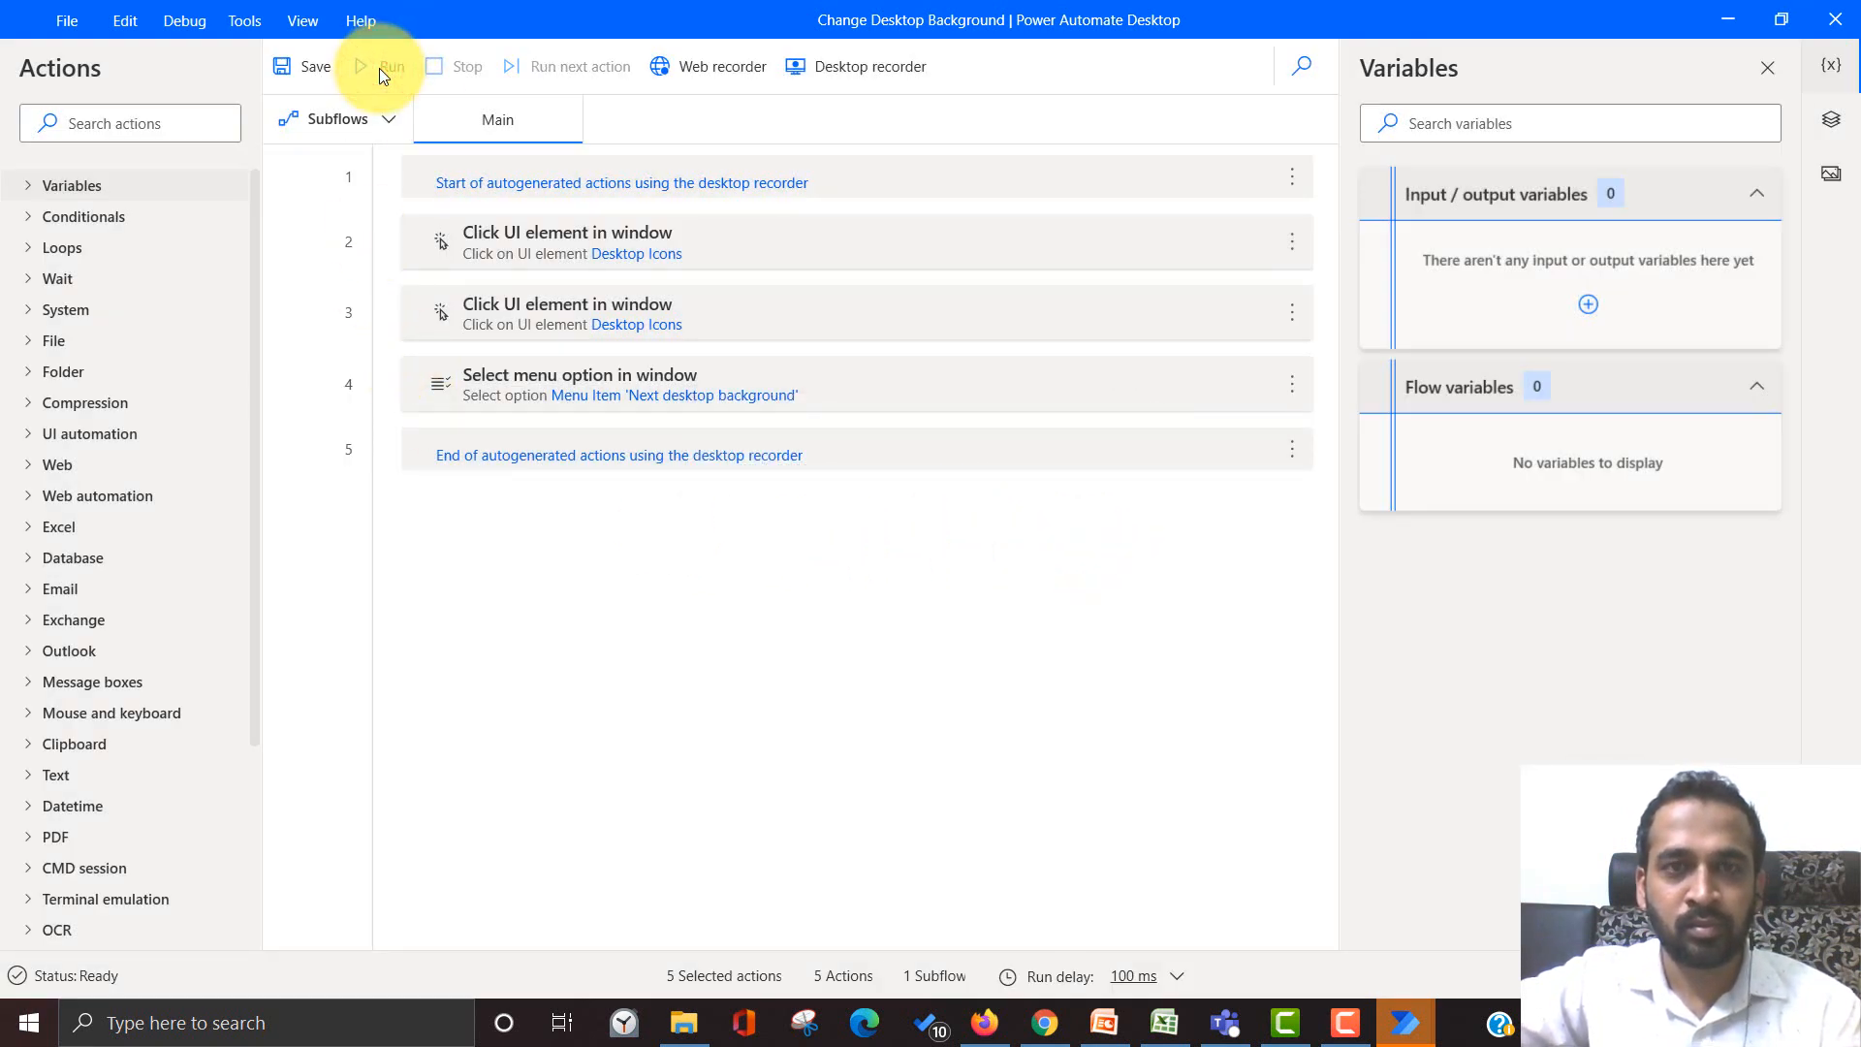
left_click(382, 66)
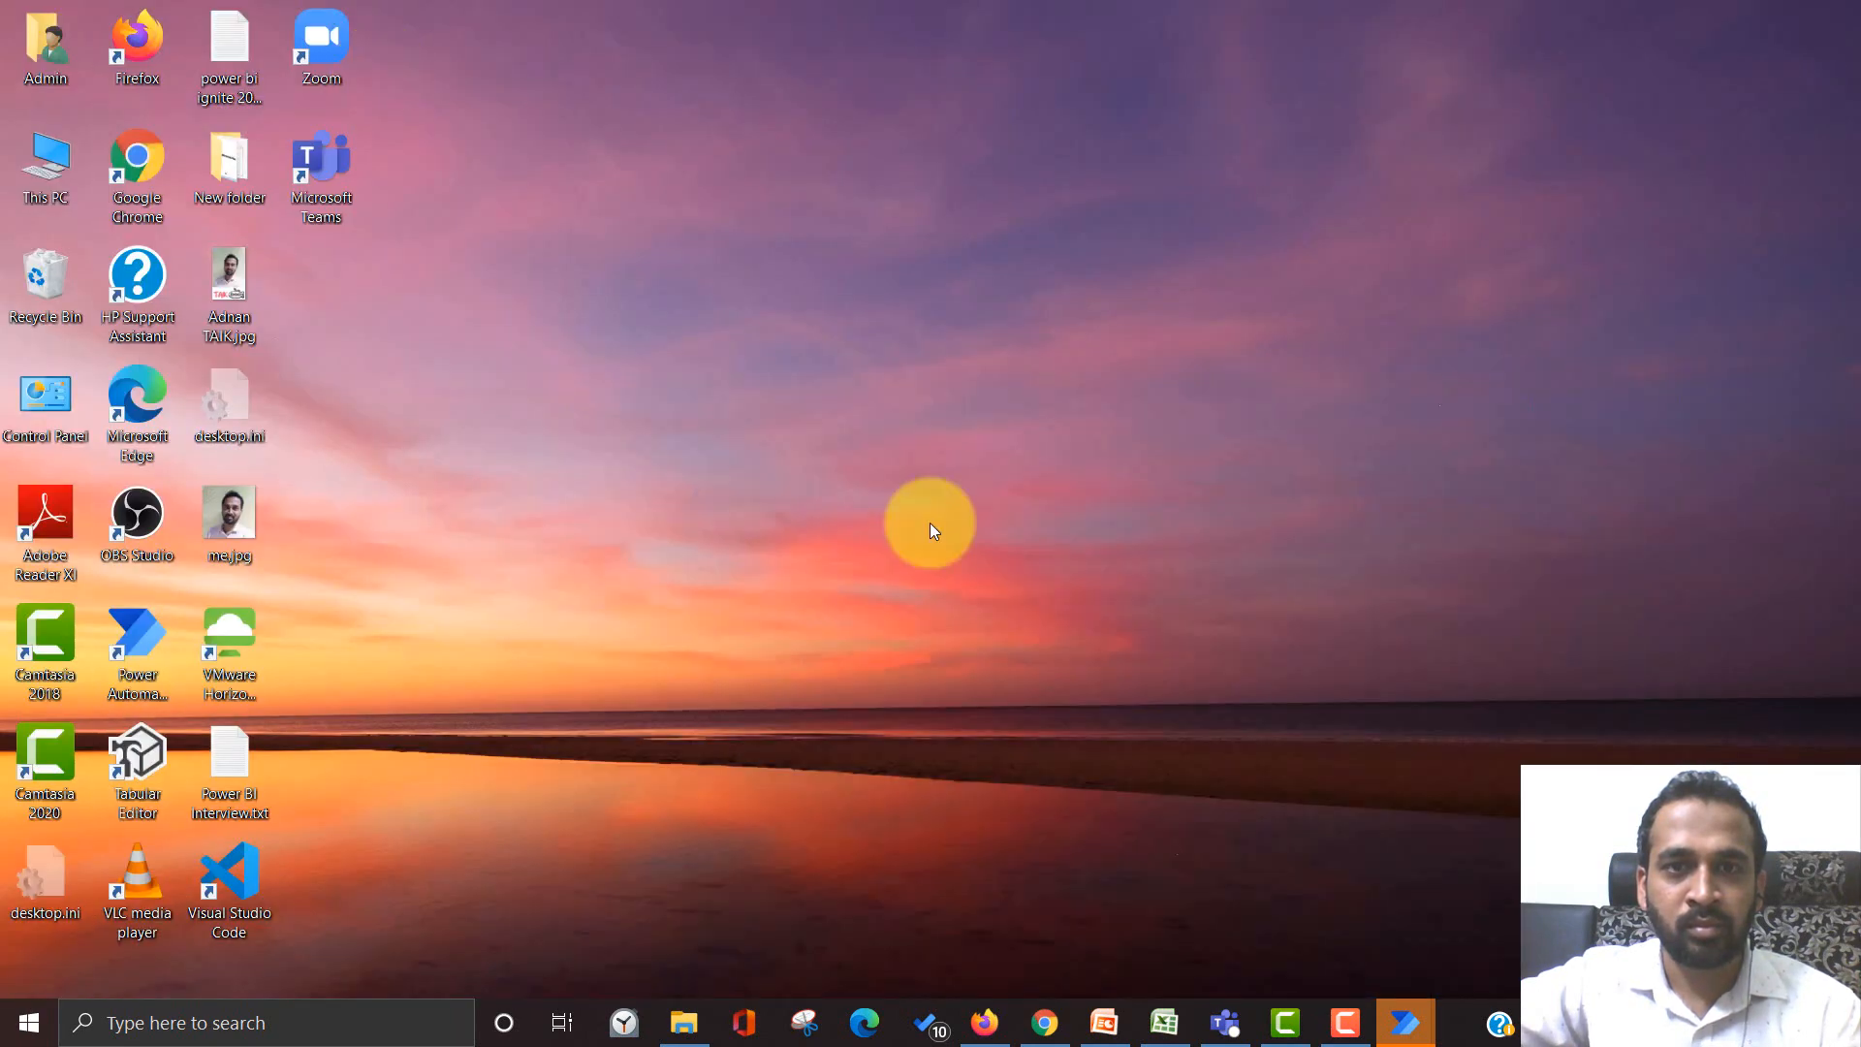
- The flow selects Next desktop background from the desktop menu, switching the wallpaper to a snowy scene
right_click(929, 527)
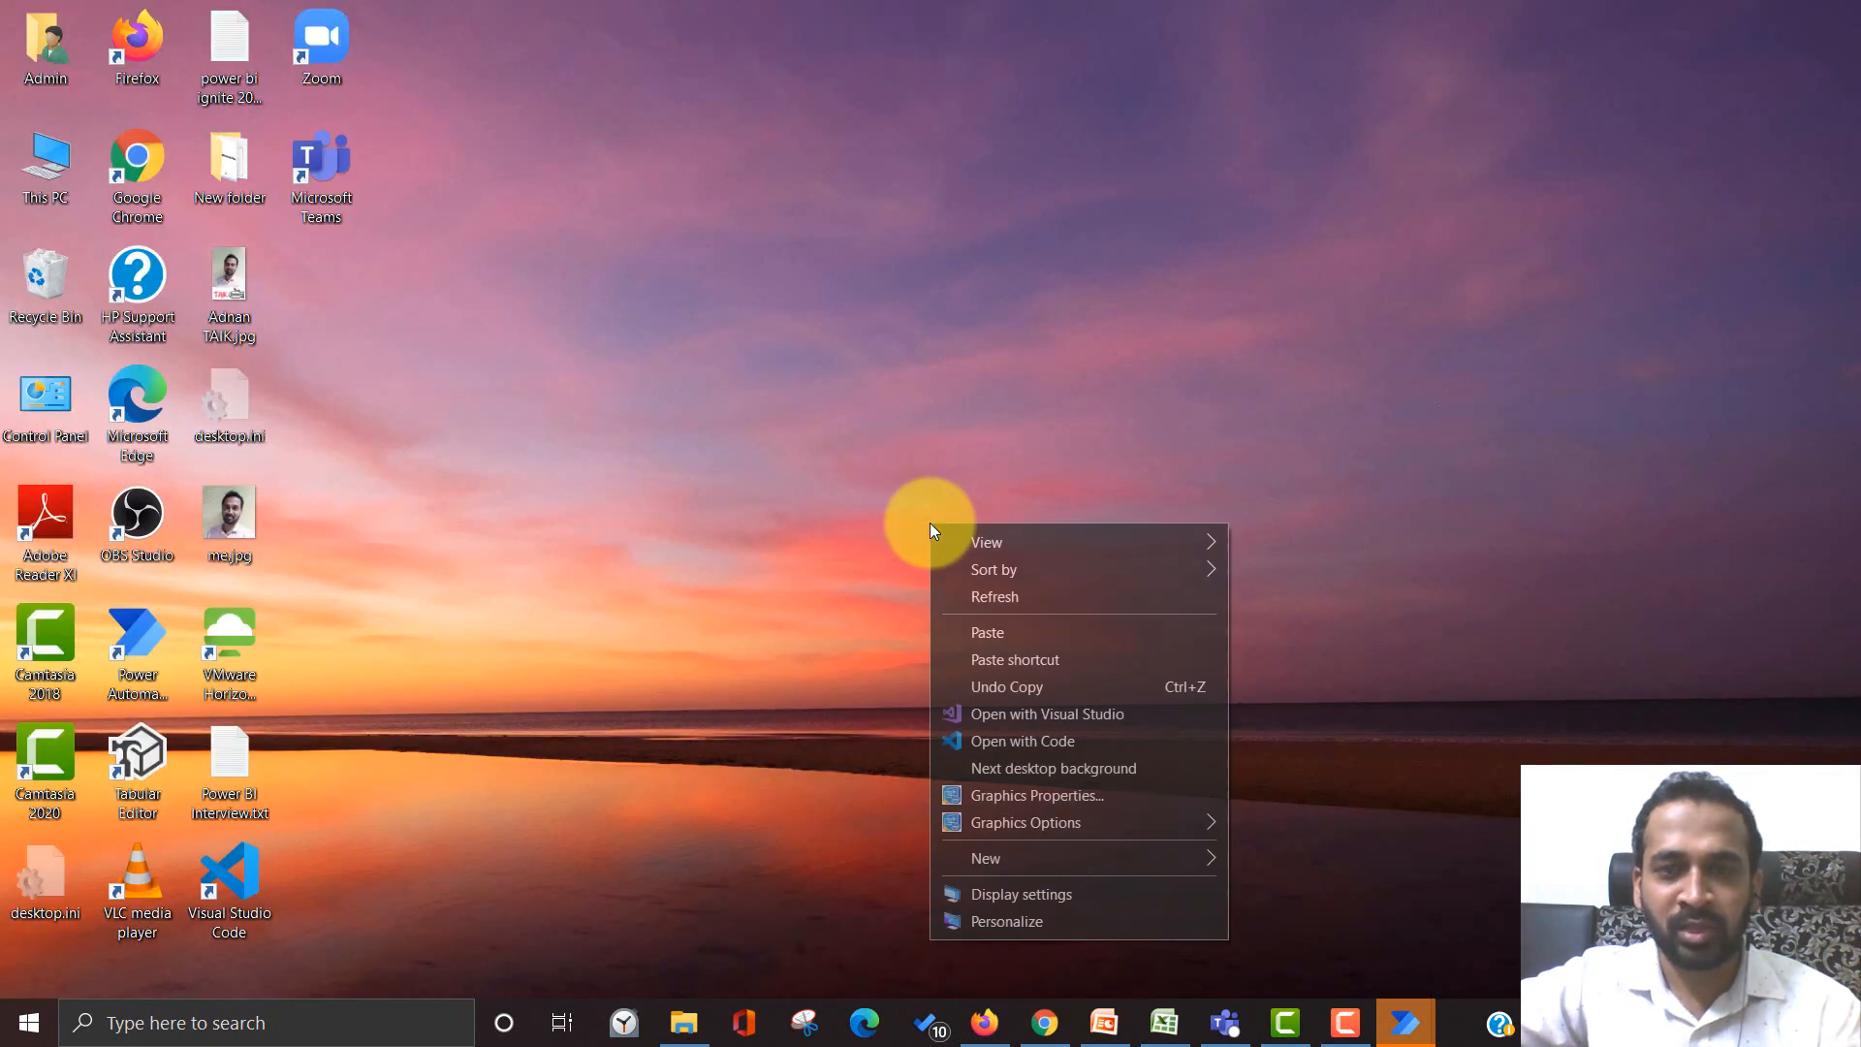
left_click(1053, 768)
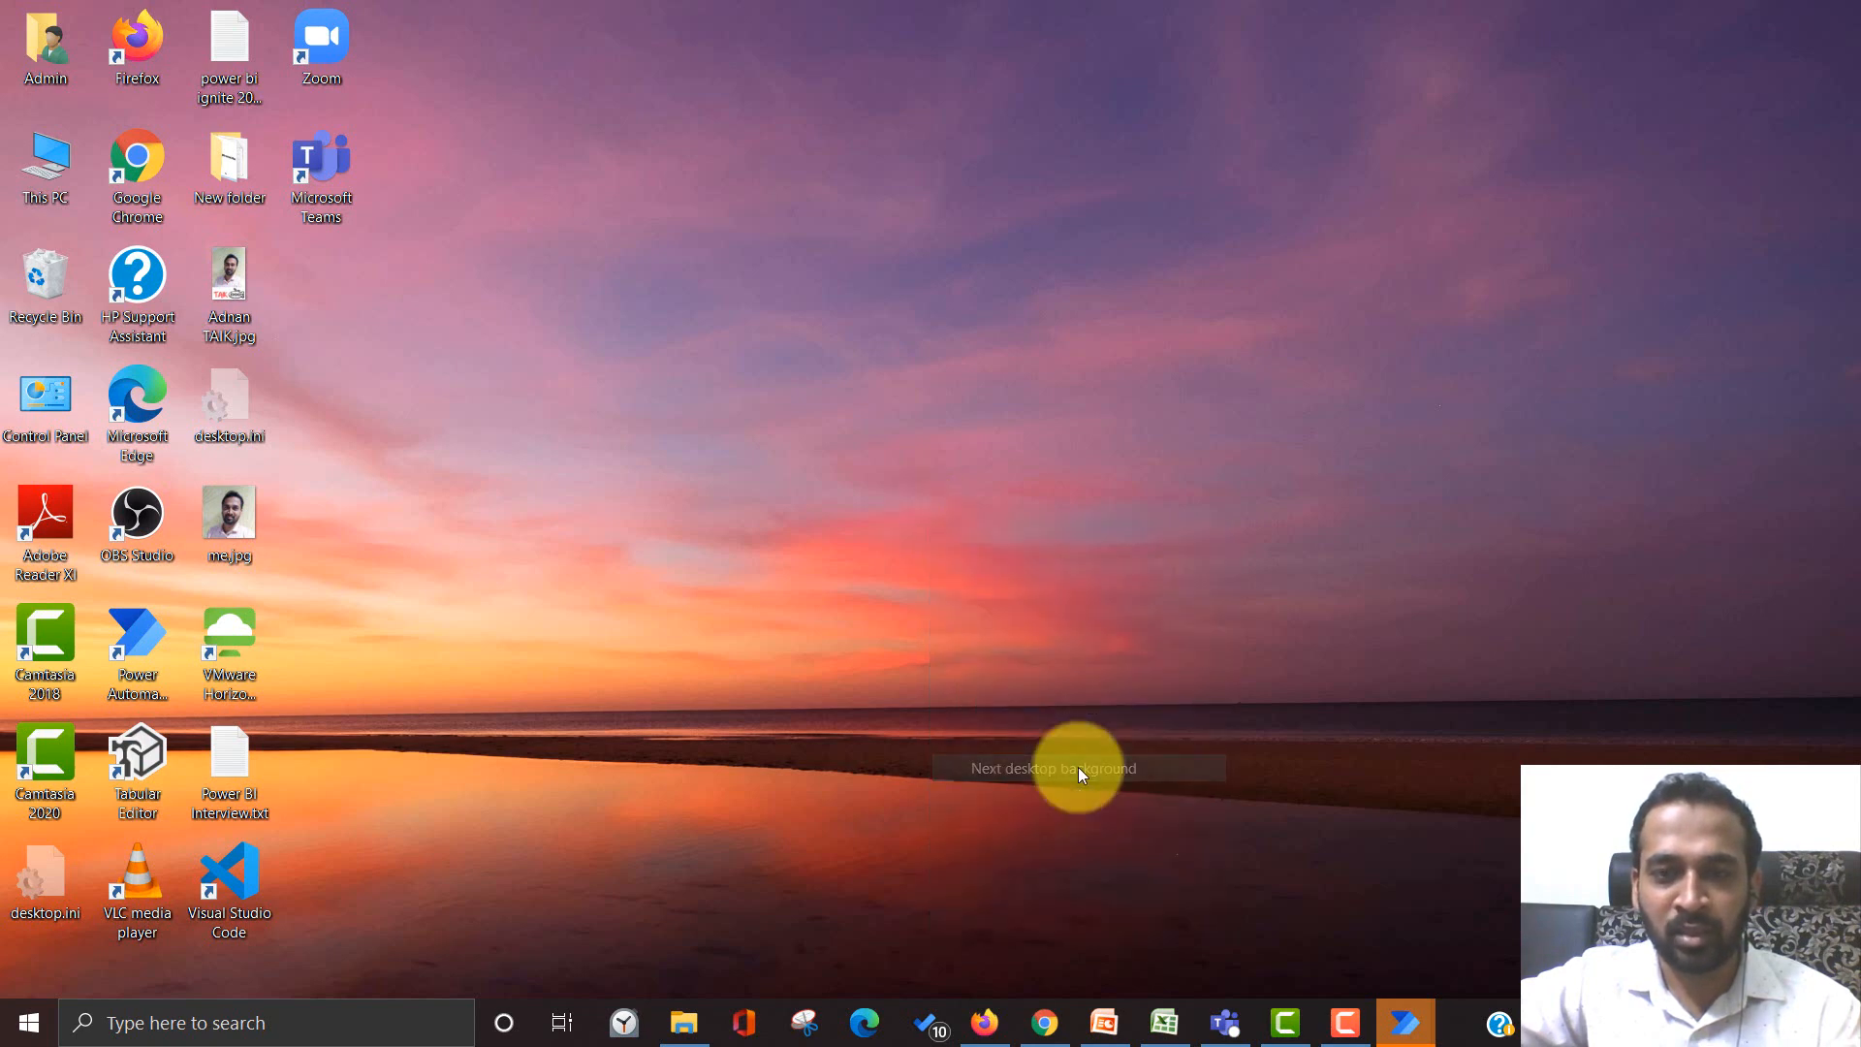
left_click(1076, 768)
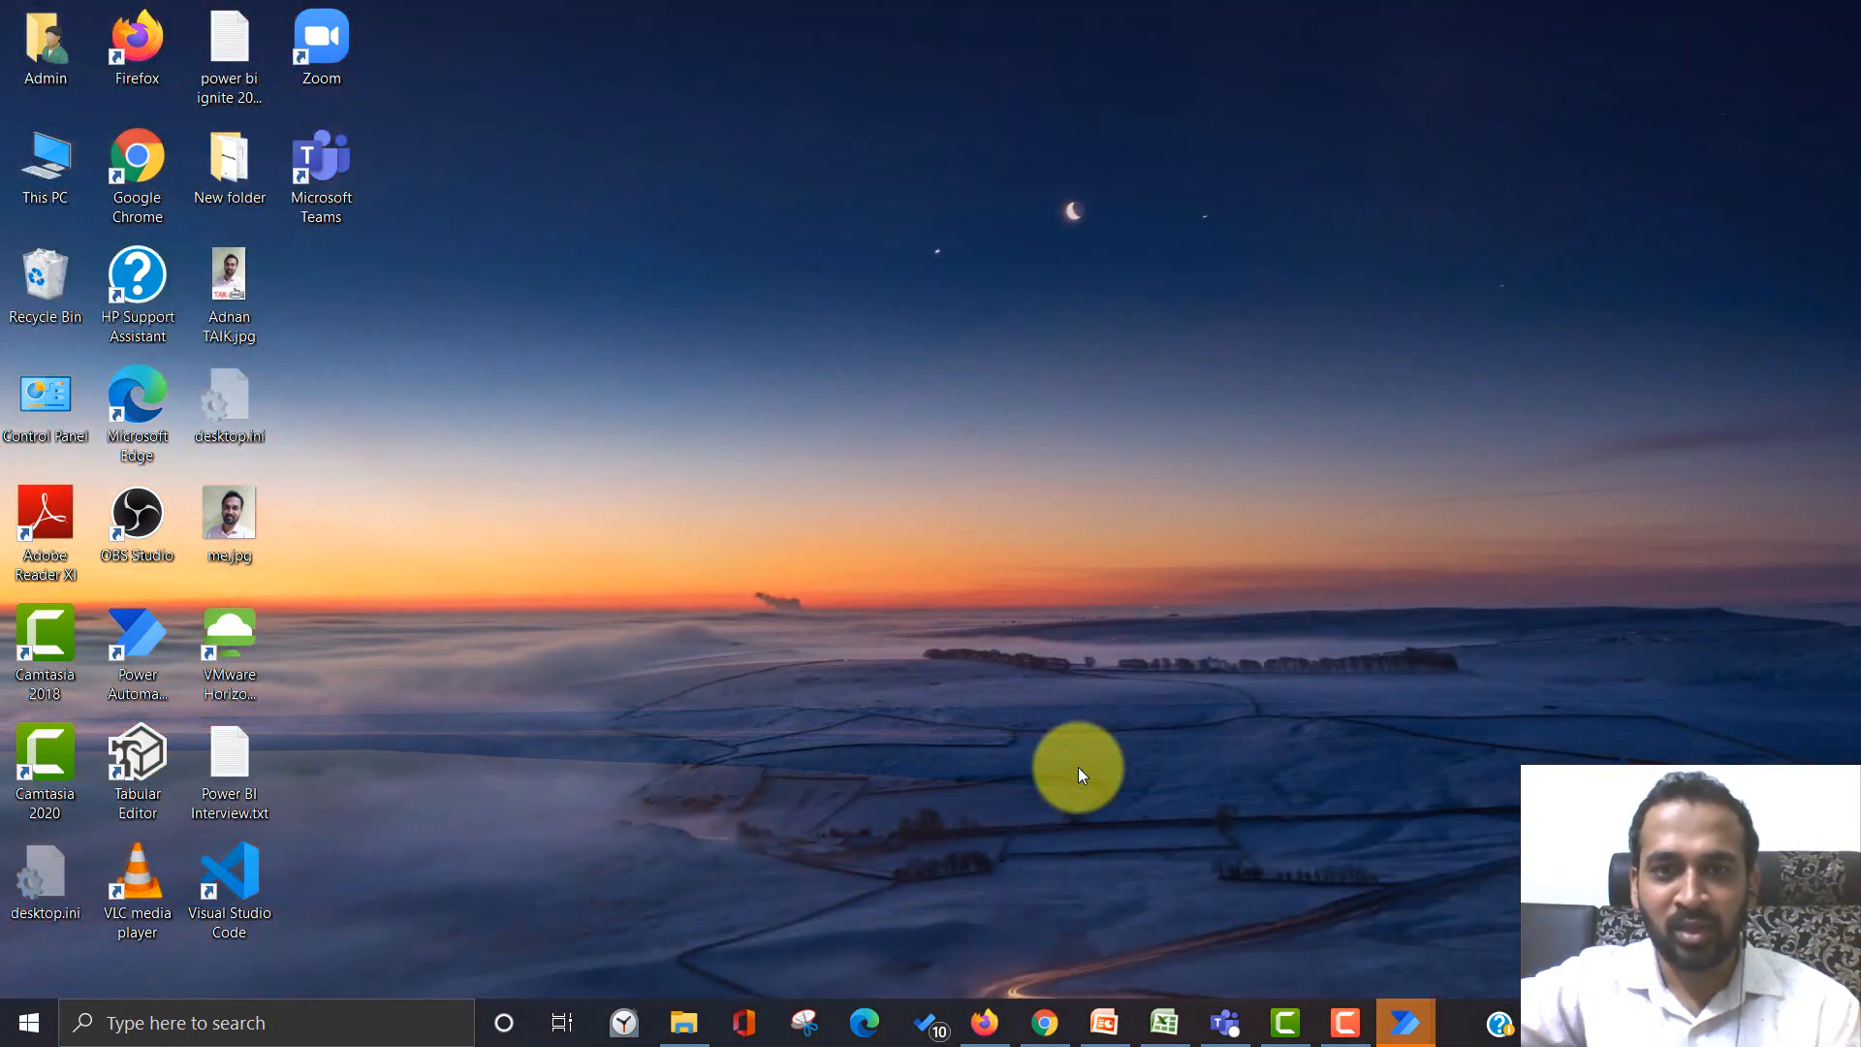